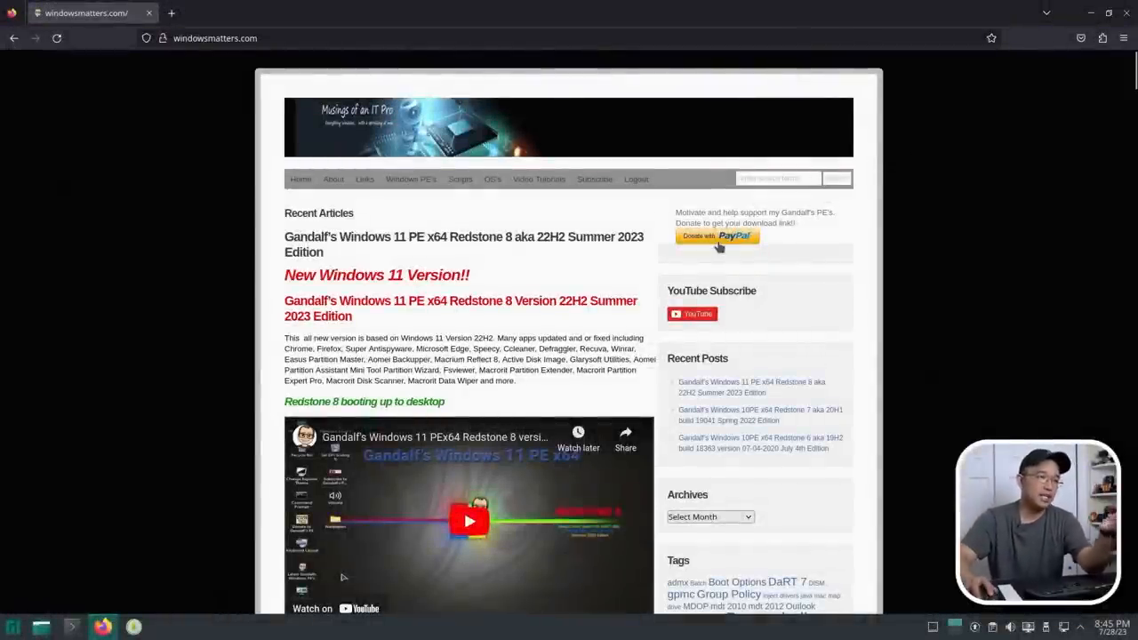
- Scroll through the current view before heading to the launcher
scroll(down, 3)
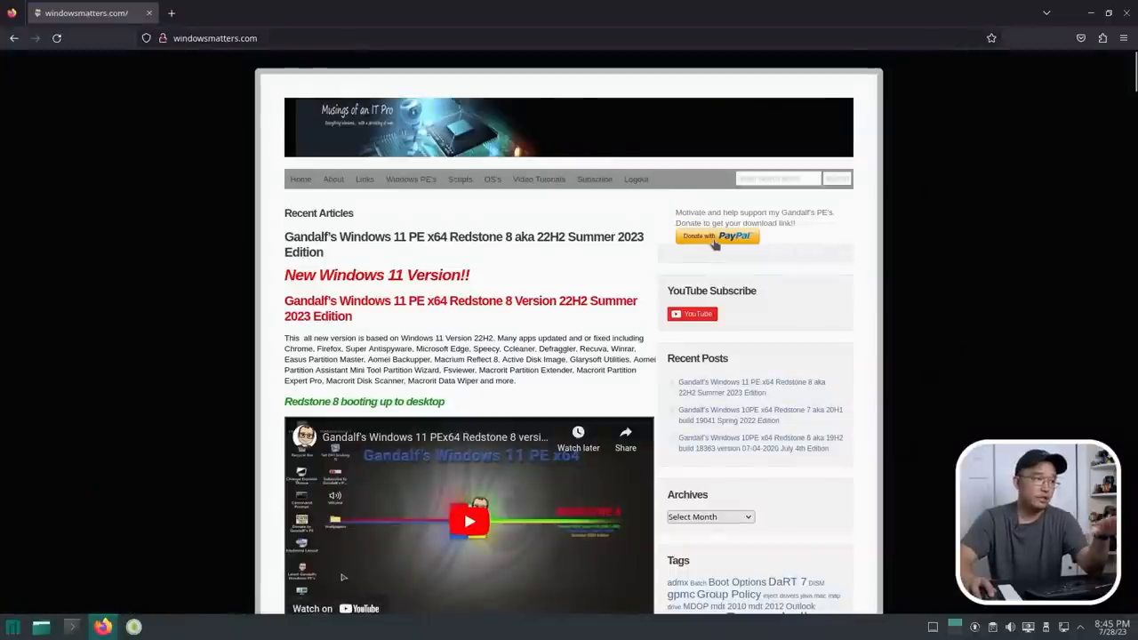
scroll(down, 3)
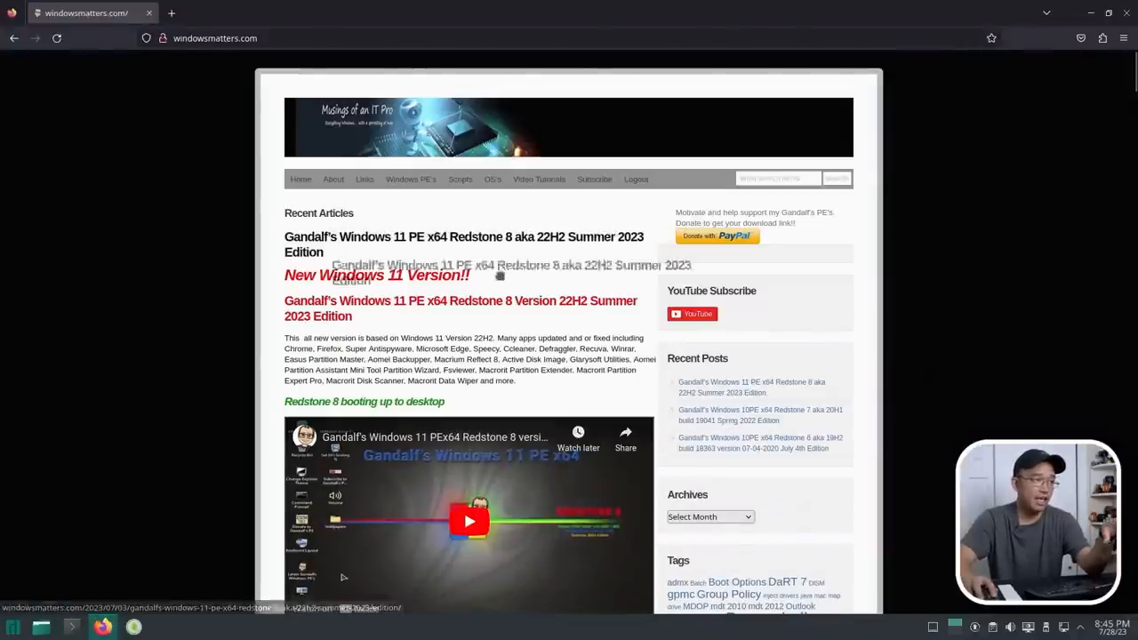
scroll(down, 3)
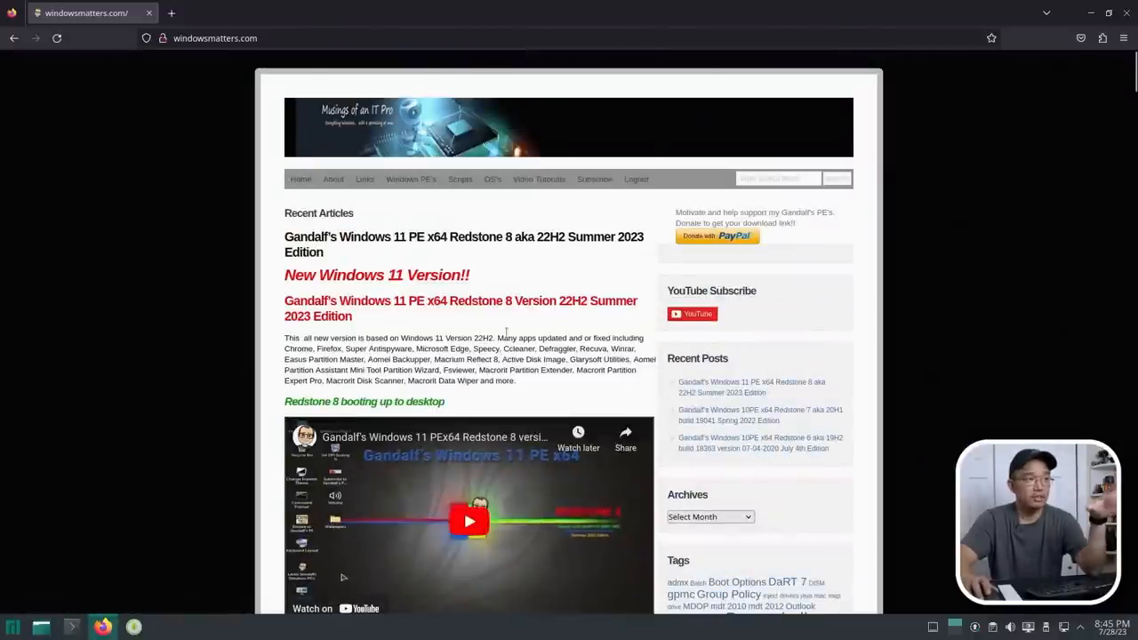
scroll(down, 3)
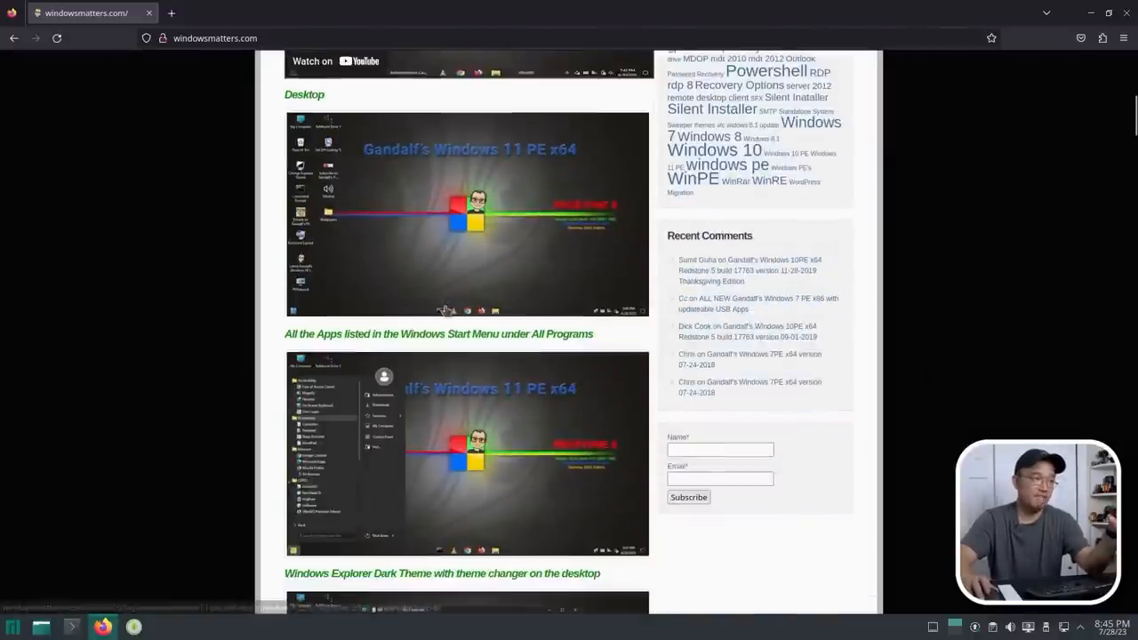
scroll(down, 3)
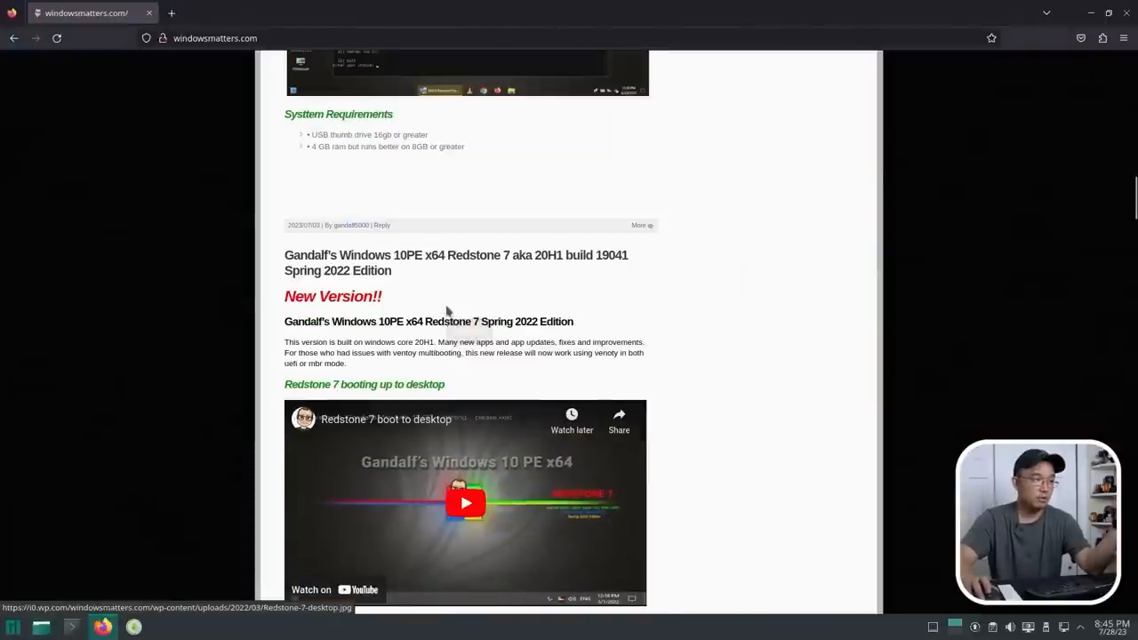
scroll(down, 3)
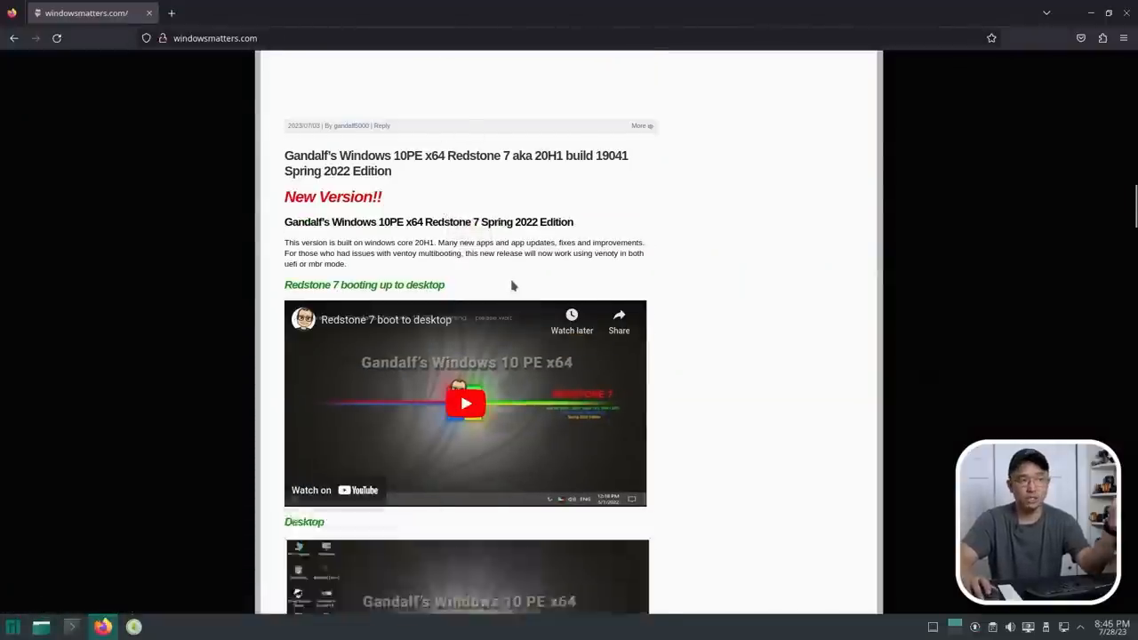
scroll(down, 3)
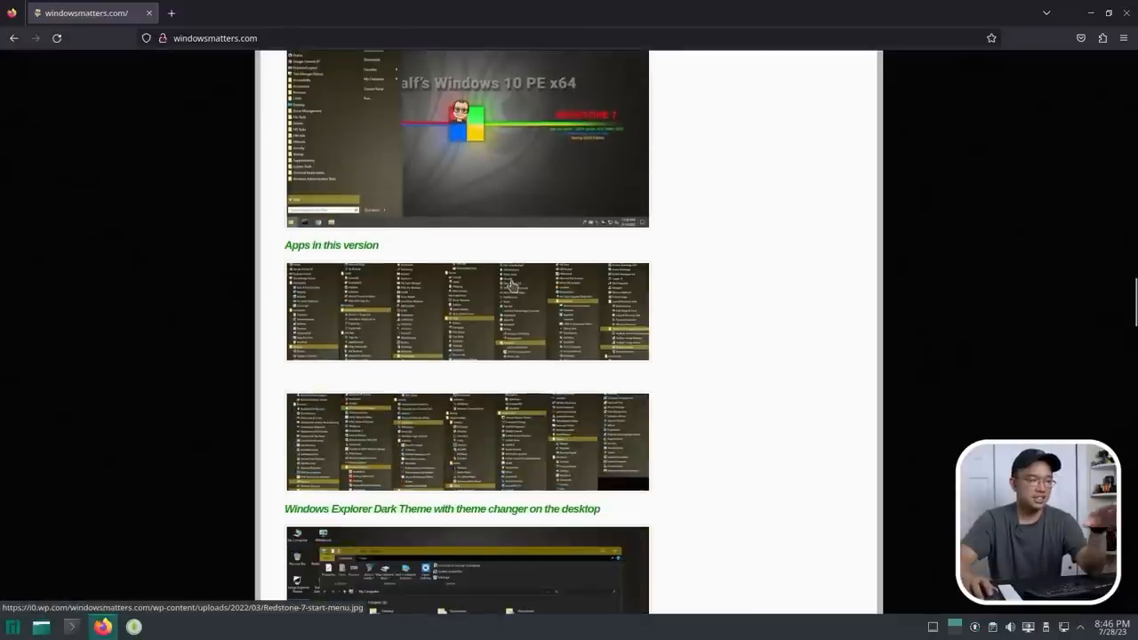
scroll(up, 3)
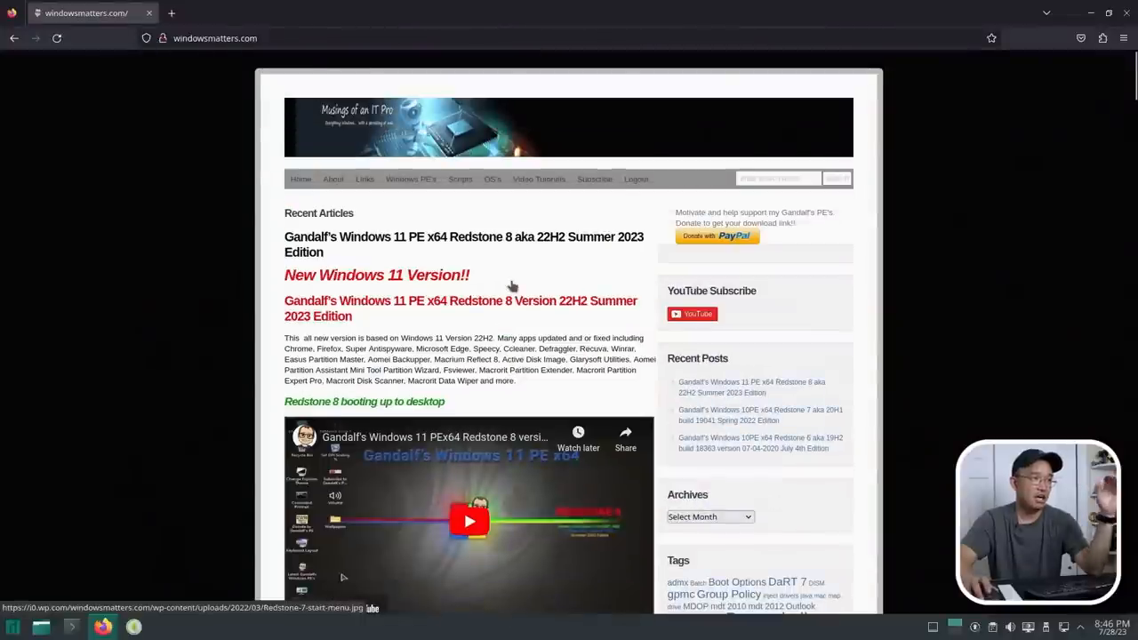
scroll(down, 3)
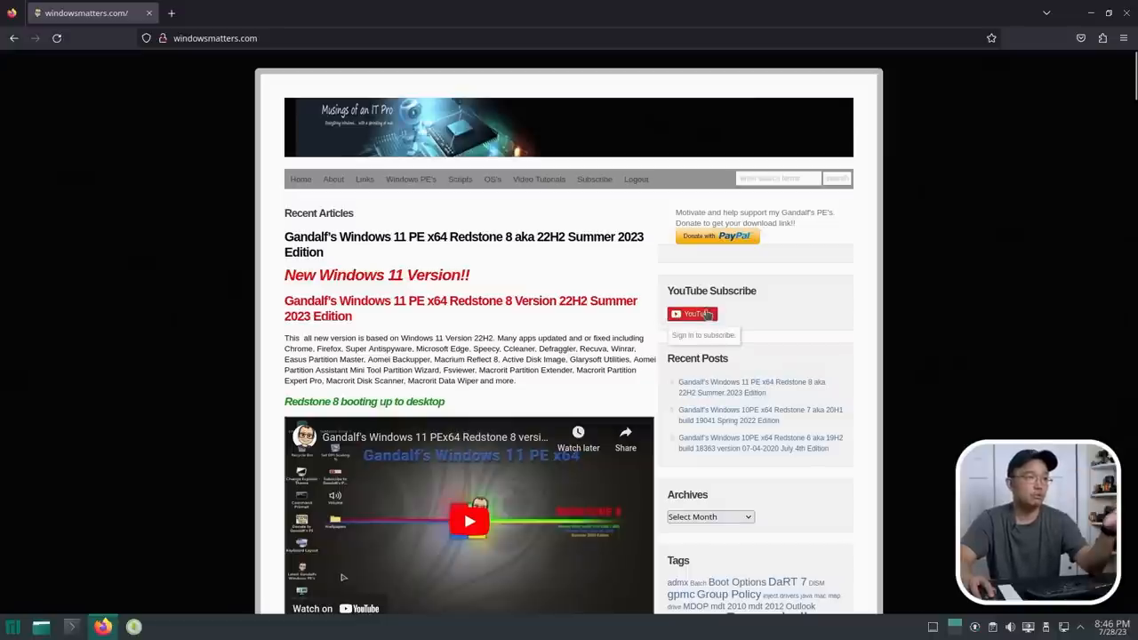
mouse_move(276, 300)
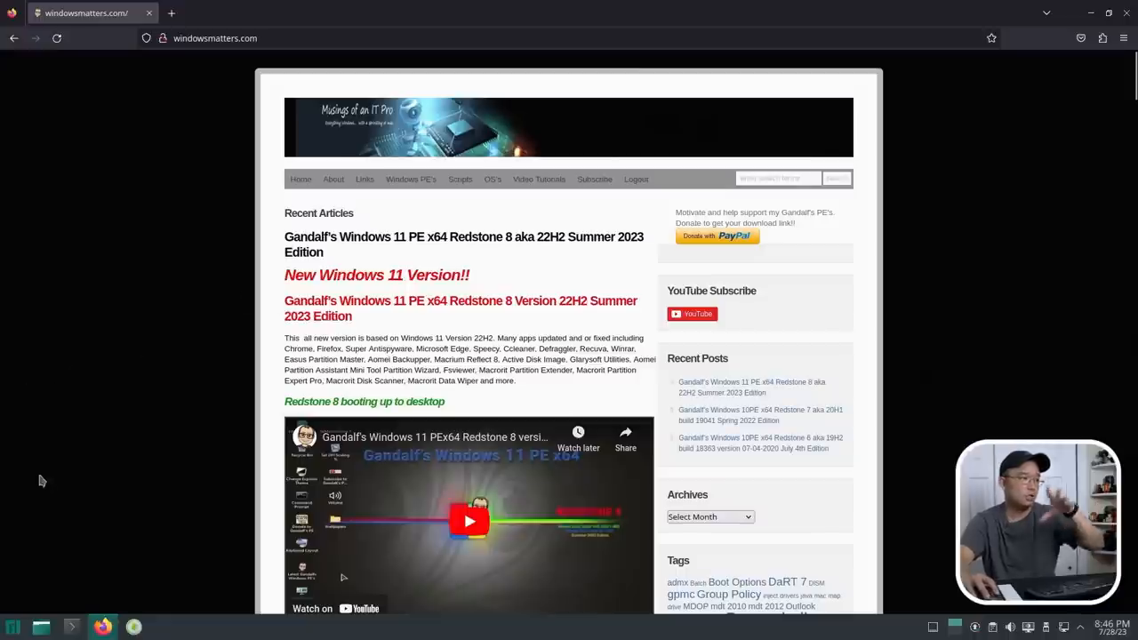
mouse_move(12, 626)
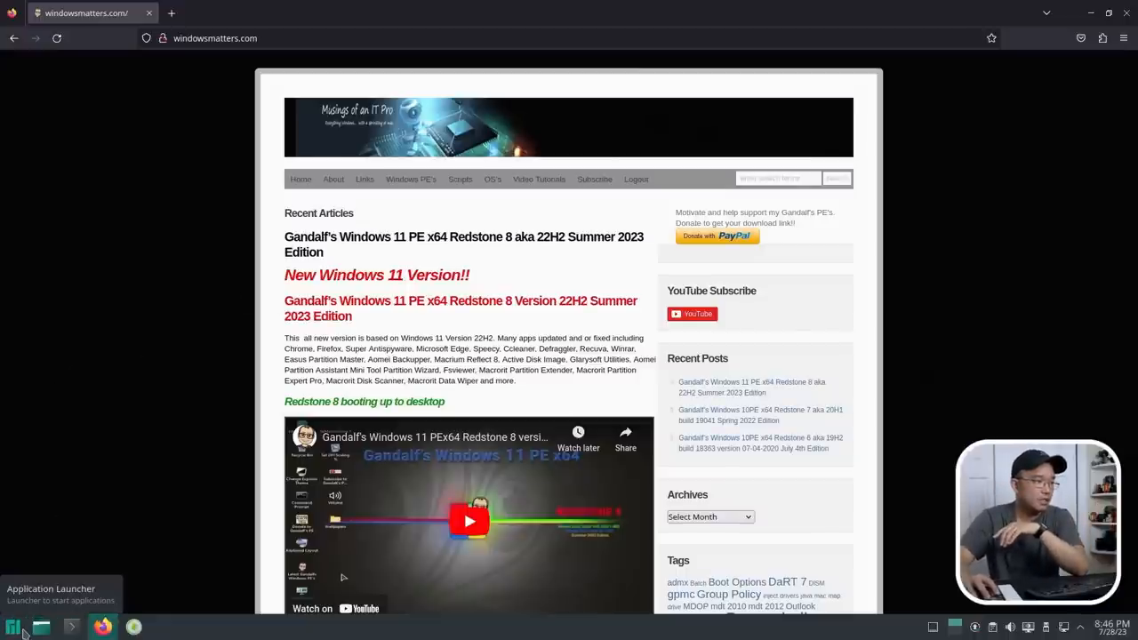
- Restart the PC from the launcher and bring up the UEFI one-time boot device choice
click(13, 626)
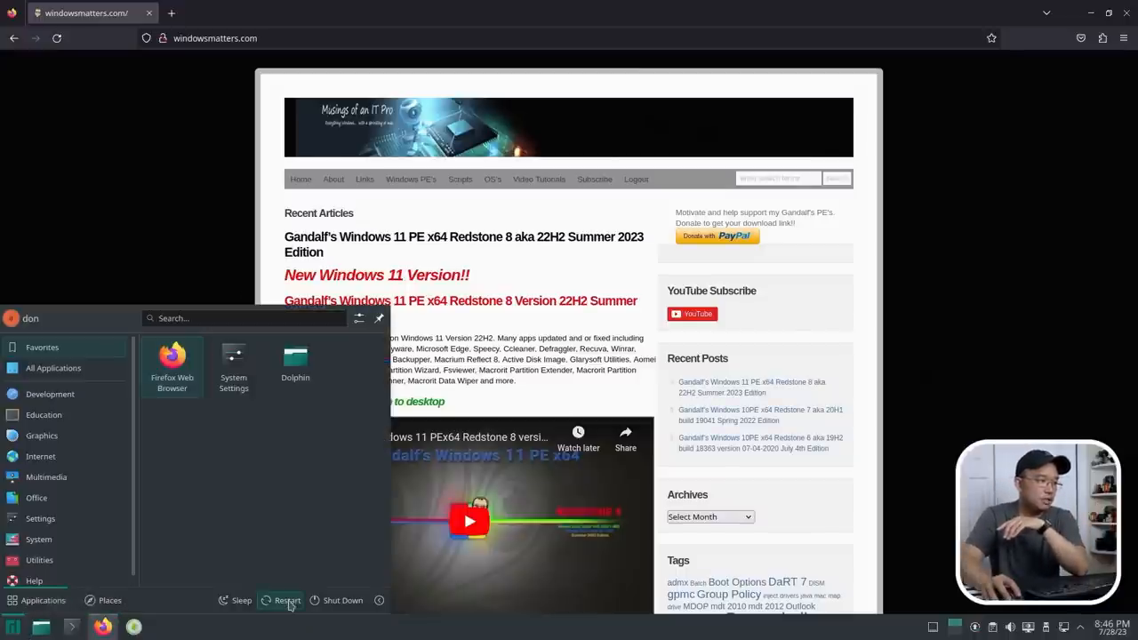
click(288, 602)
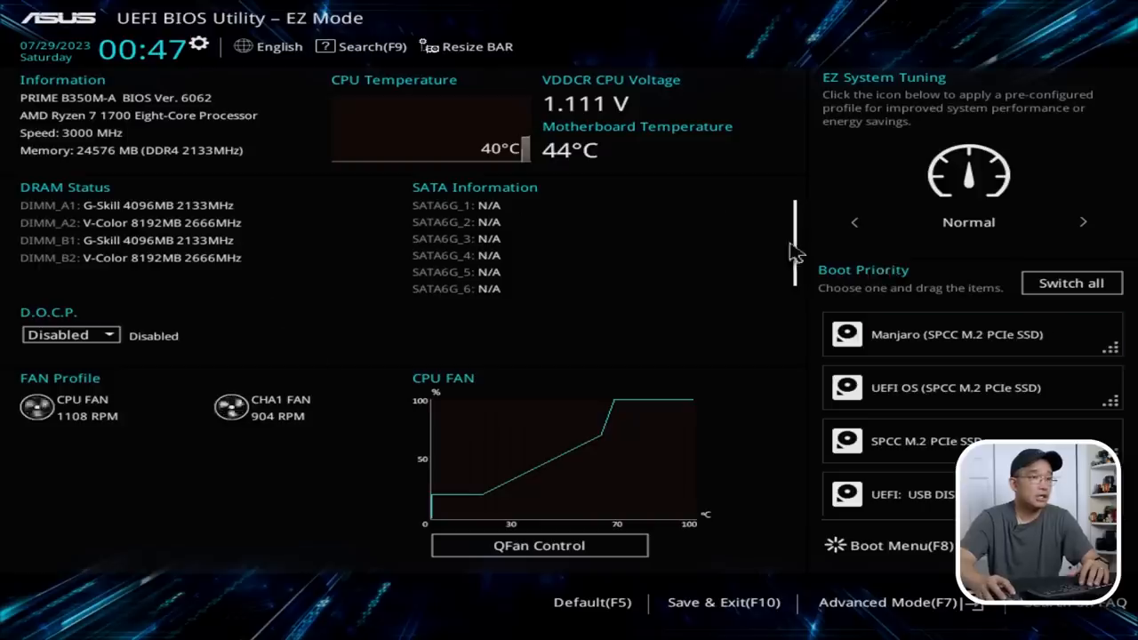
mouse_move(1018, 423)
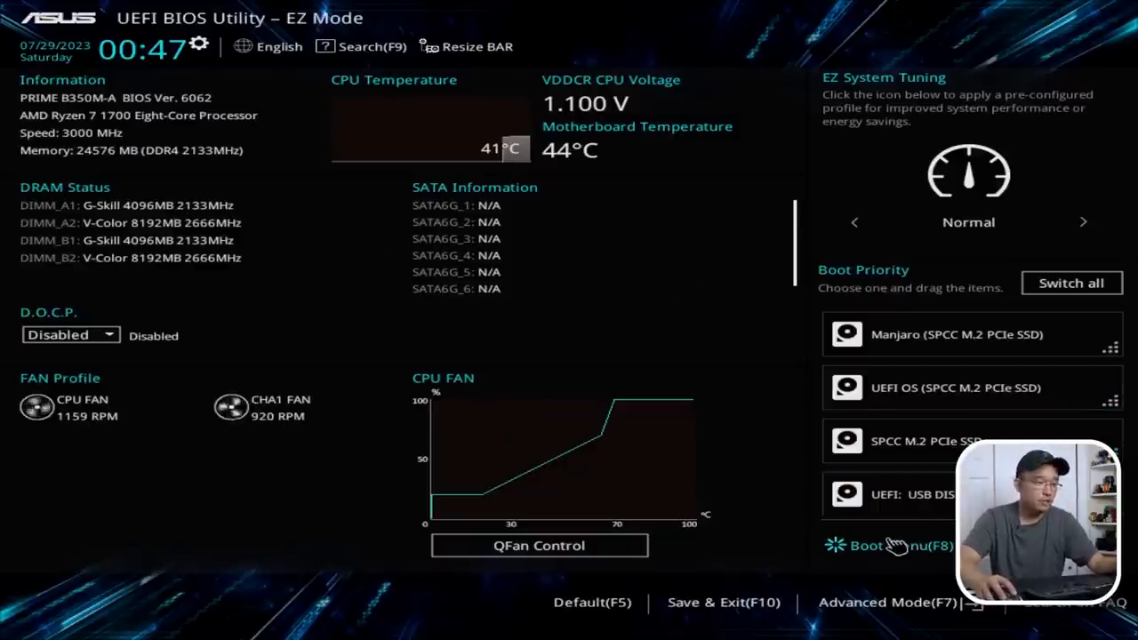
click(890, 545)
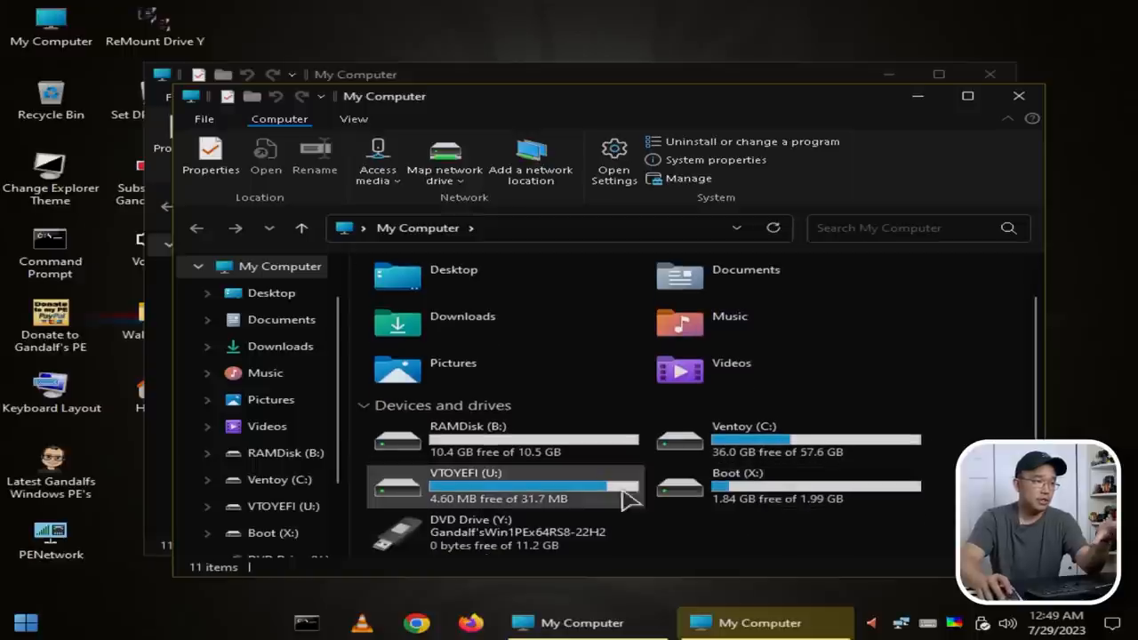
mouse_move(1063, 99)
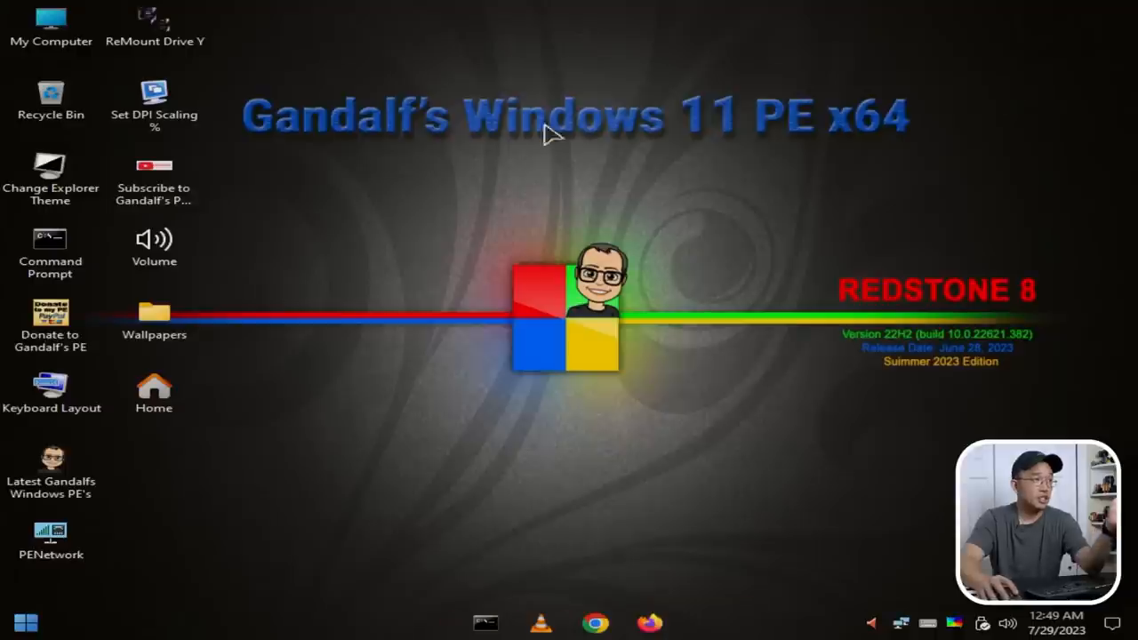
mouse_move(436, 437)
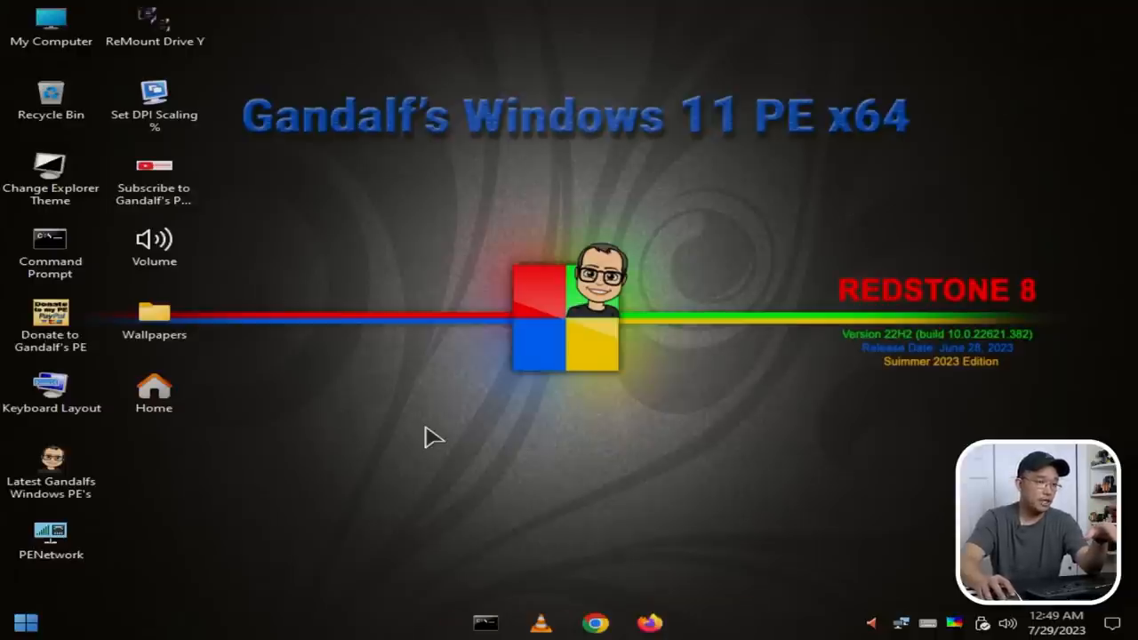
mouse_move(133, 43)
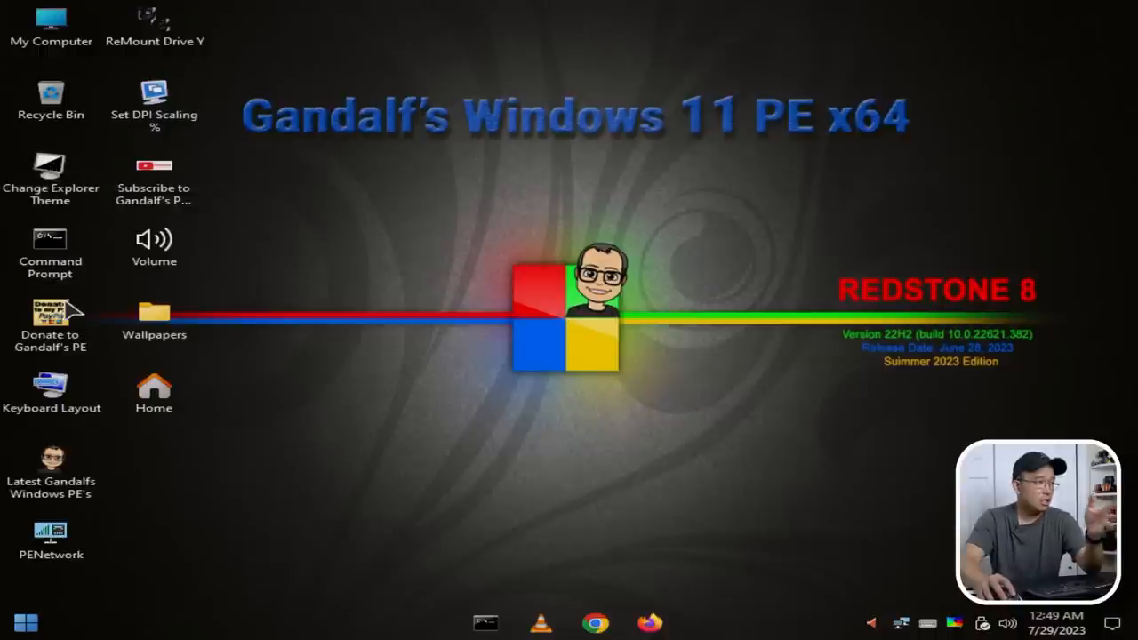
mouse_move(71, 368)
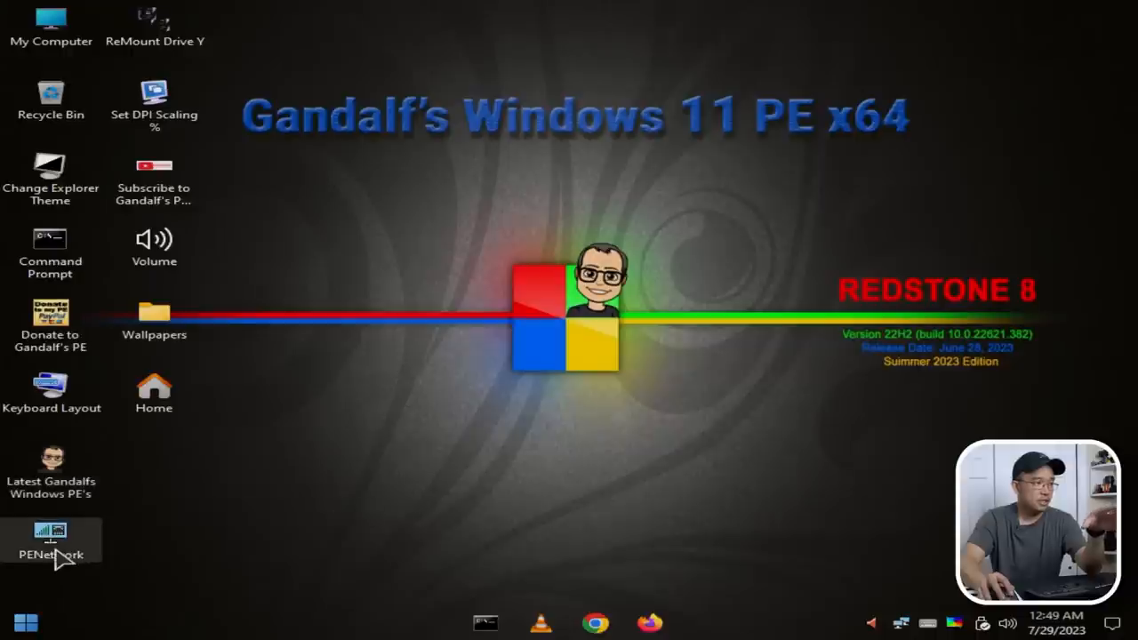
mouse_move(98, 224)
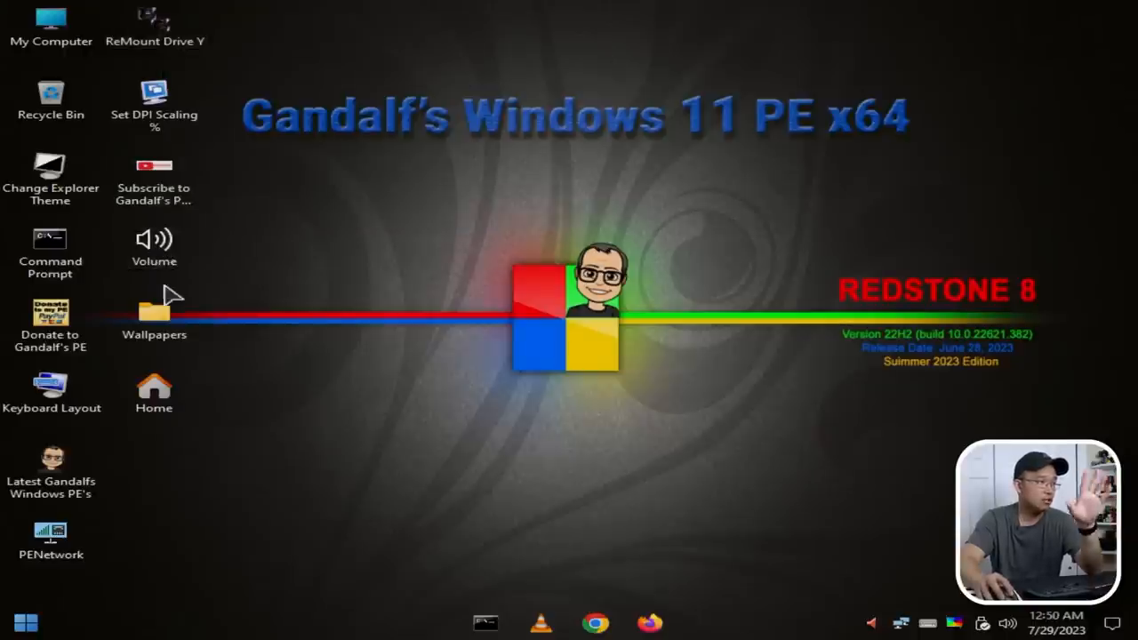
mouse_move(993, 619)
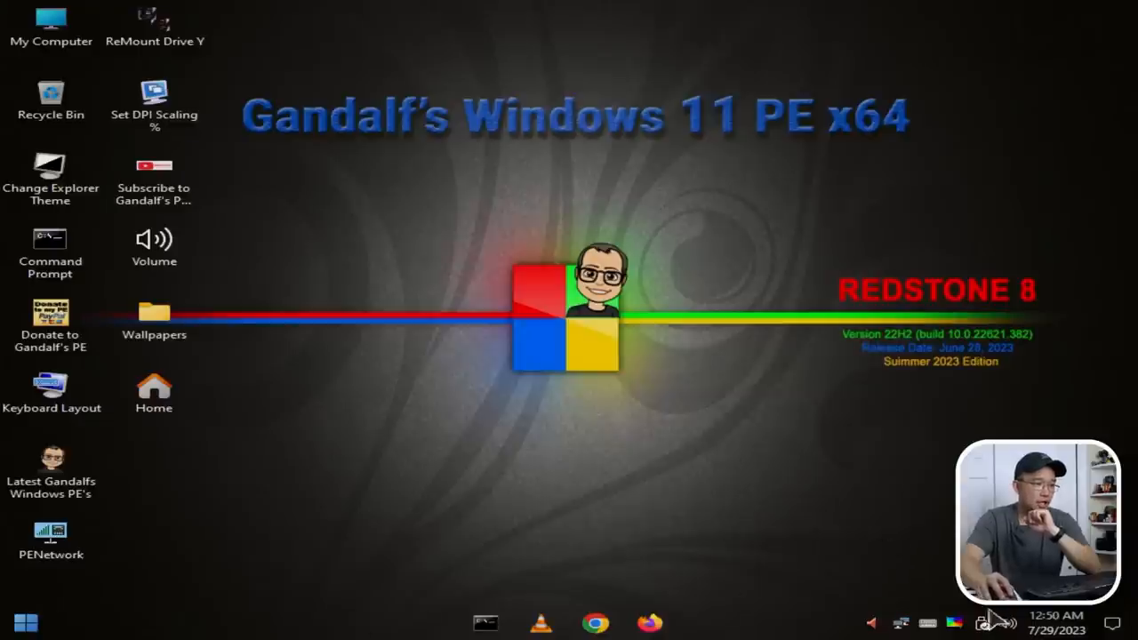
mouse_move(448, 626)
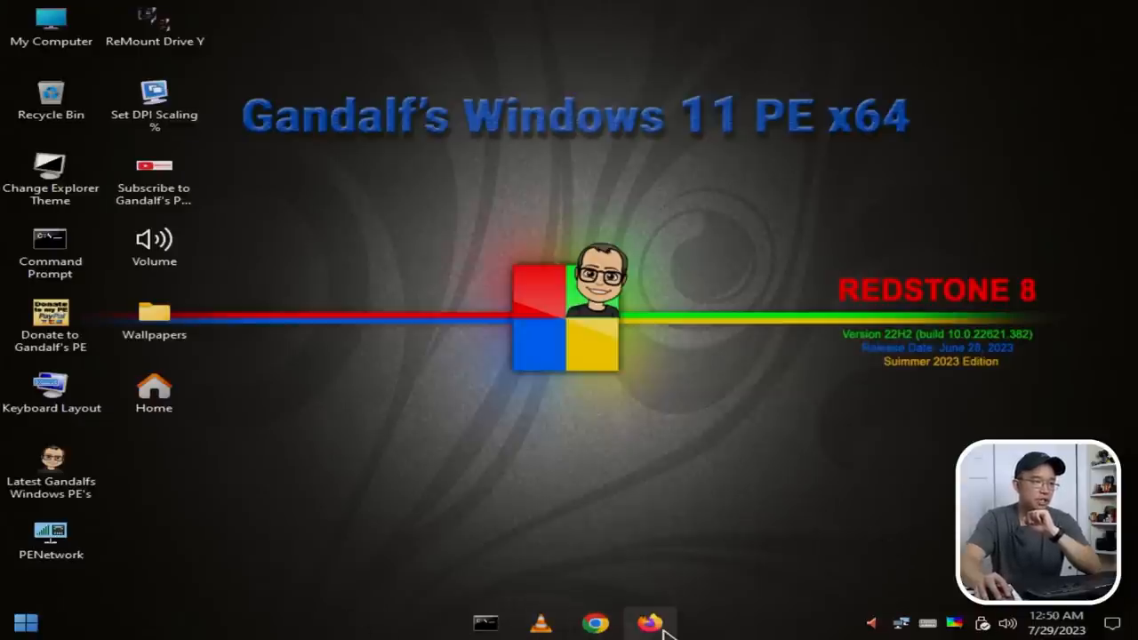
- Check the PE Network tray status for the active Ethernet connection and IP address
click(25, 622)
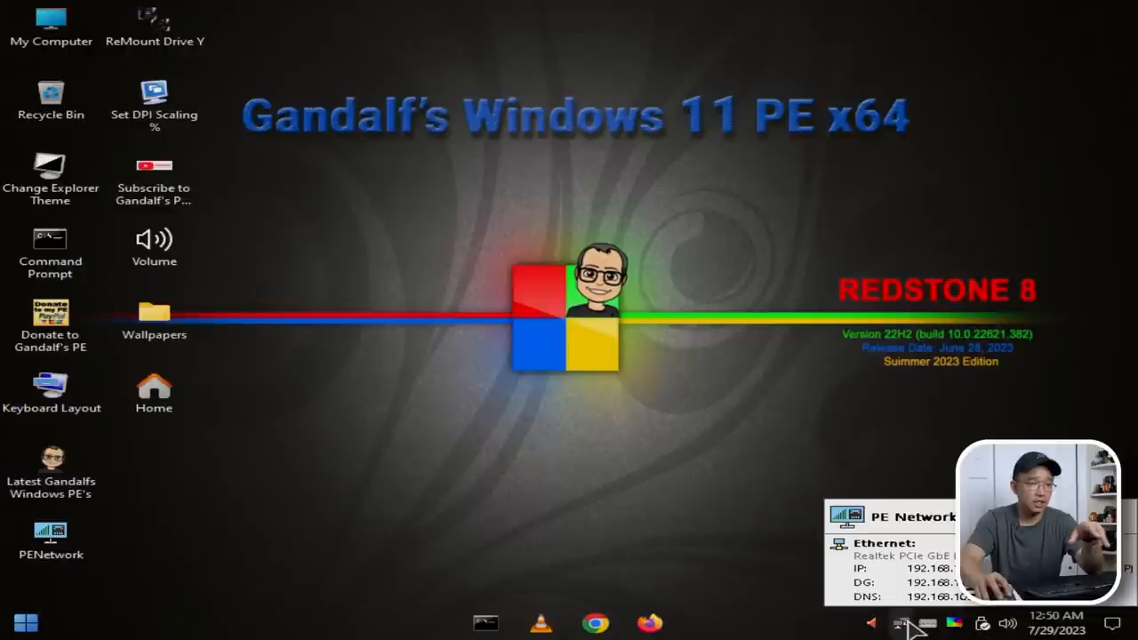
mouse_move(103, 578)
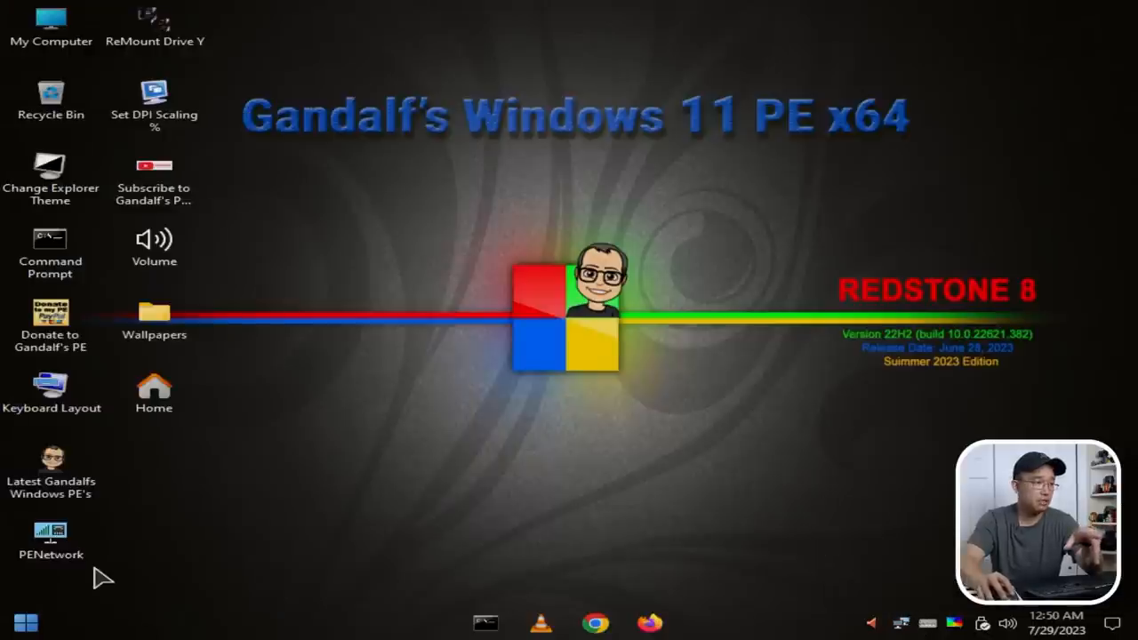
- Expand Accessibility, Accessories and Browsers in All Programs to list Chrome, Edge, Firefox and Tor
click(25, 622)
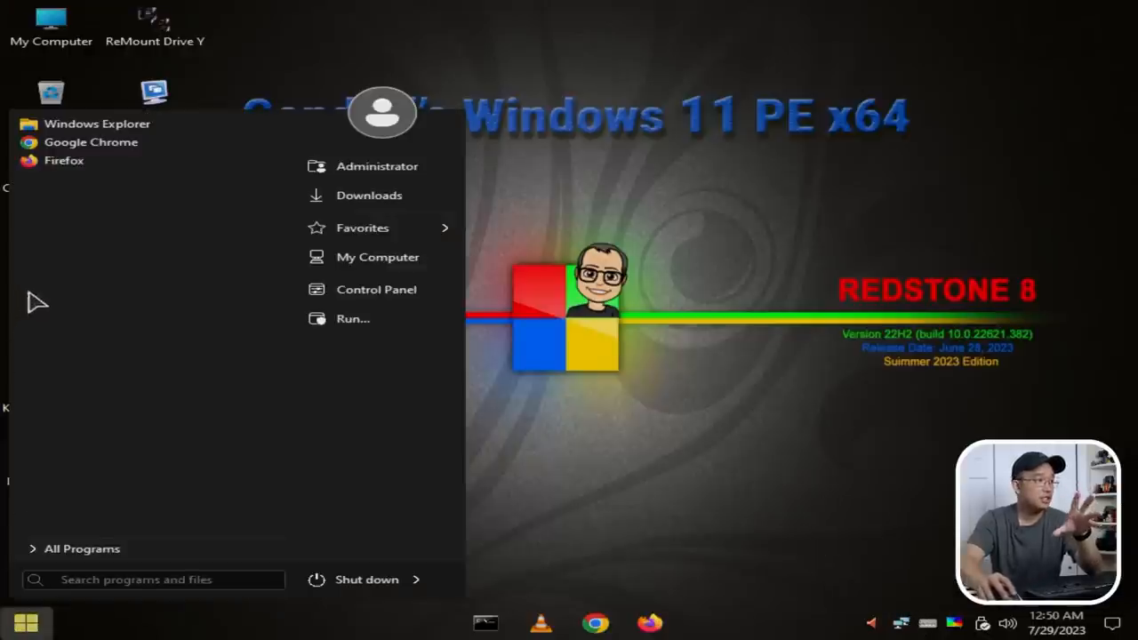
mouse_move(133, 494)
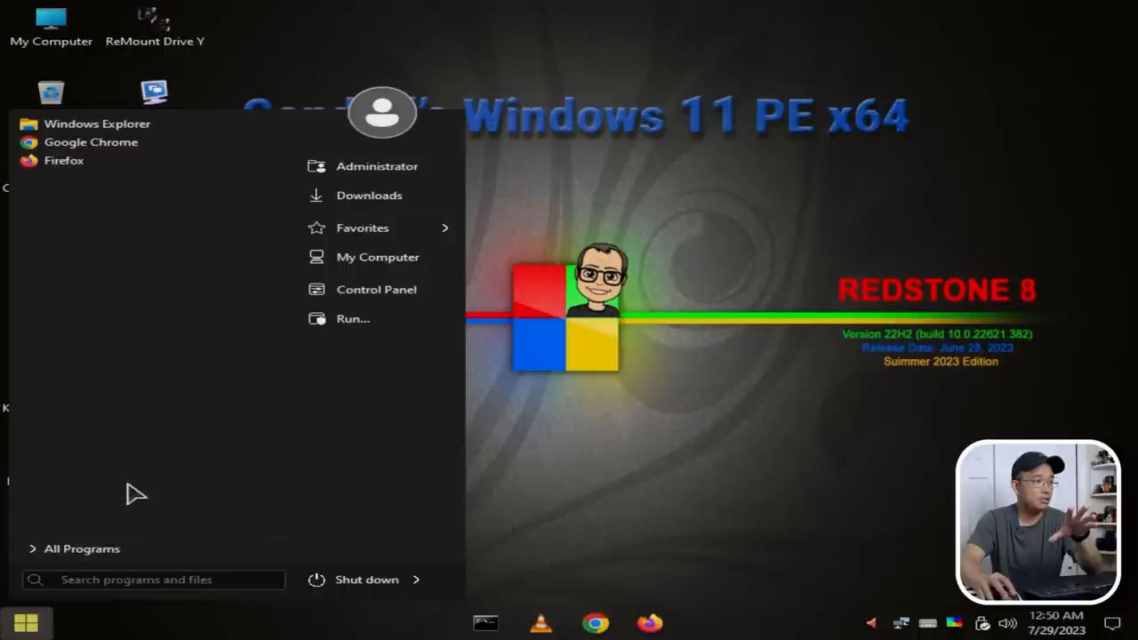
click(75, 548)
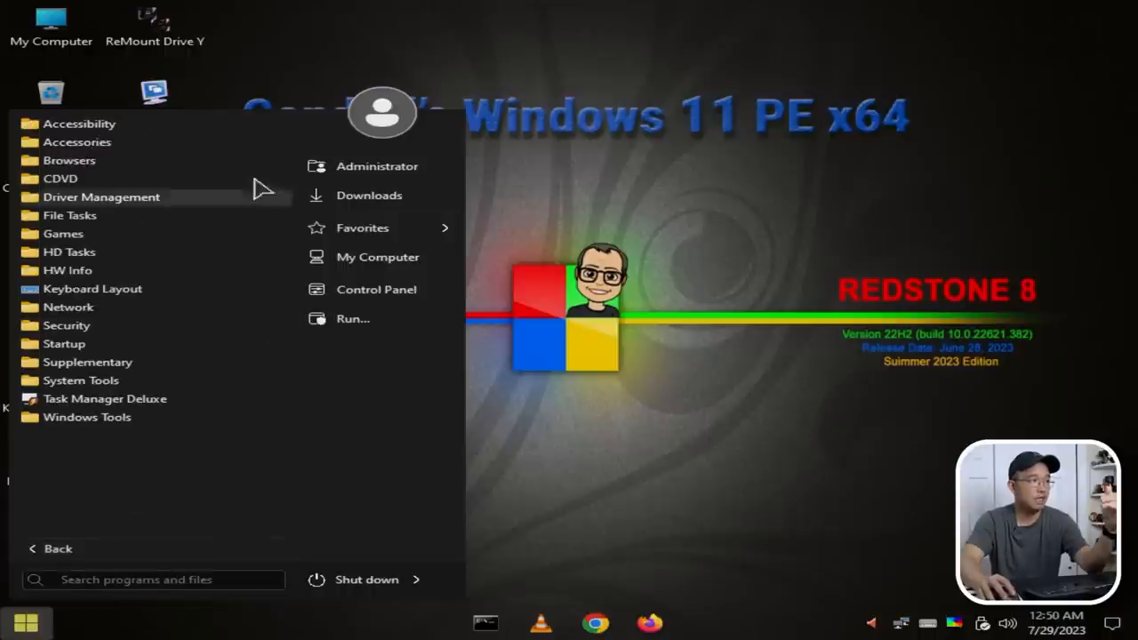
click(78, 124)
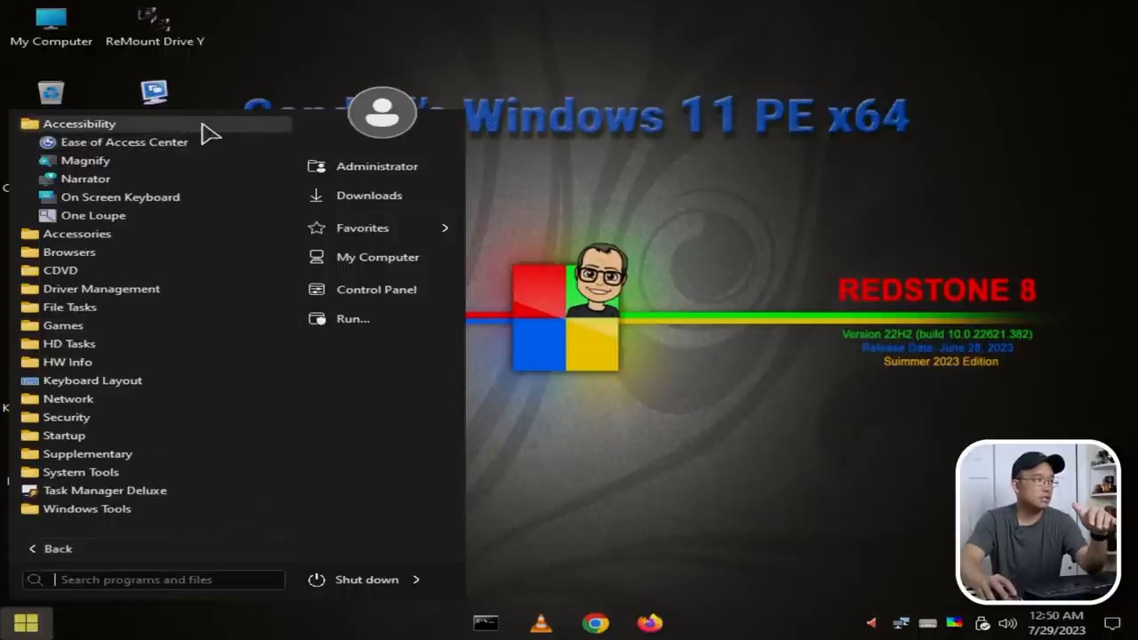
mouse_move(169, 221)
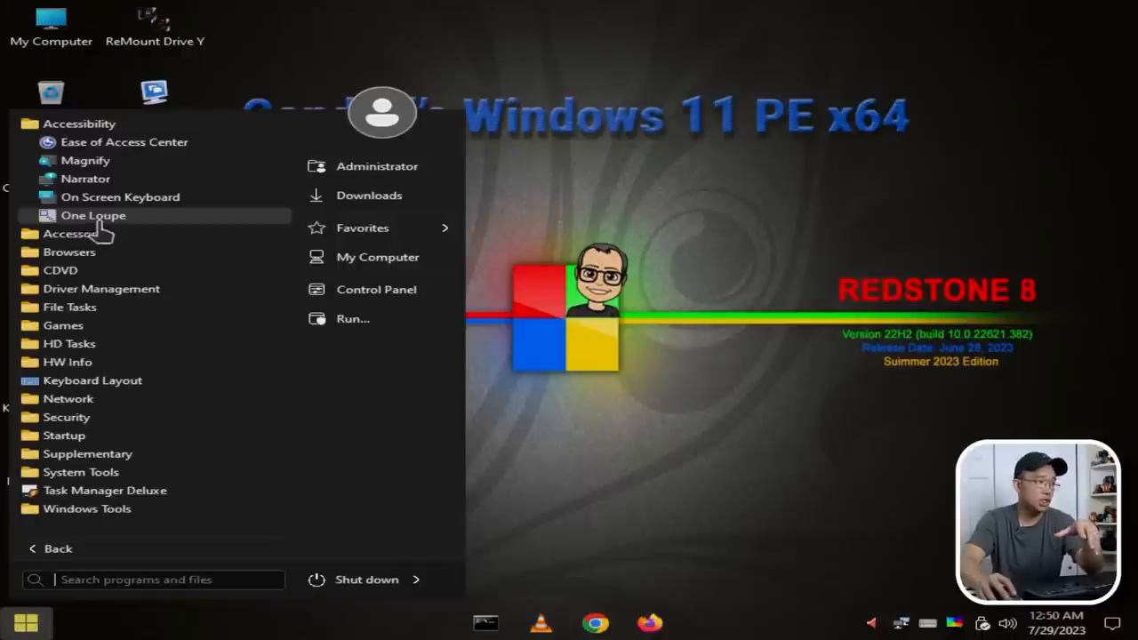
click(69, 233)
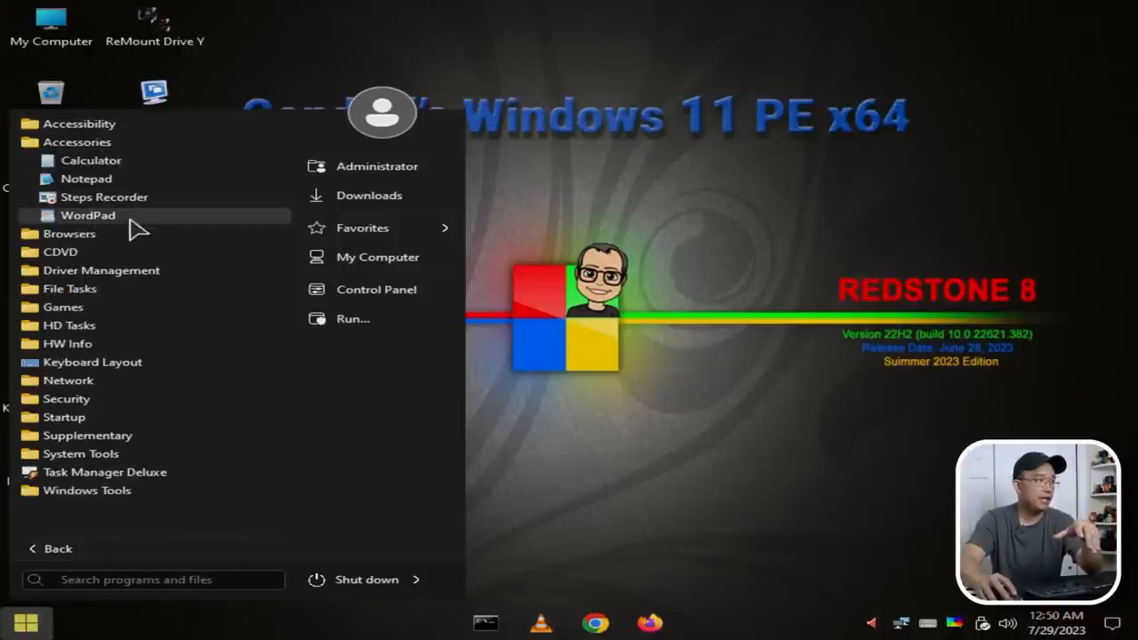
mouse_move(98, 242)
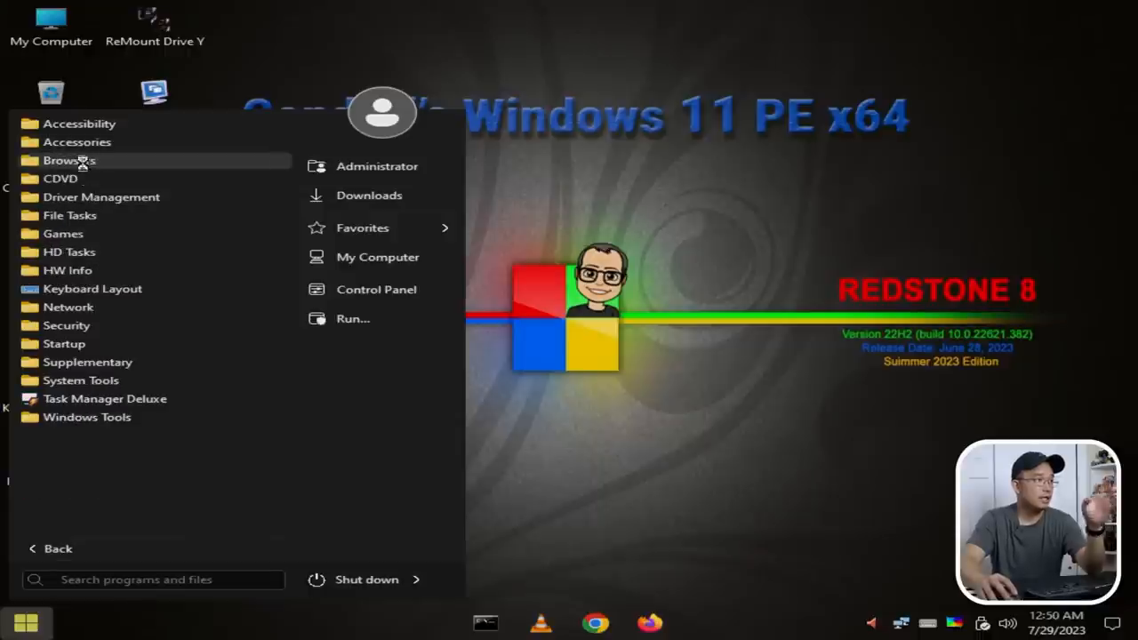
click(67, 160)
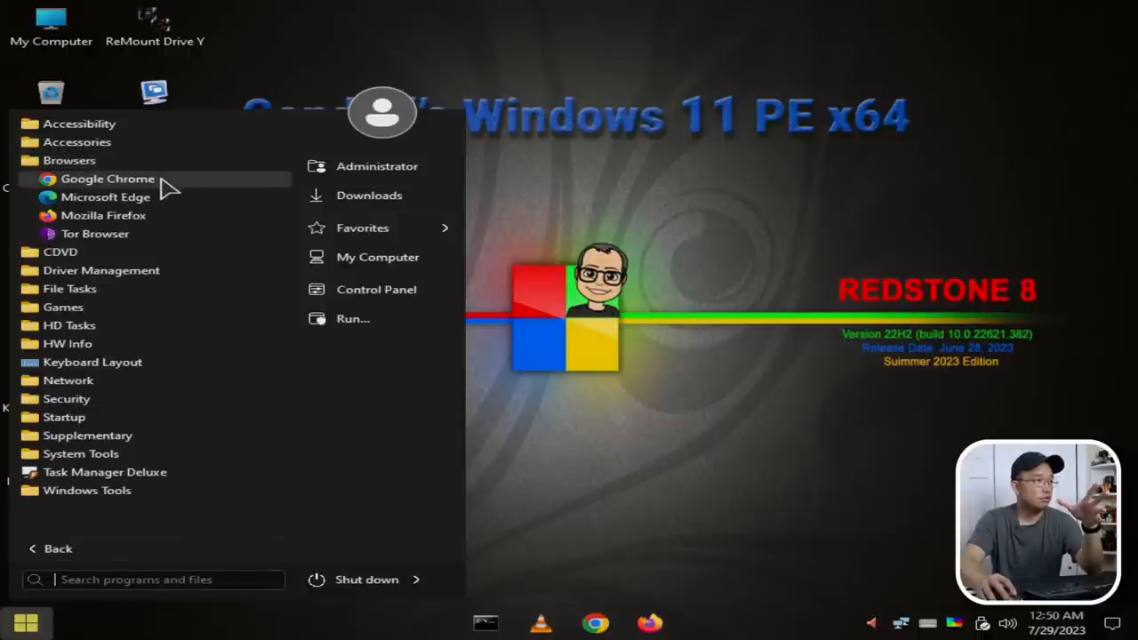
mouse_move(146, 233)
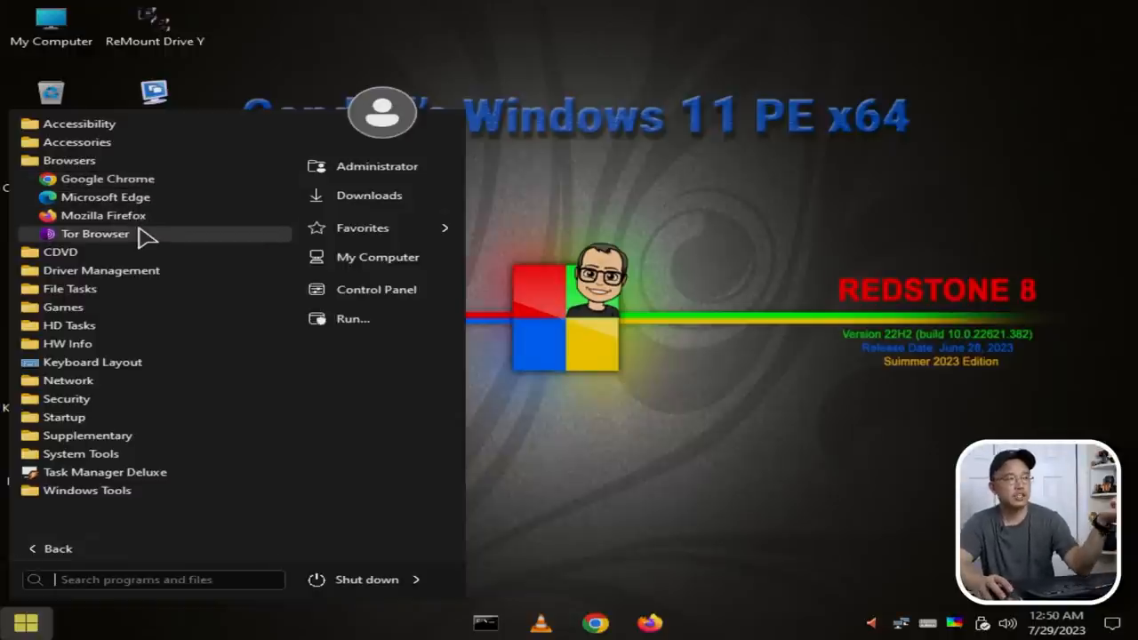
mouse_move(103, 215)
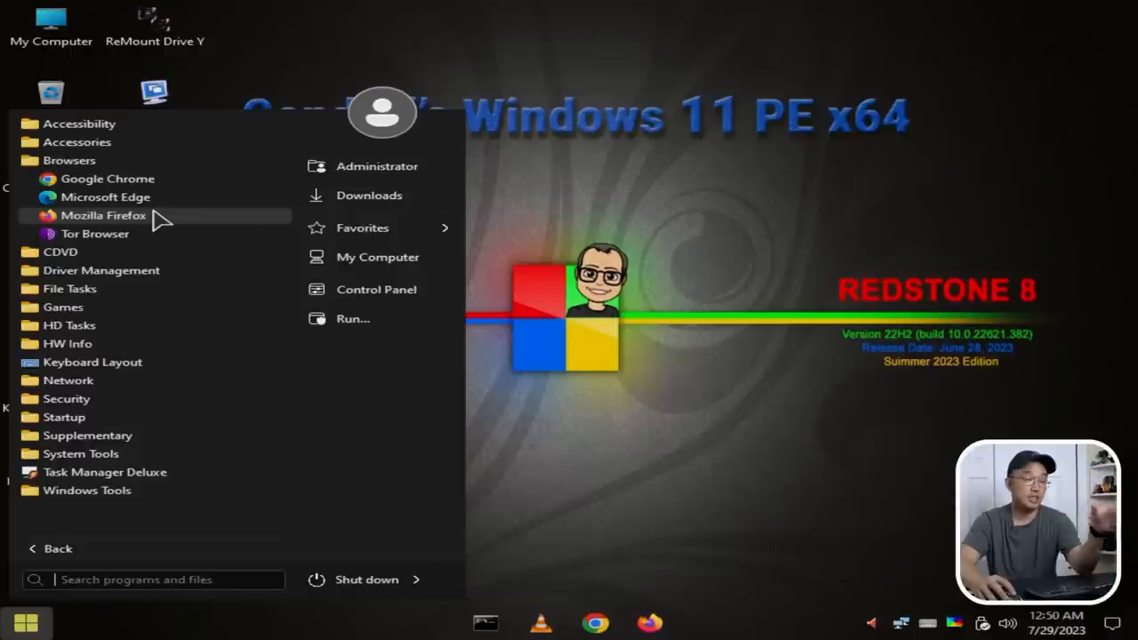
mouse_move(106, 196)
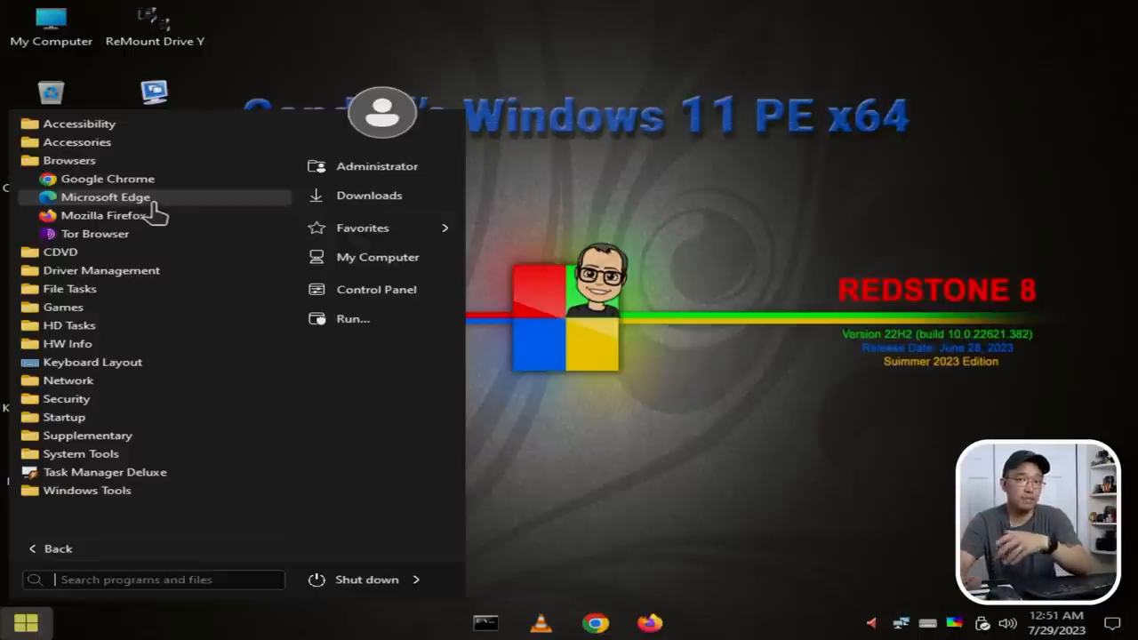
mouse_move(107, 216)
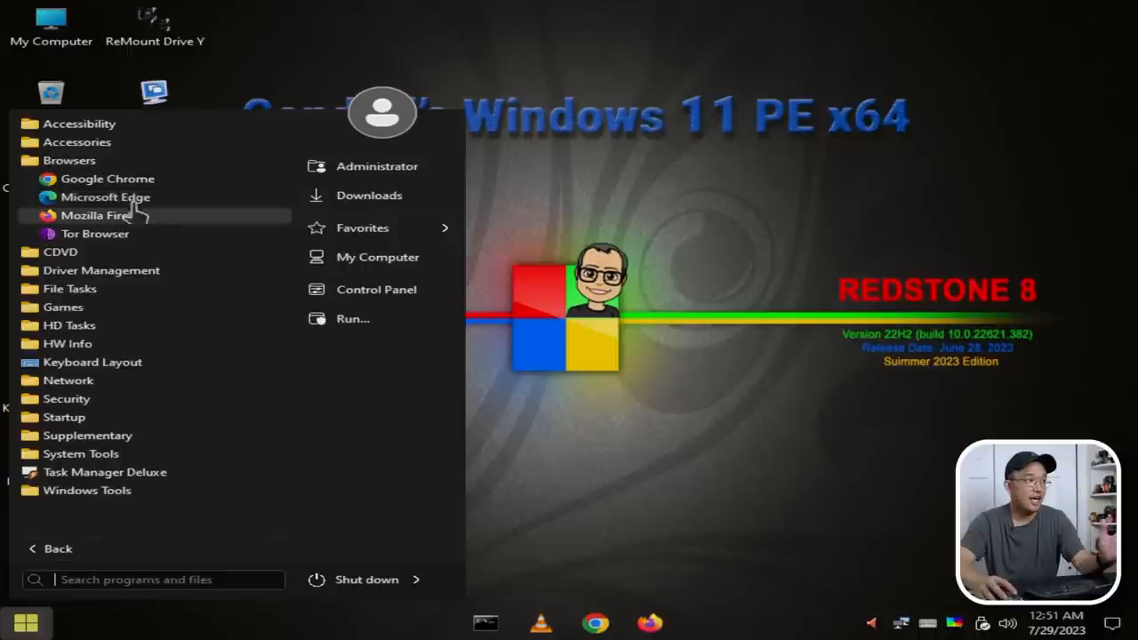
mouse_move(691, 177)
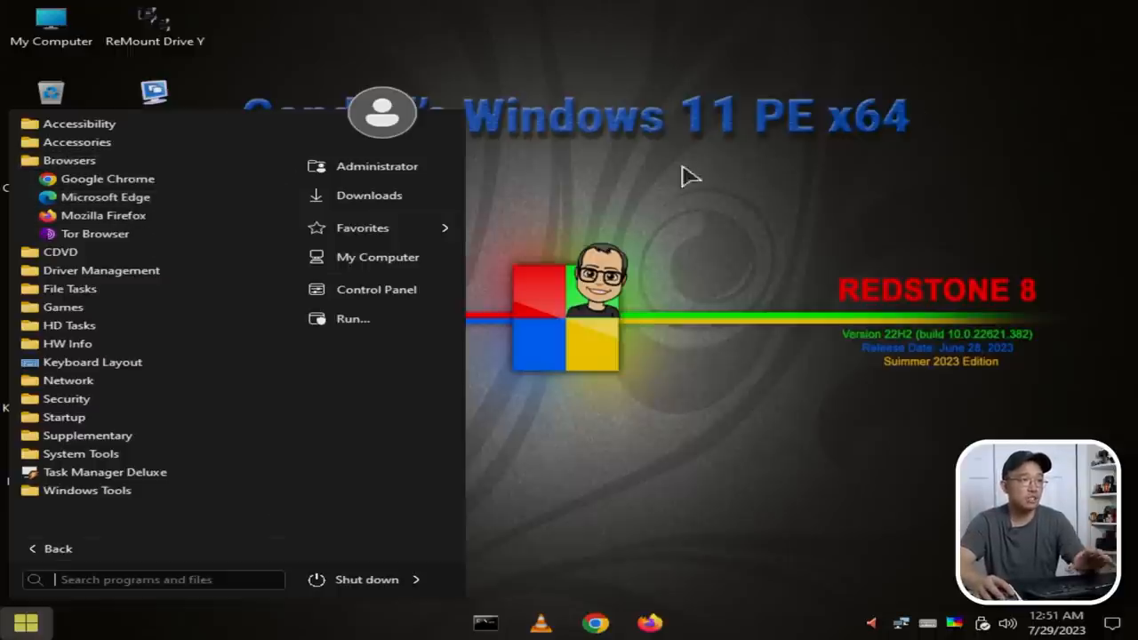
mouse_move(106, 177)
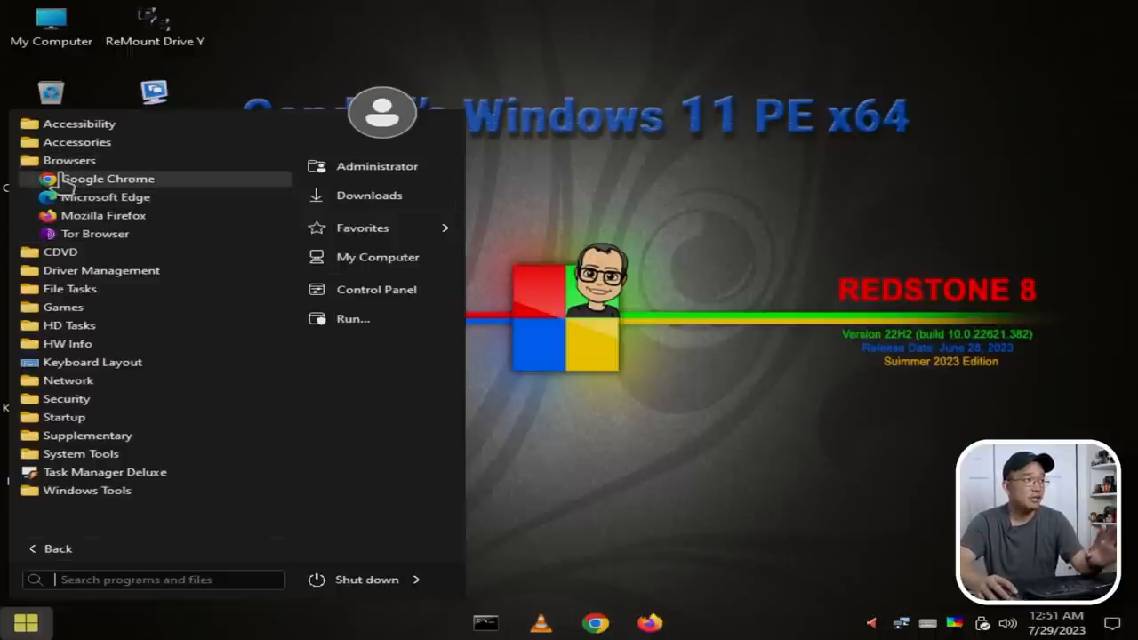
- Collapse Browsers and expand the CDVD, Driver Management and File Tasks folders
click(67, 161)
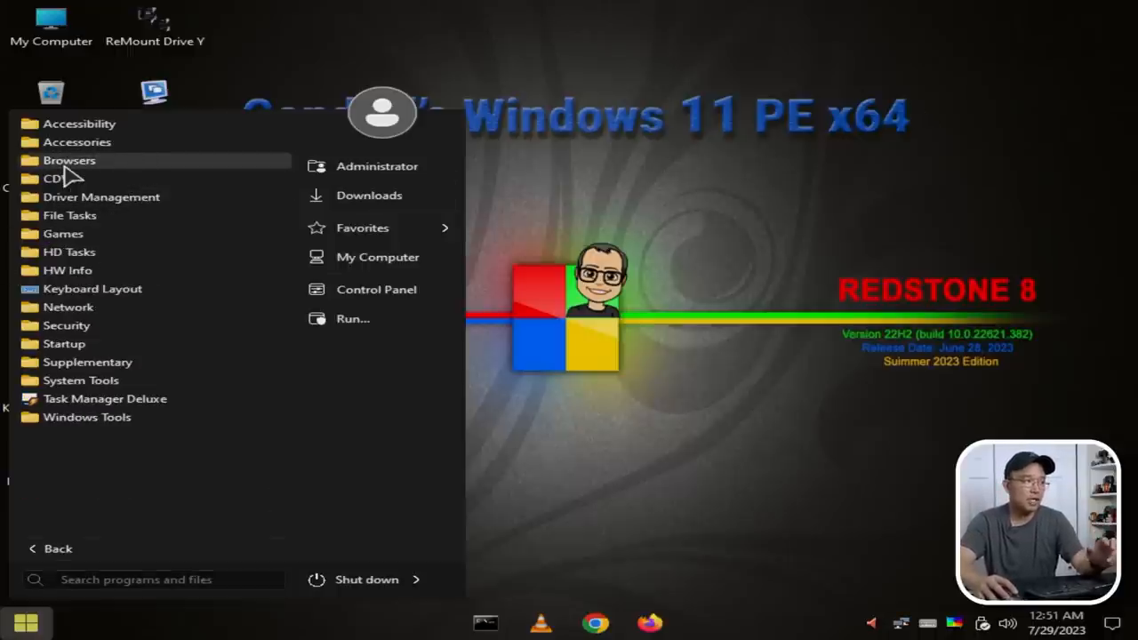
click(60, 178)
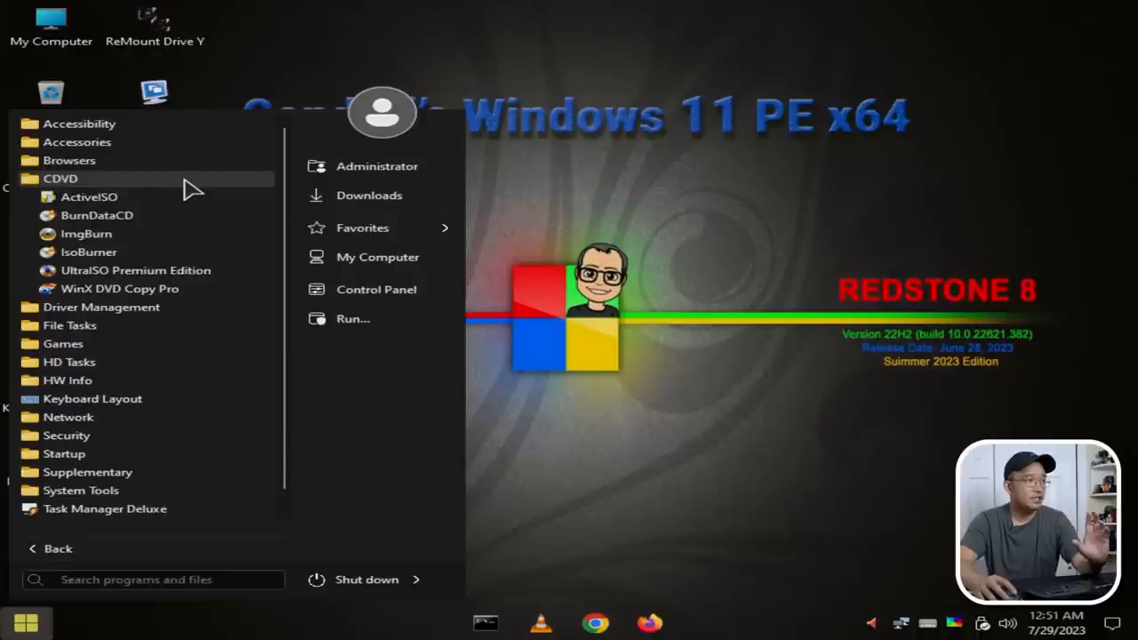
mouse_move(142, 196)
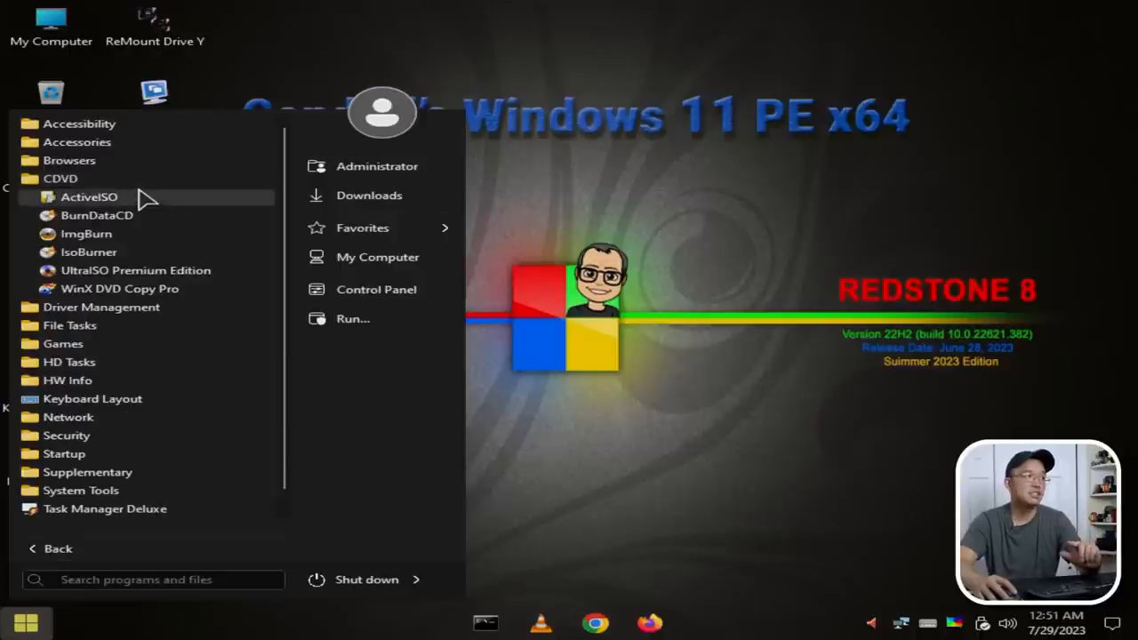
mouse_move(204, 204)
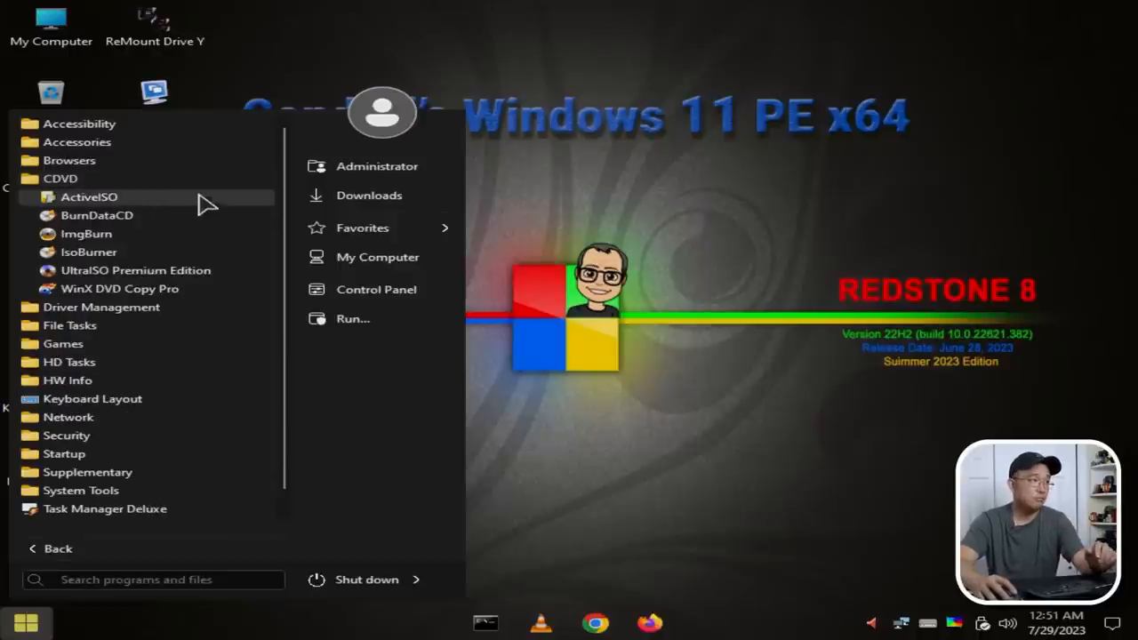
mouse_move(164, 253)
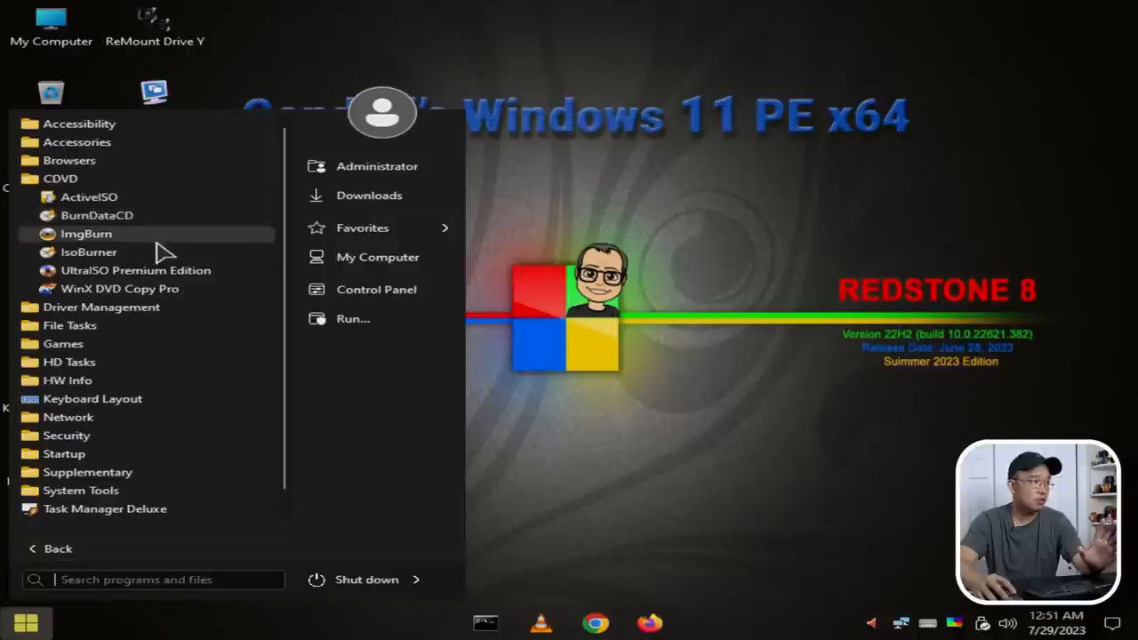
mouse_move(71, 196)
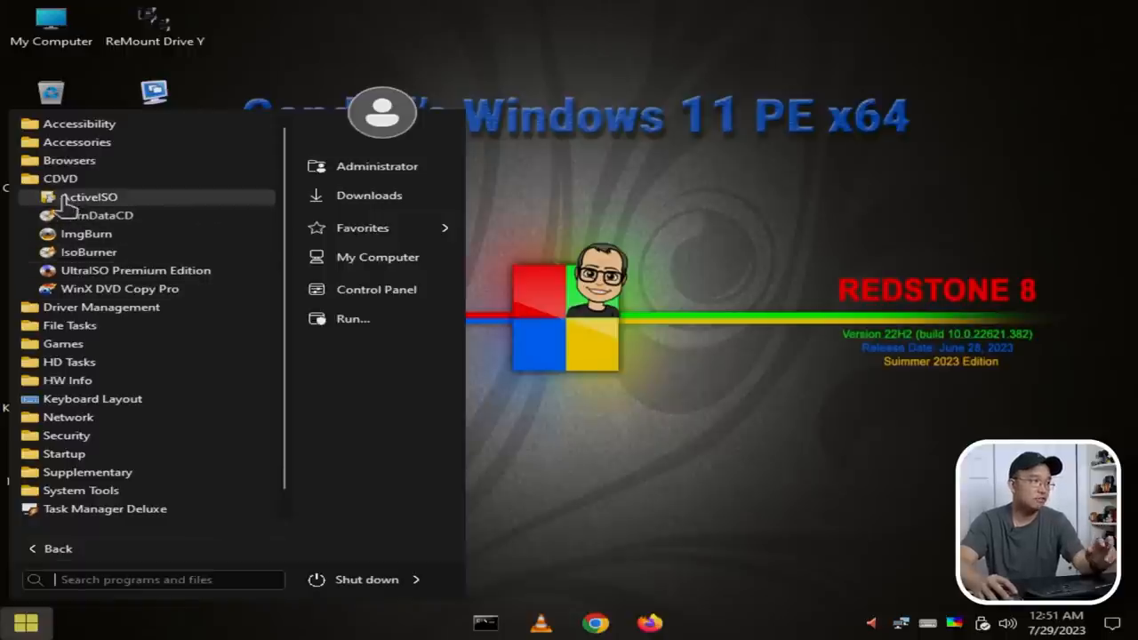
click(101, 196)
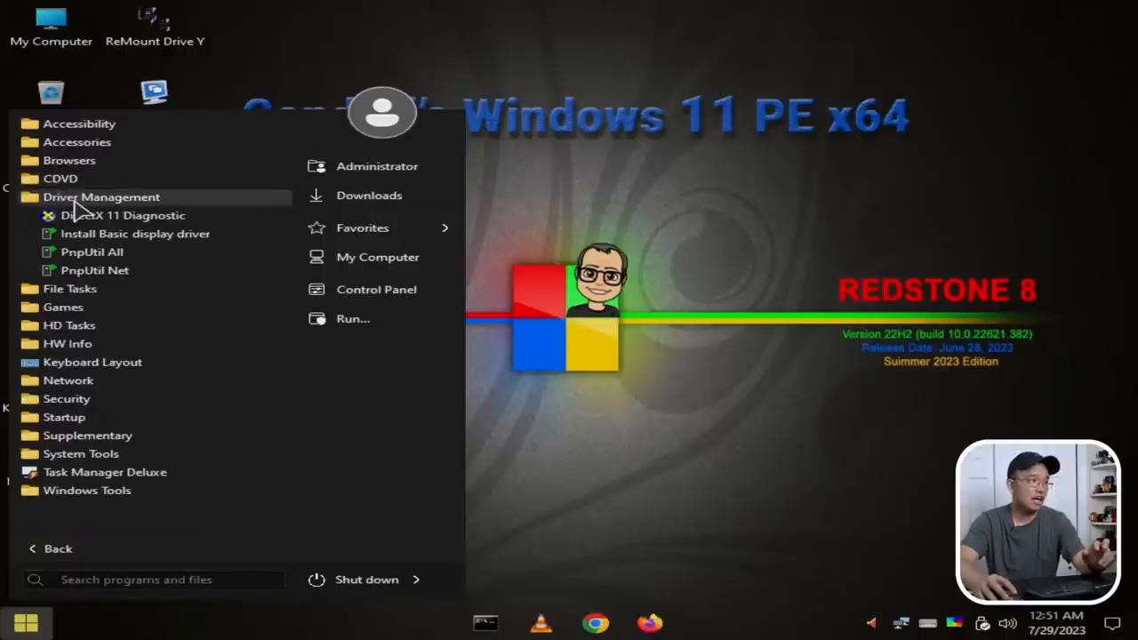
mouse_move(230, 206)
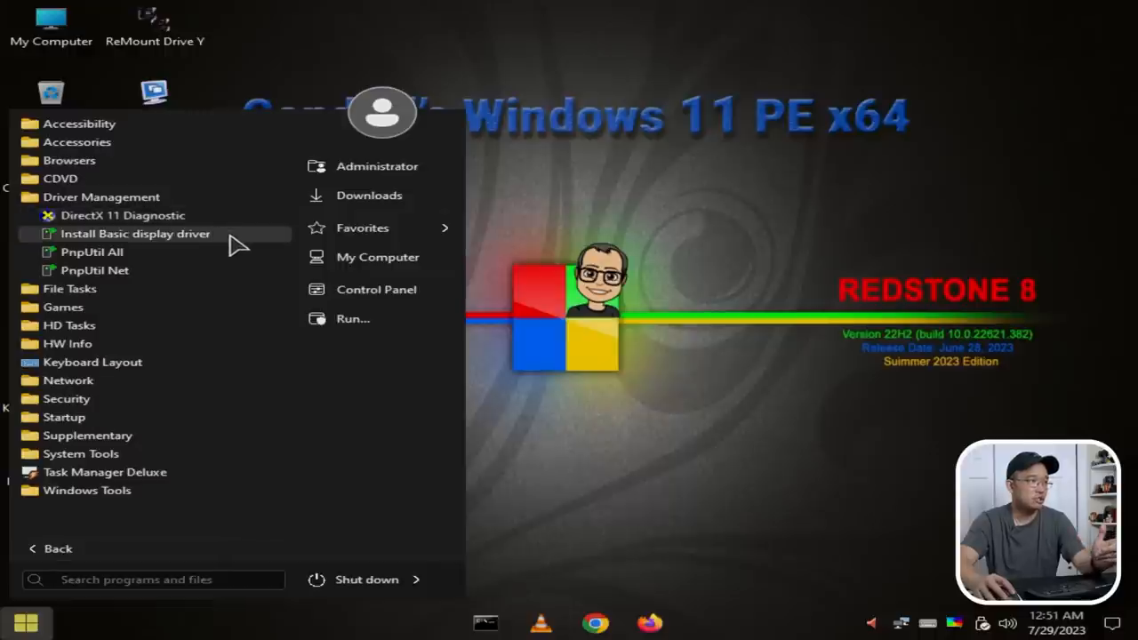
mouse_move(146, 288)
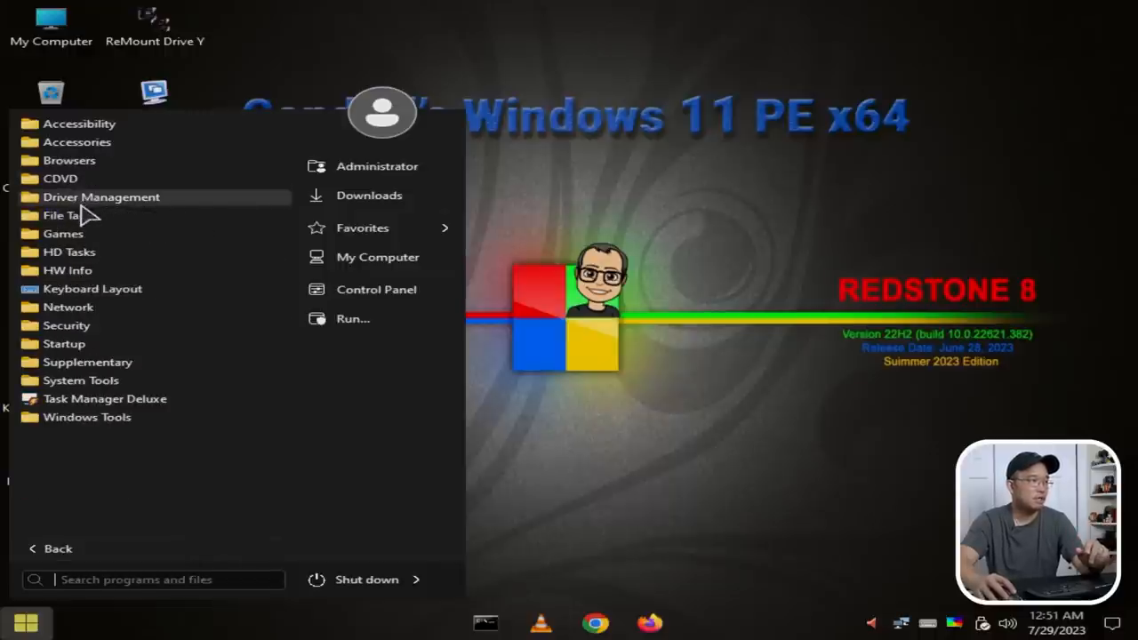
click(64, 216)
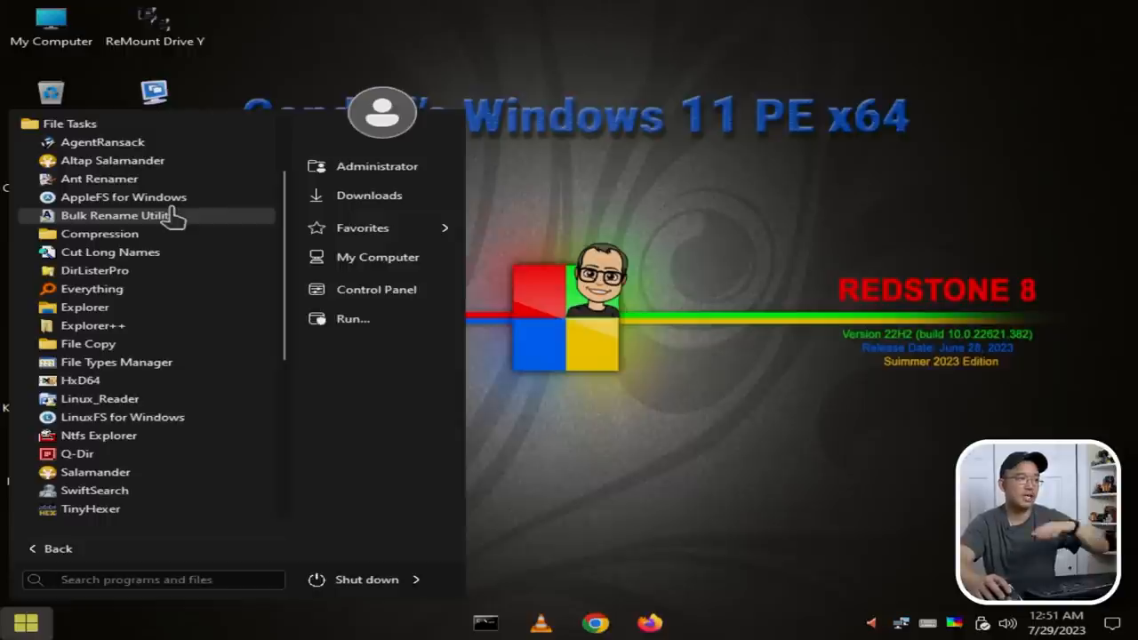
mouse_move(123, 196)
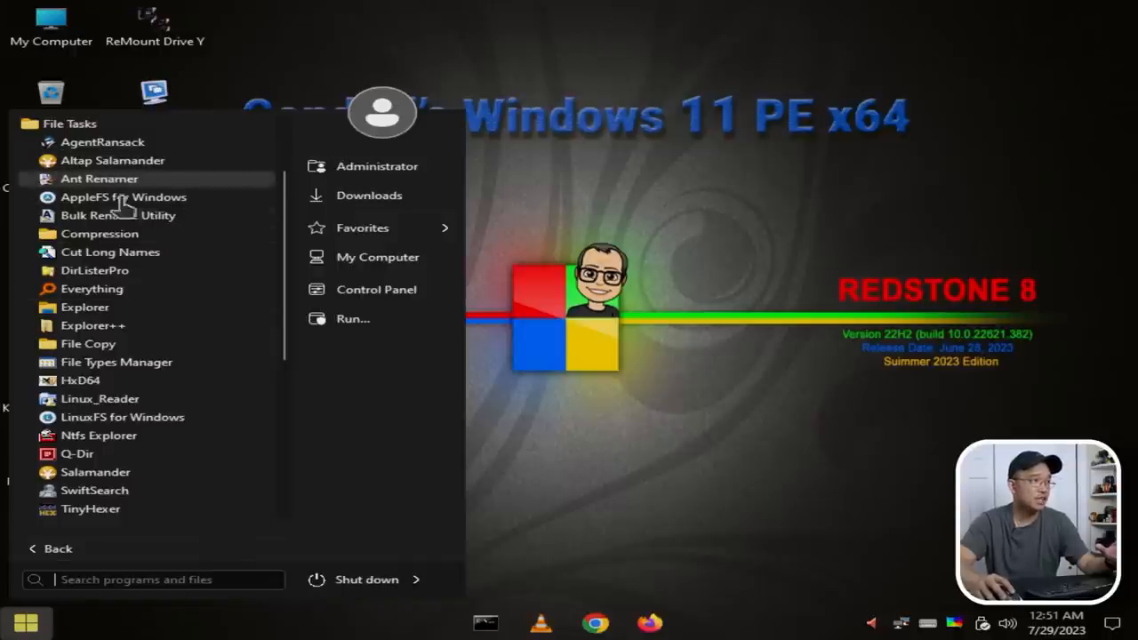
mouse_move(125, 195)
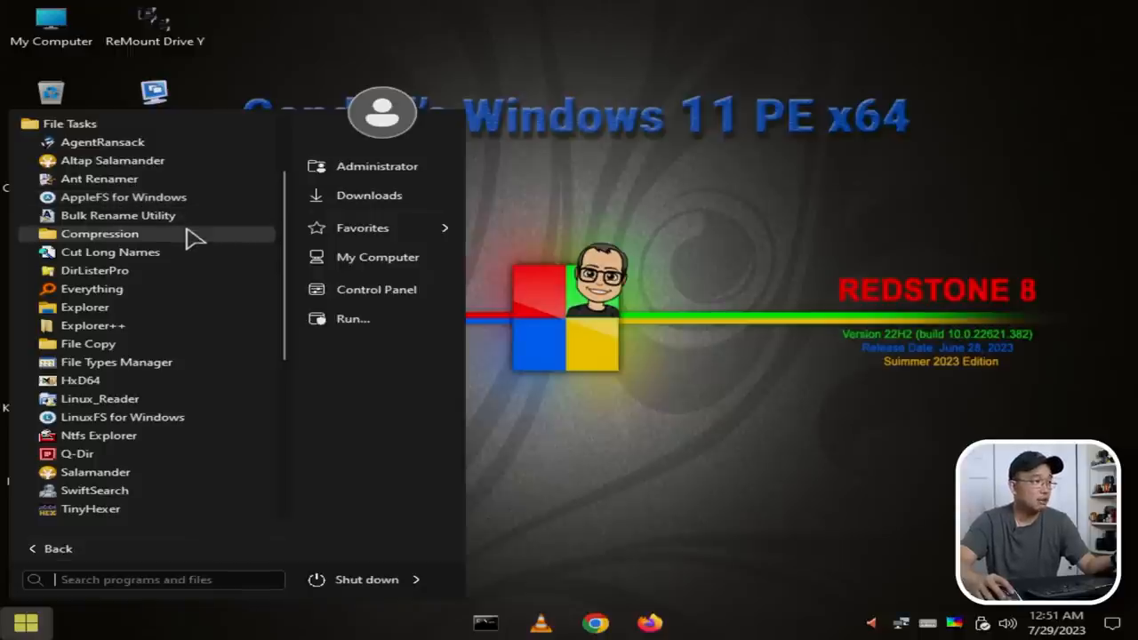
- Expand the file tools folder and scroll through its list from AppleFS down to Winhex
click(100, 233)
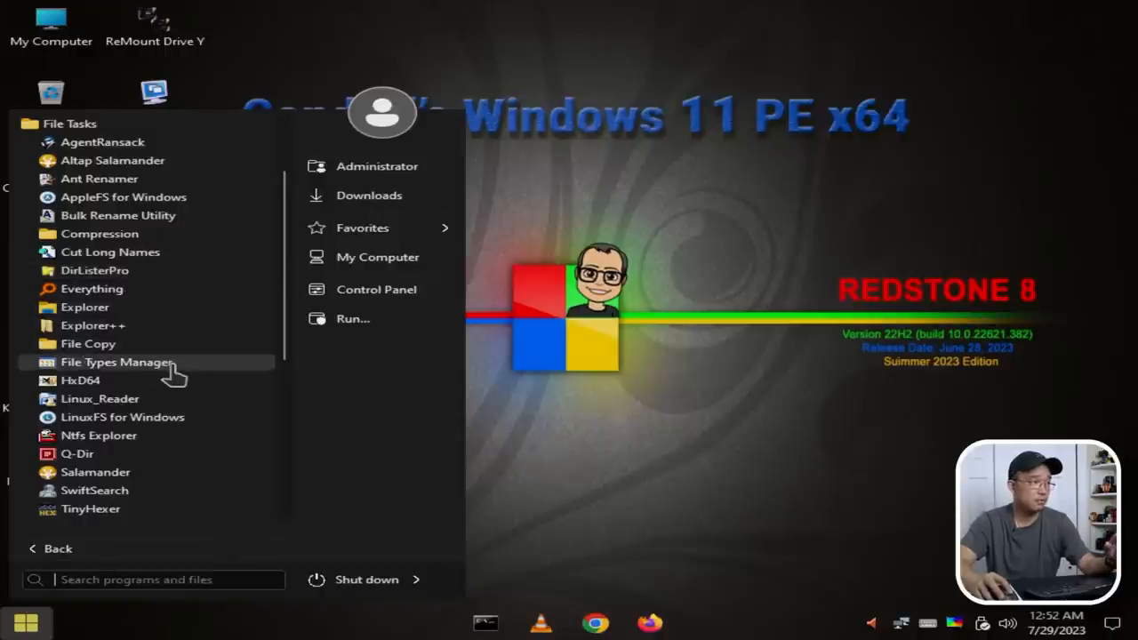
click(89, 343)
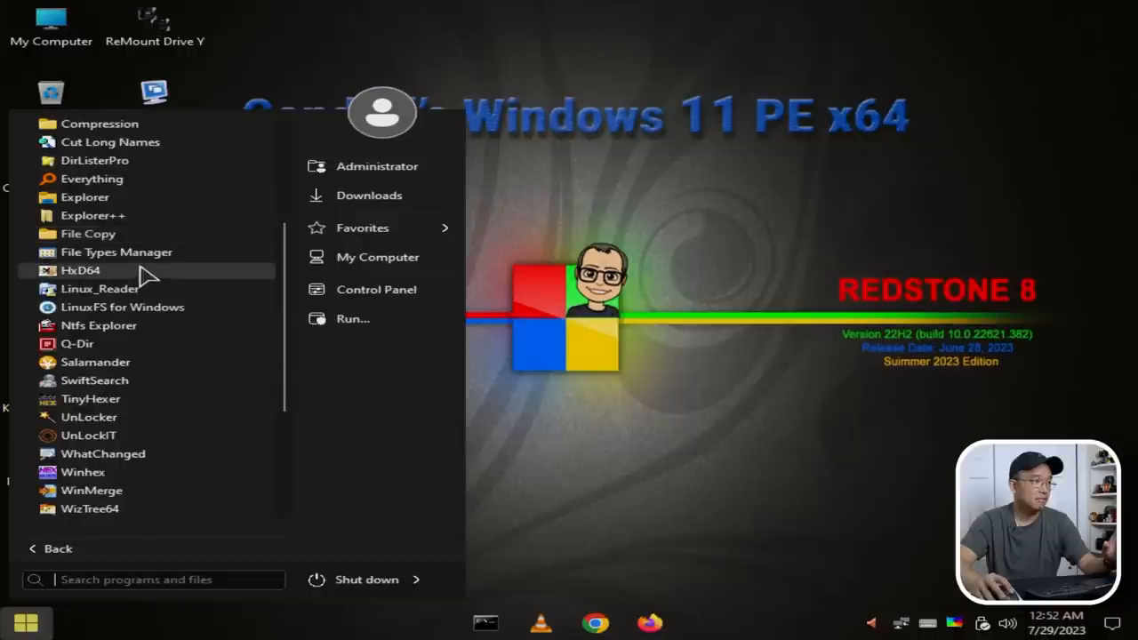
mouse_move(97, 284)
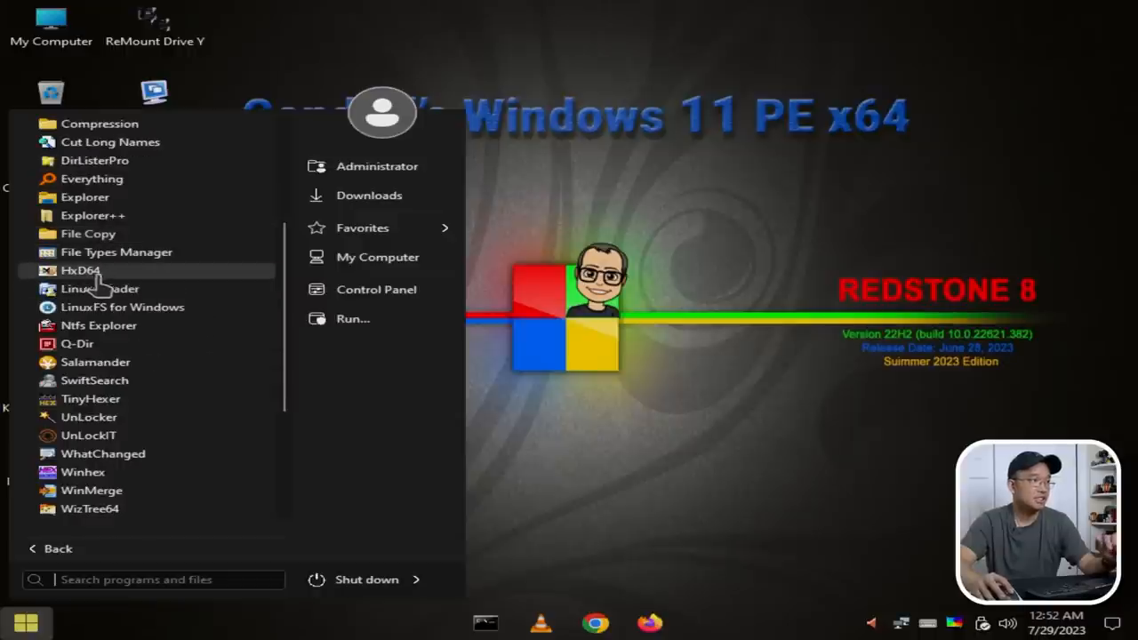
mouse_move(123, 306)
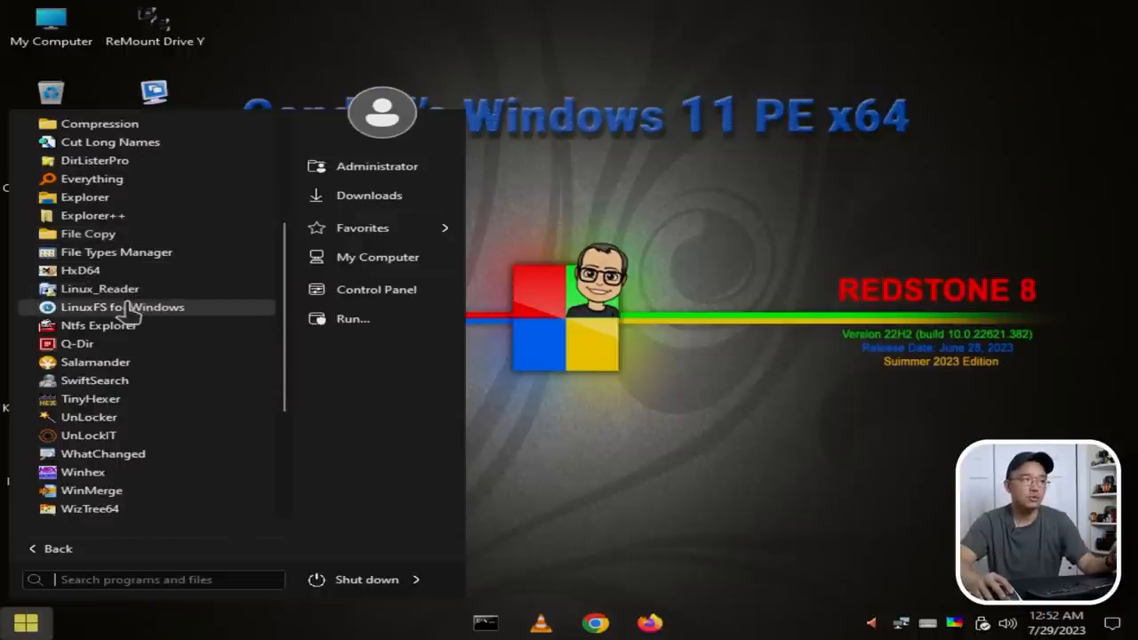
mouse_move(124, 312)
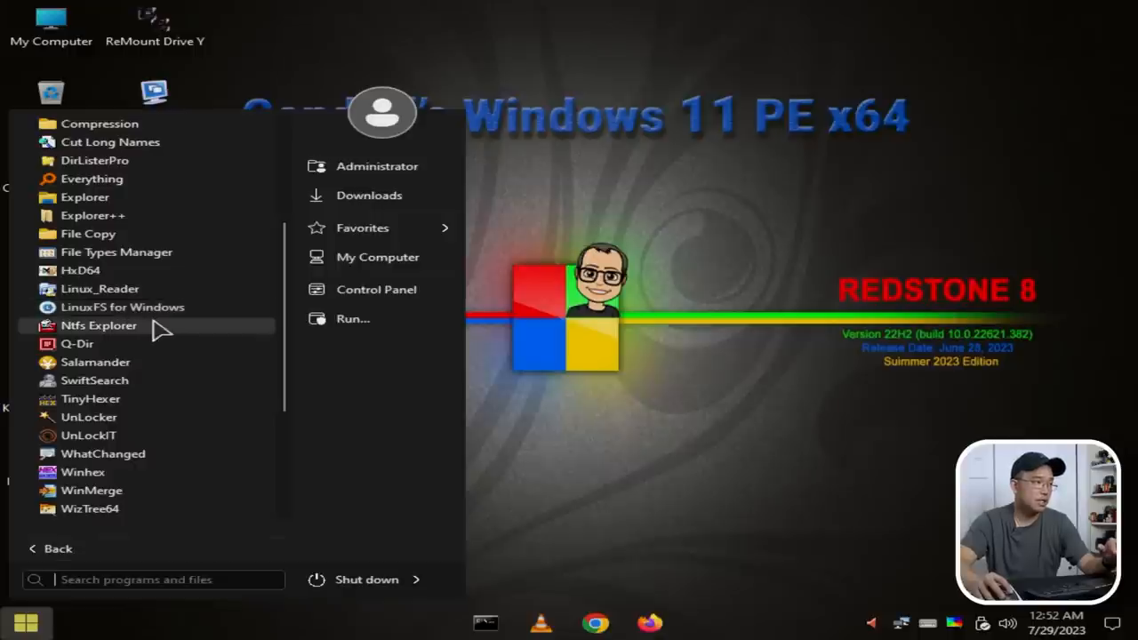
scroll(down, 3)
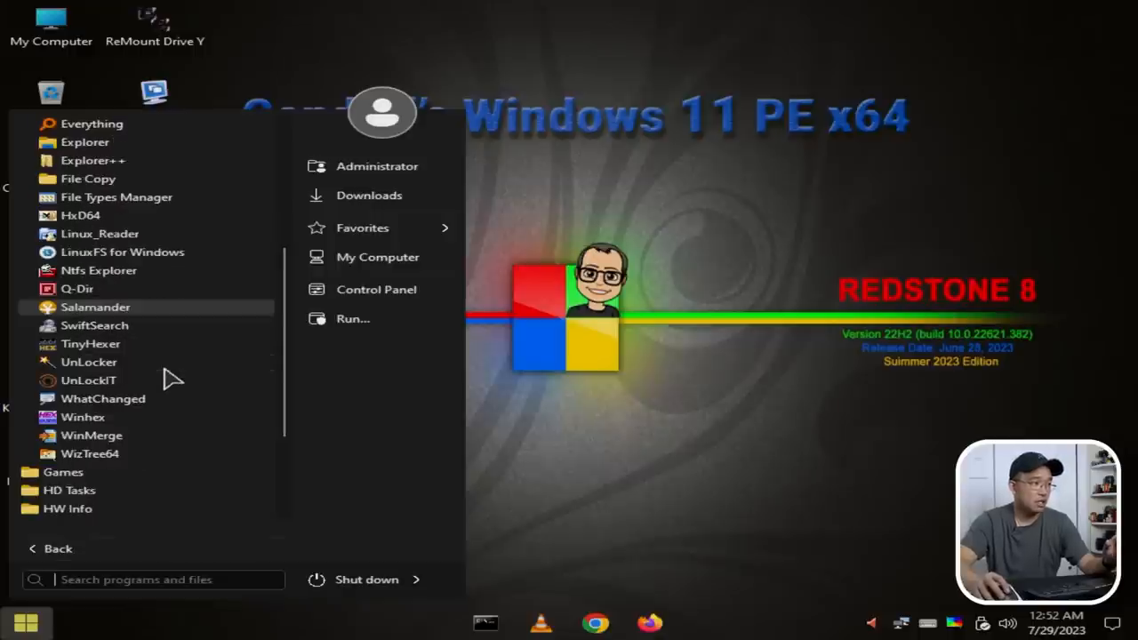
mouse_move(89, 453)
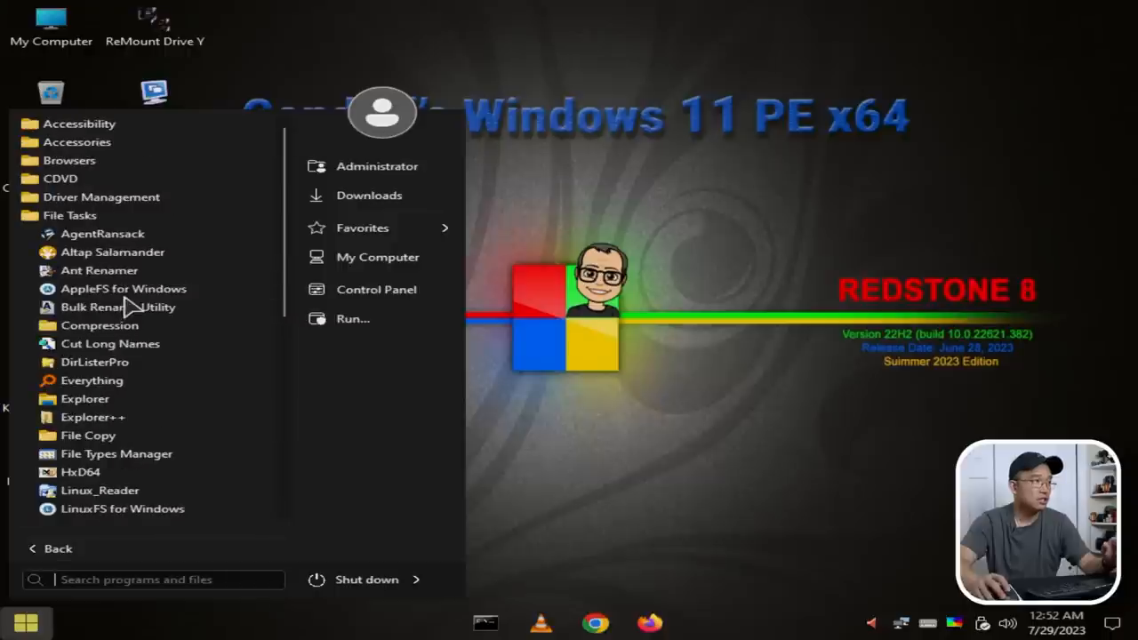
scroll(down, 3)
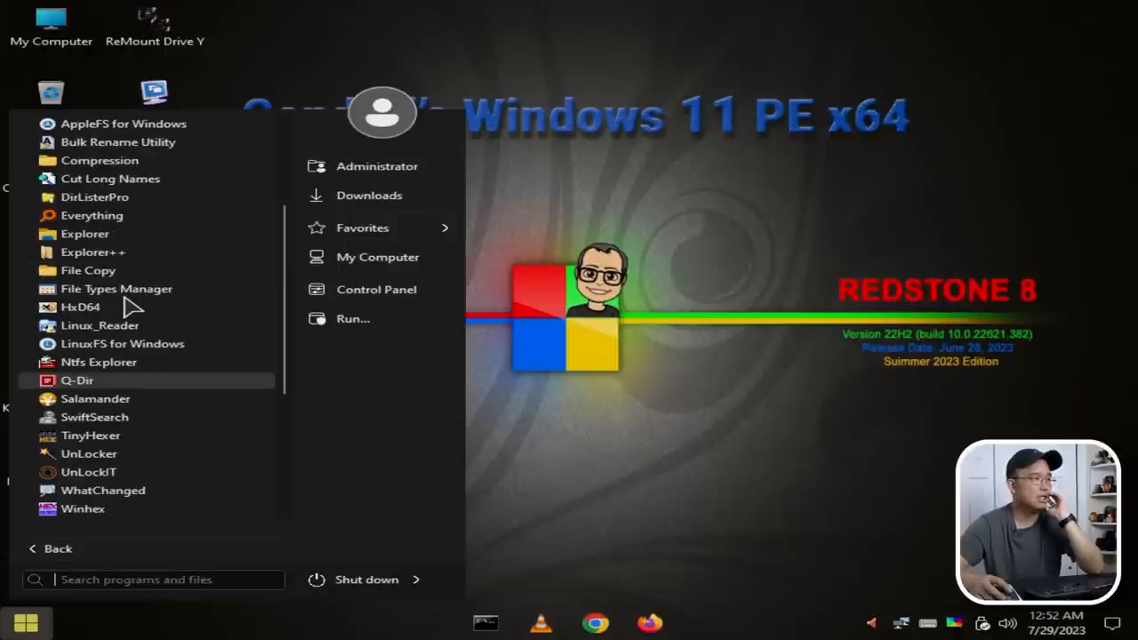
mouse_move(110, 346)
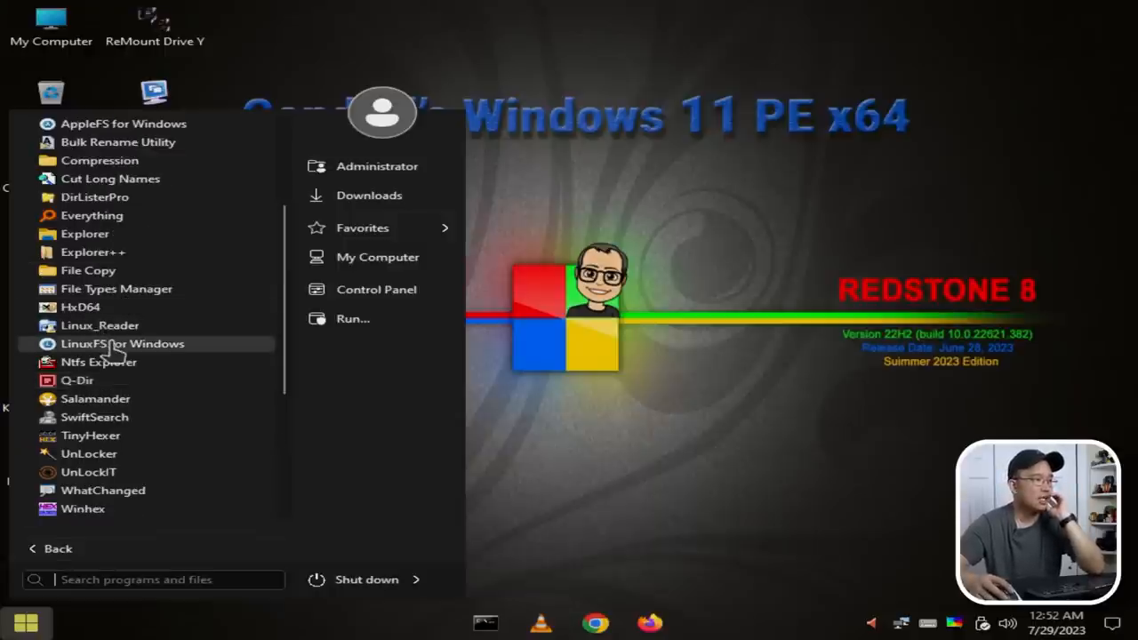
- Launch LinuxFS for Windows and mount EXT4 Volume2 read-write as drive D
click(123, 345)
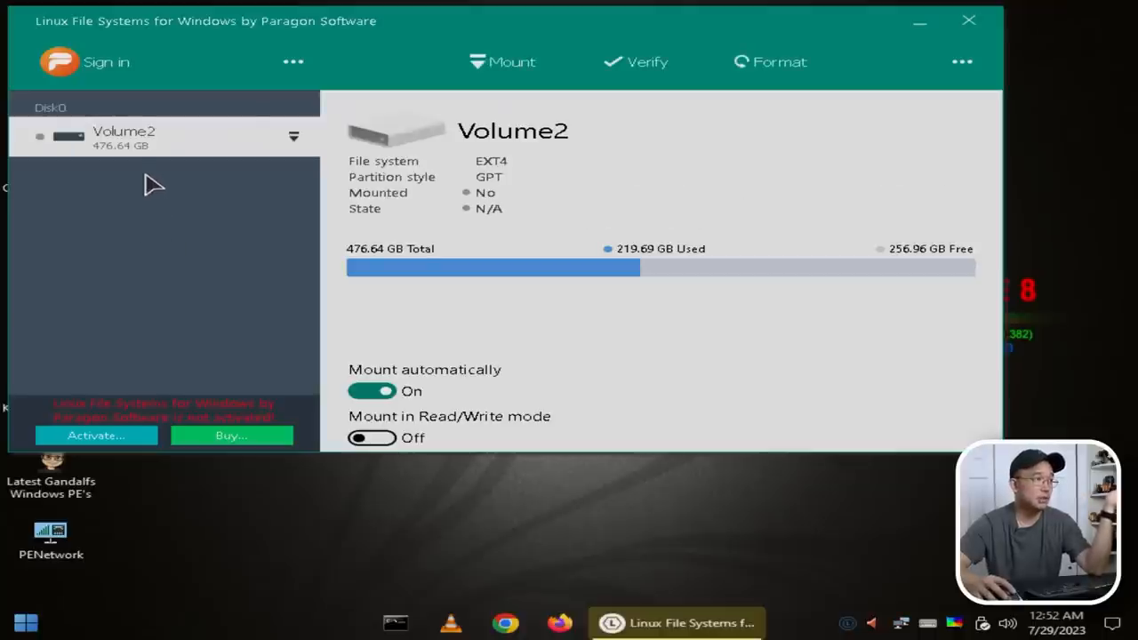
mouse_move(149, 160)
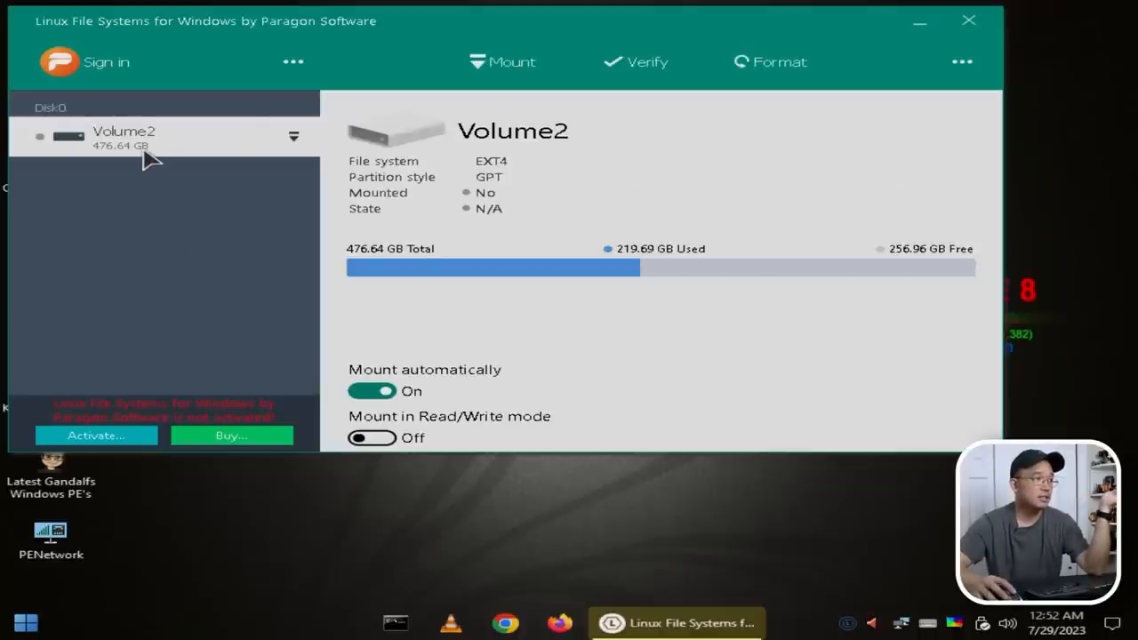
mouse_move(530, 85)
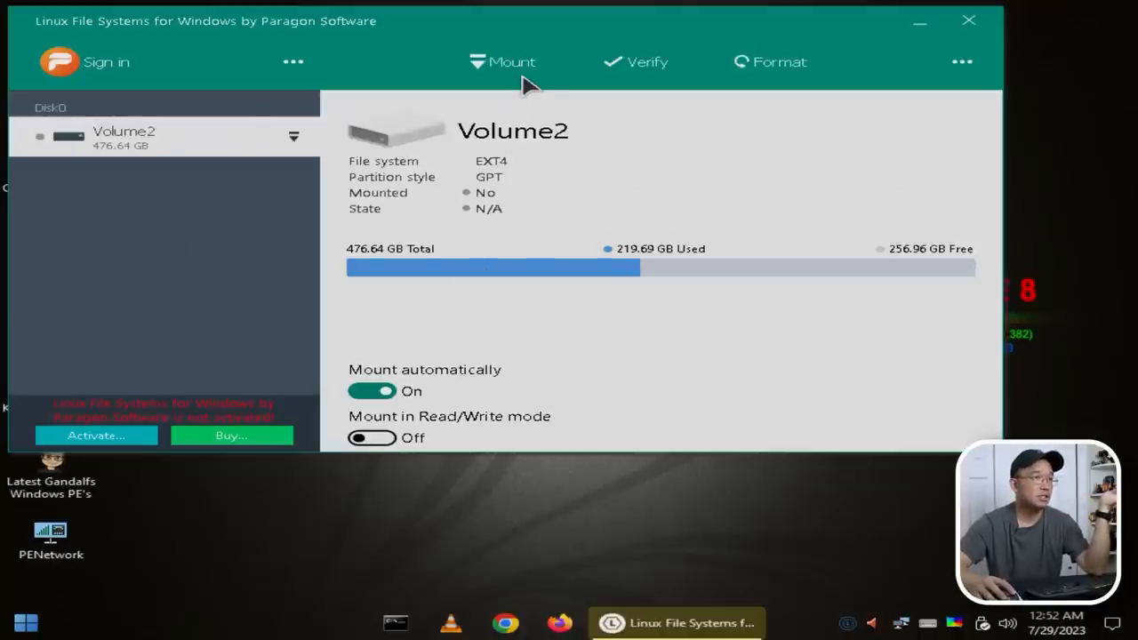
click(503, 63)
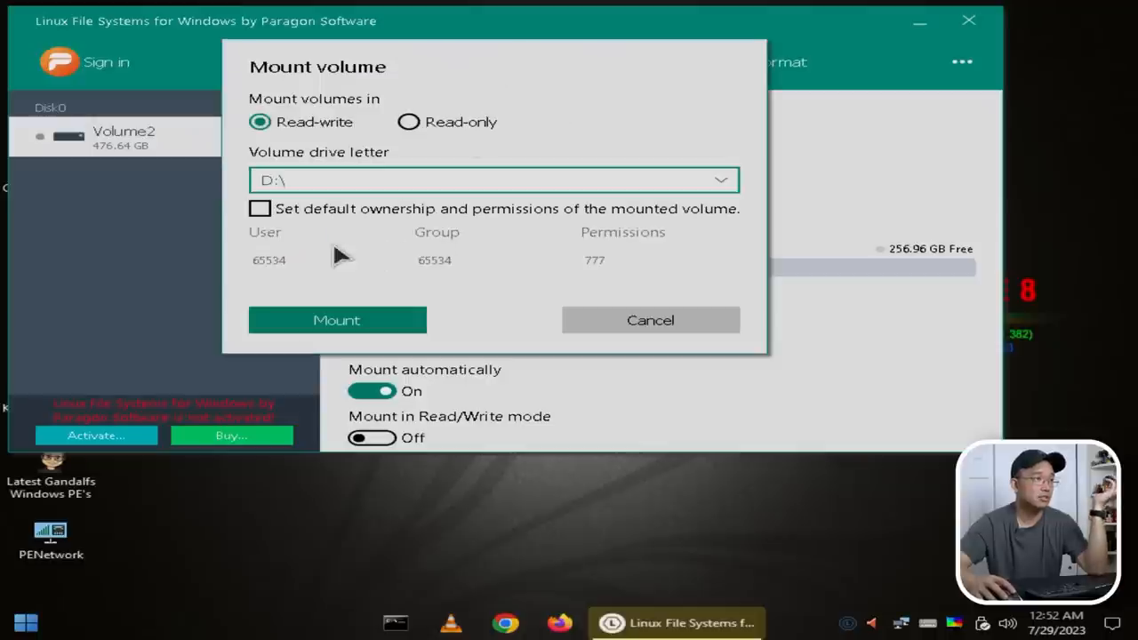
click(337, 320)
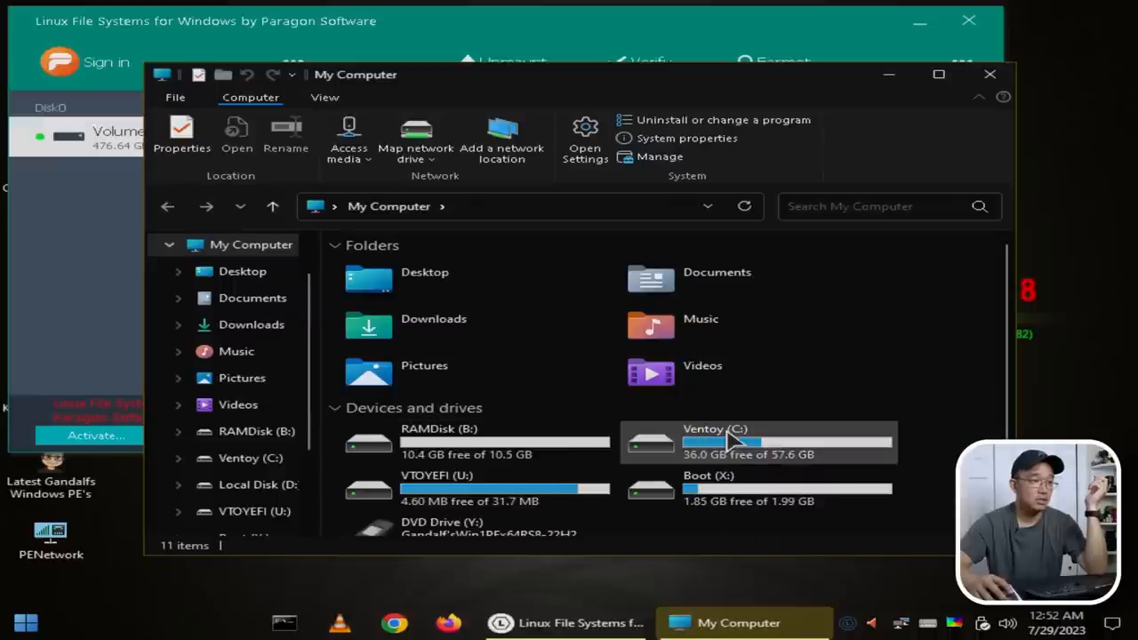
- Close the My Computer window and the Paragon LinuxFS tool, returning to the desktop
scroll(down, 3)
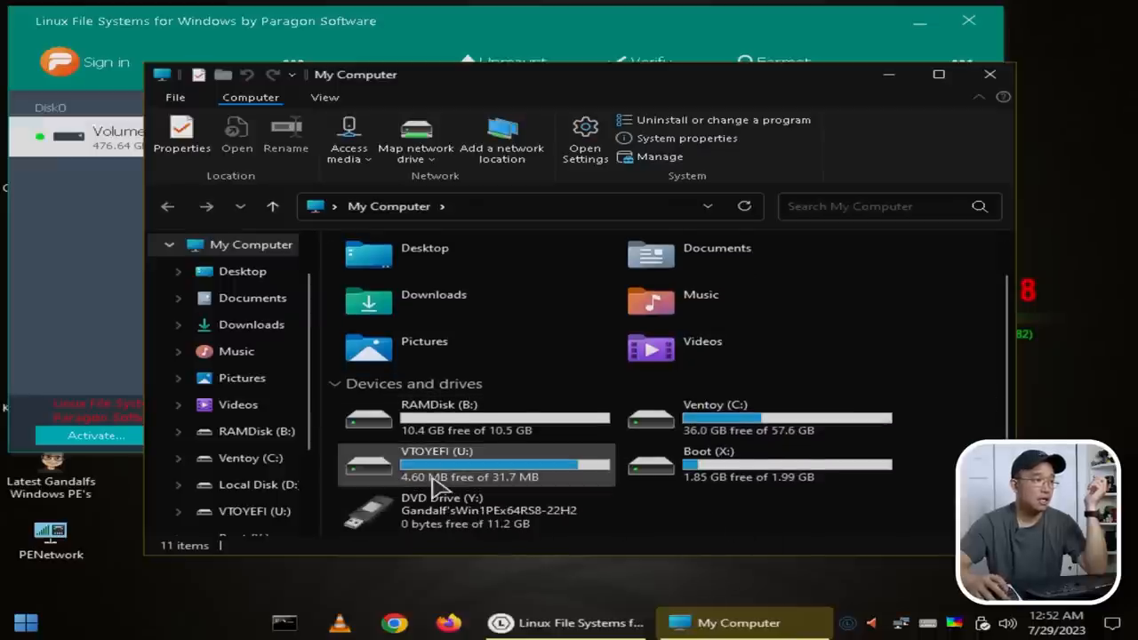
click(260, 432)
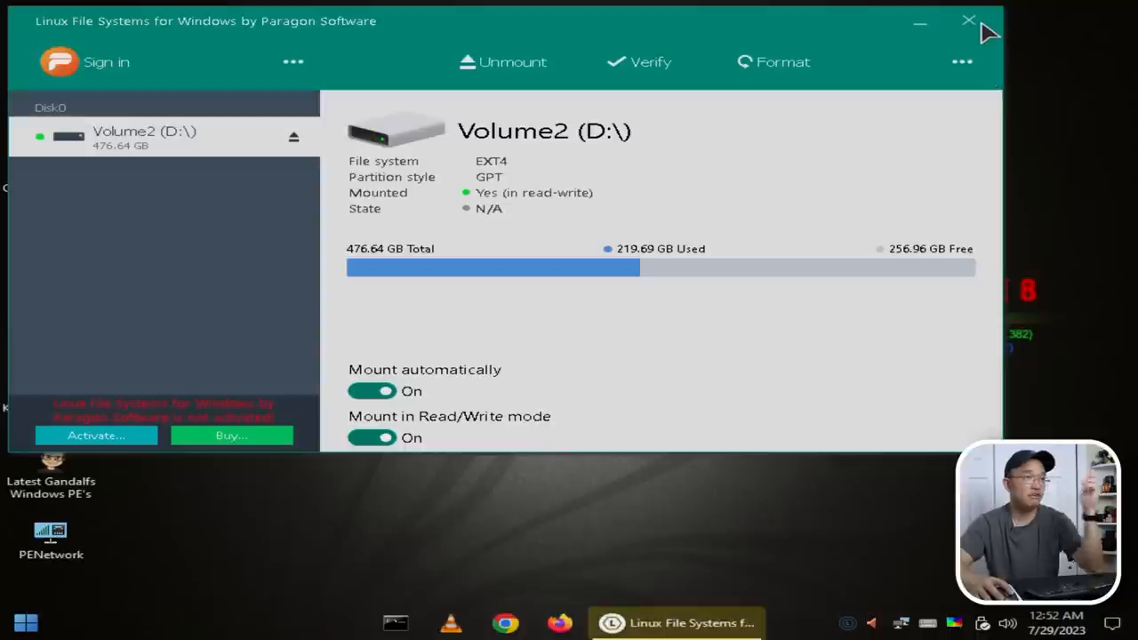
click(968, 20)
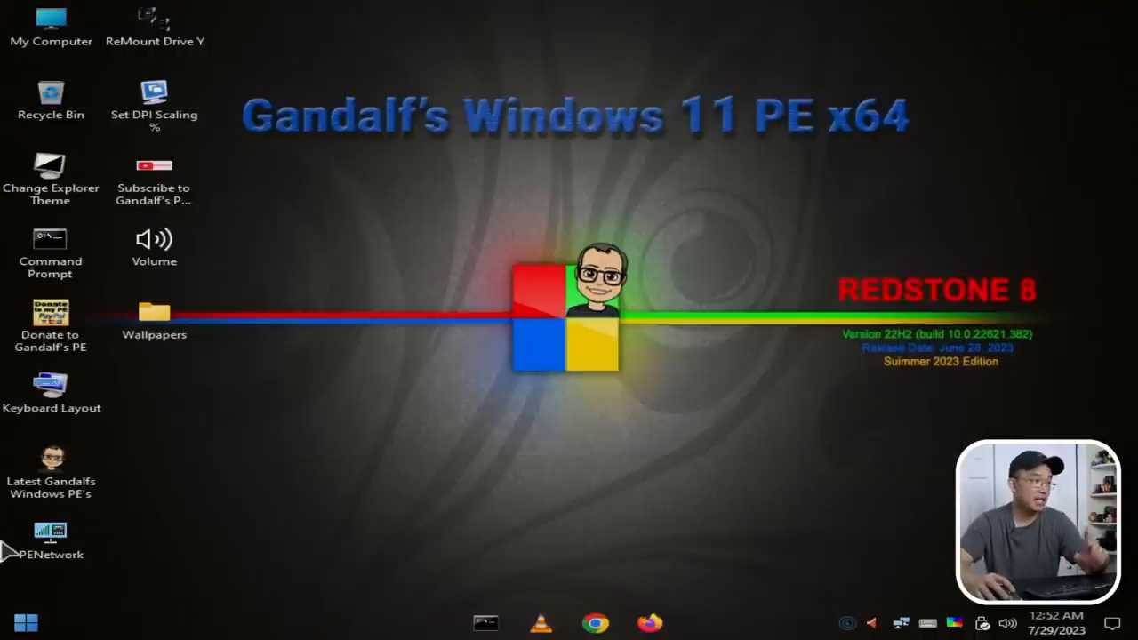
- Return to All Programs, glance at Games, then expand HD Tasks listing Bootice and ClearDiskInfo
click(25, 622)
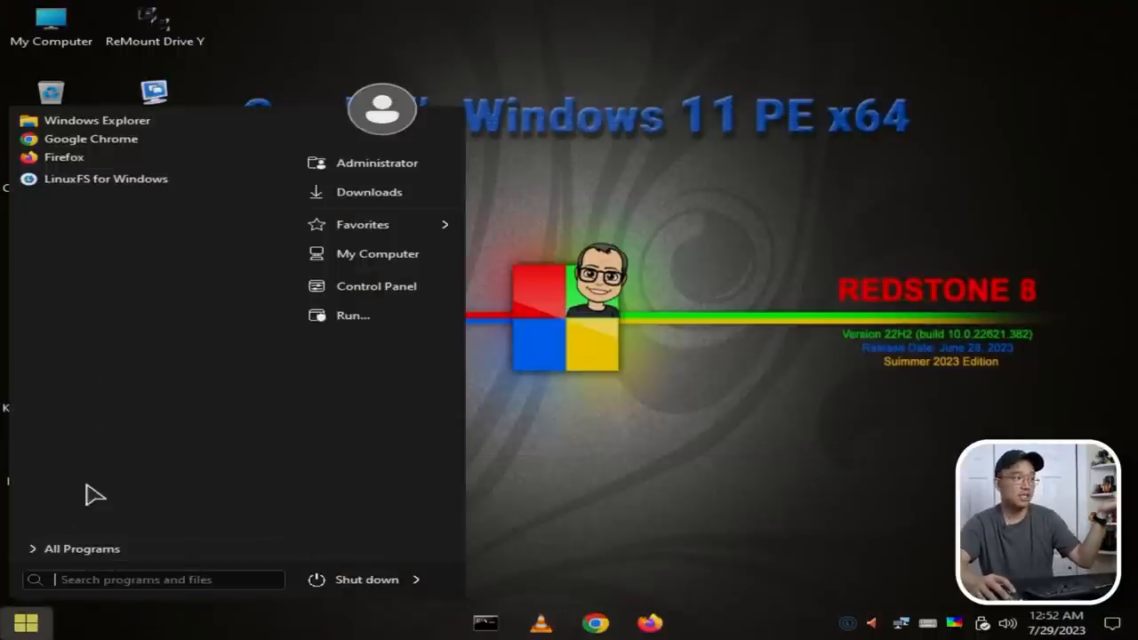
click(74, 548)
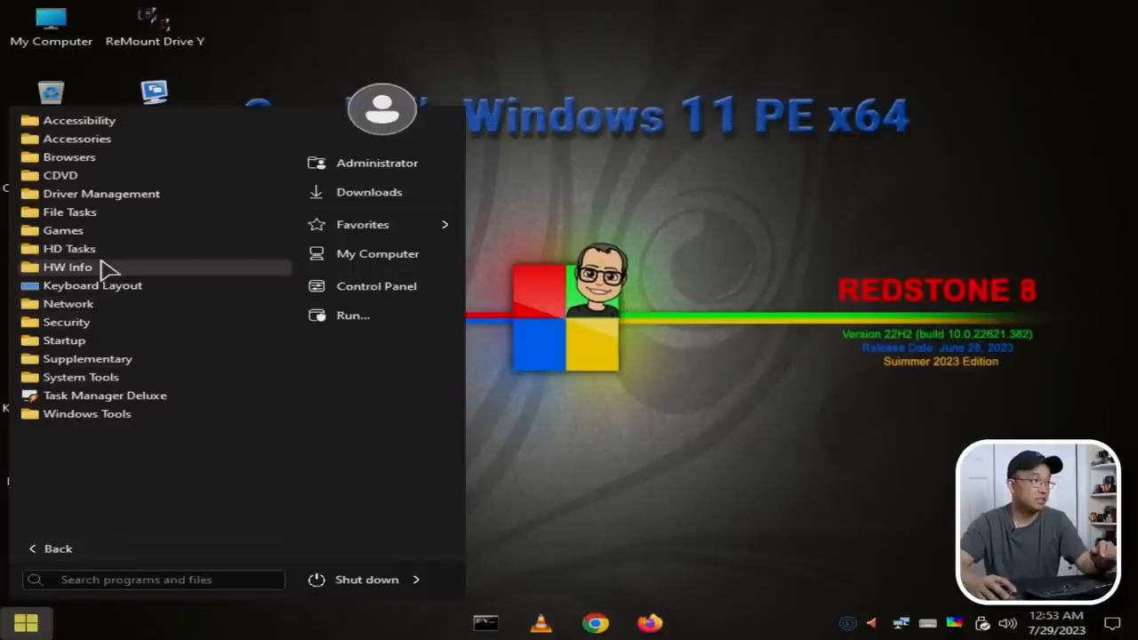
mouse_move(113, 281)
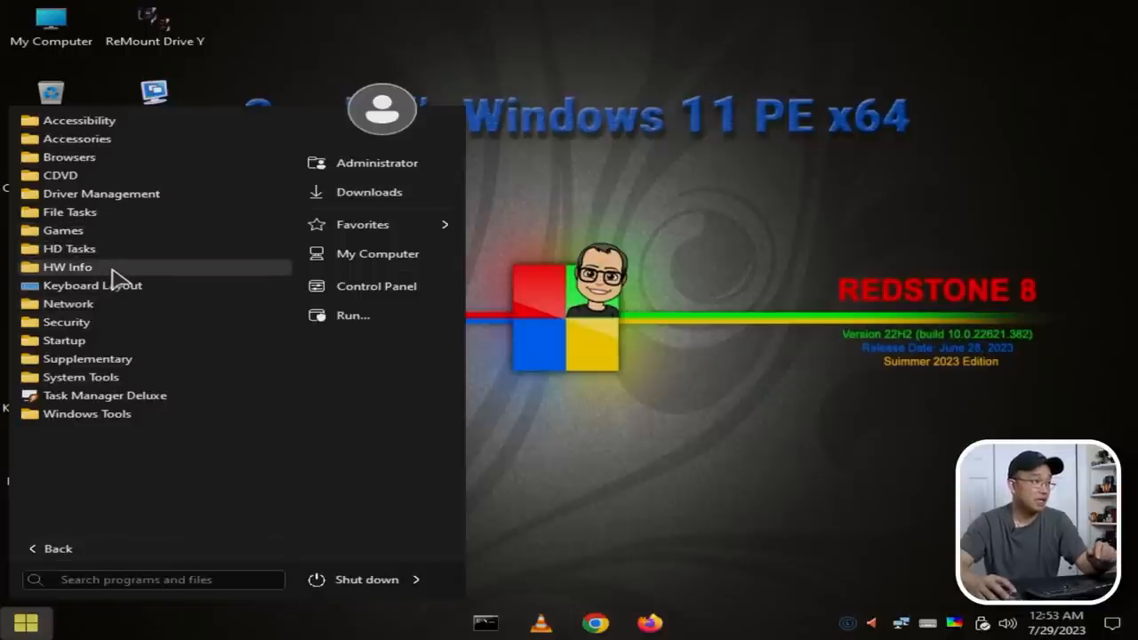
mouse_move(128, 235)
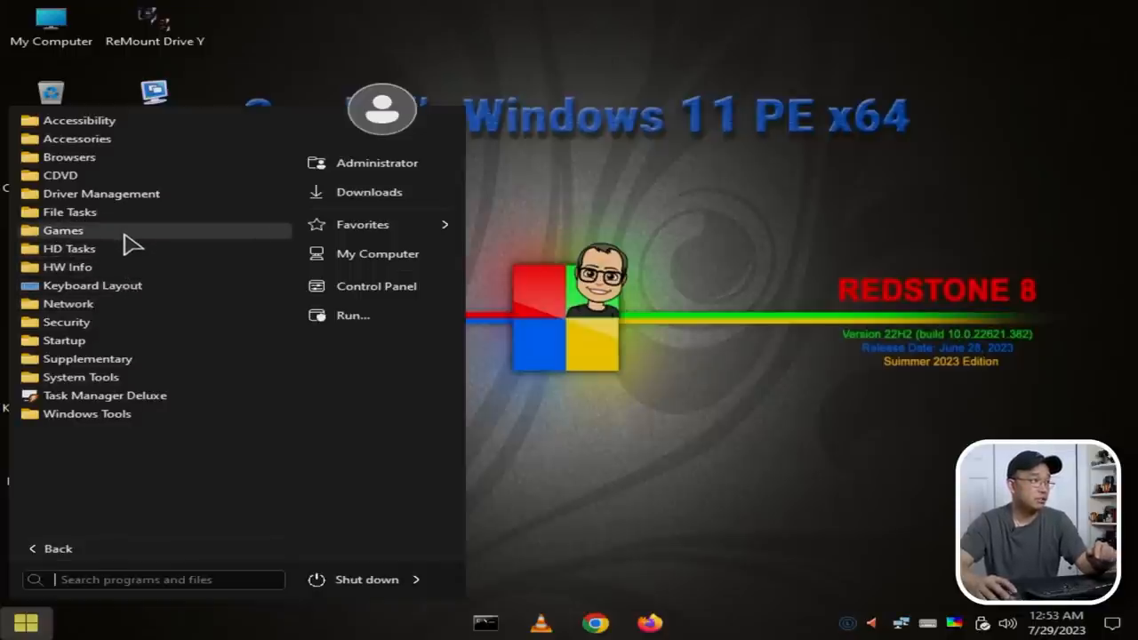
click(64, 230)
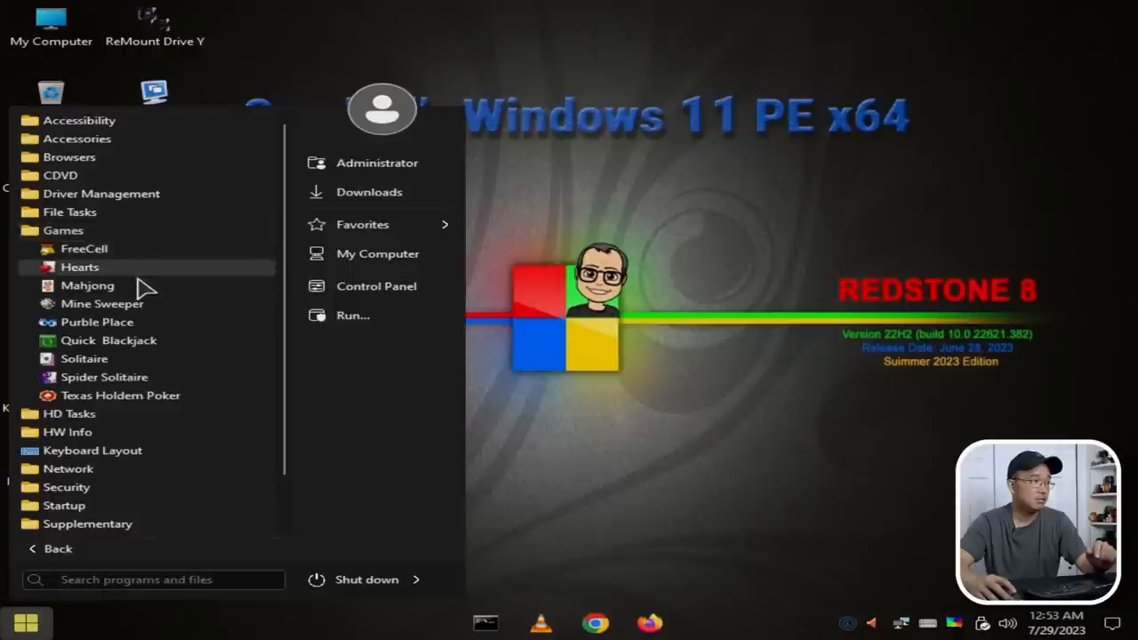
mouse_move(88, 211)
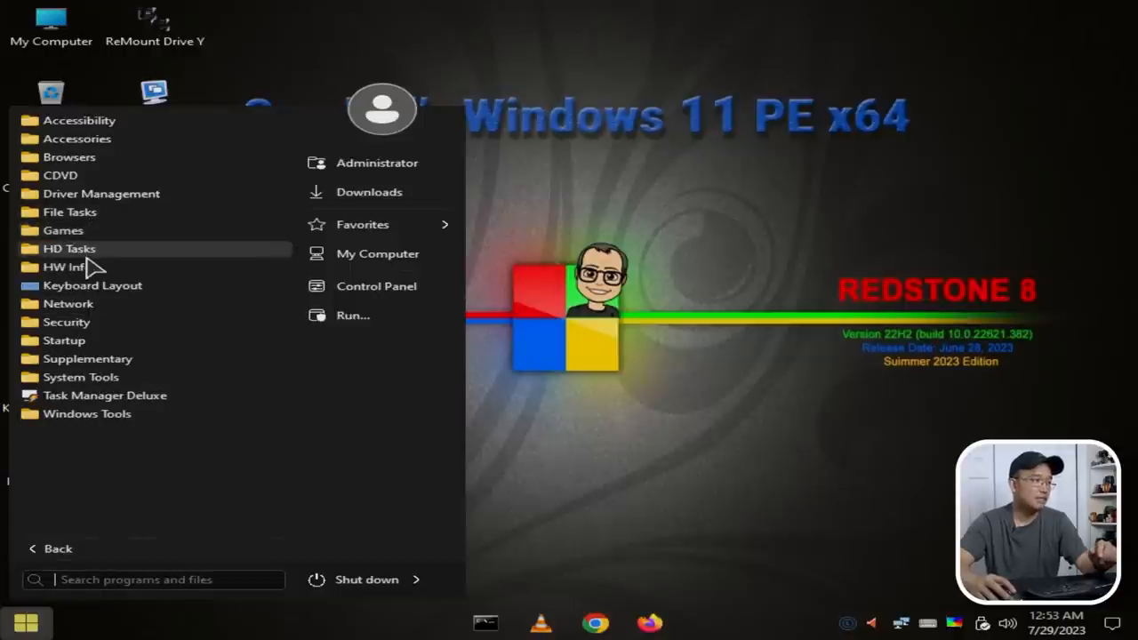
click(70, 249)
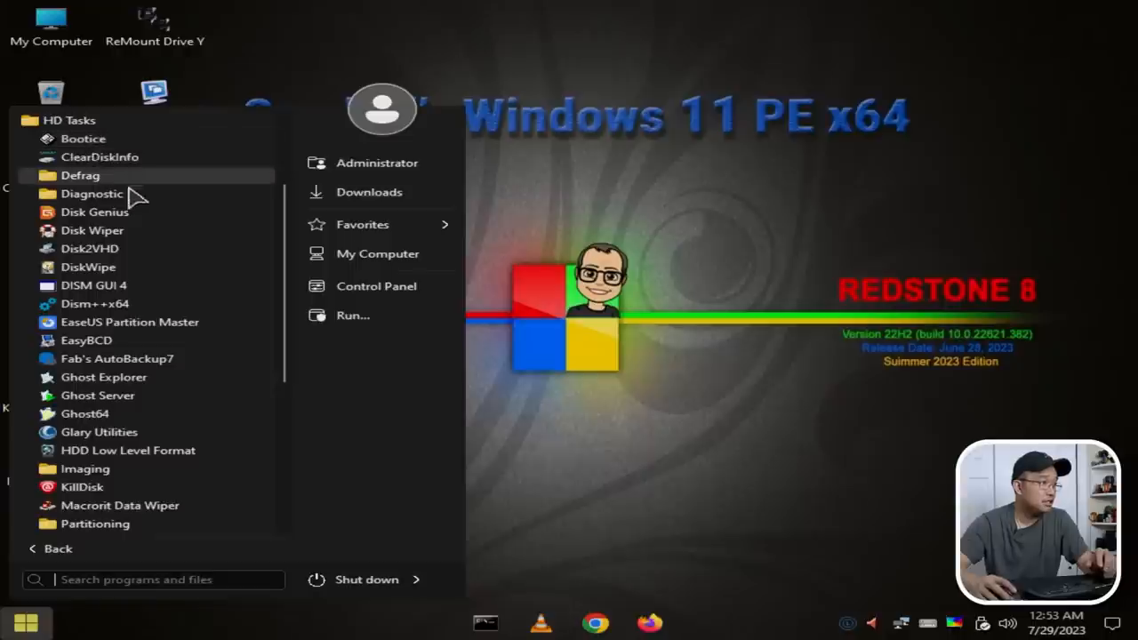
click(80, 176)
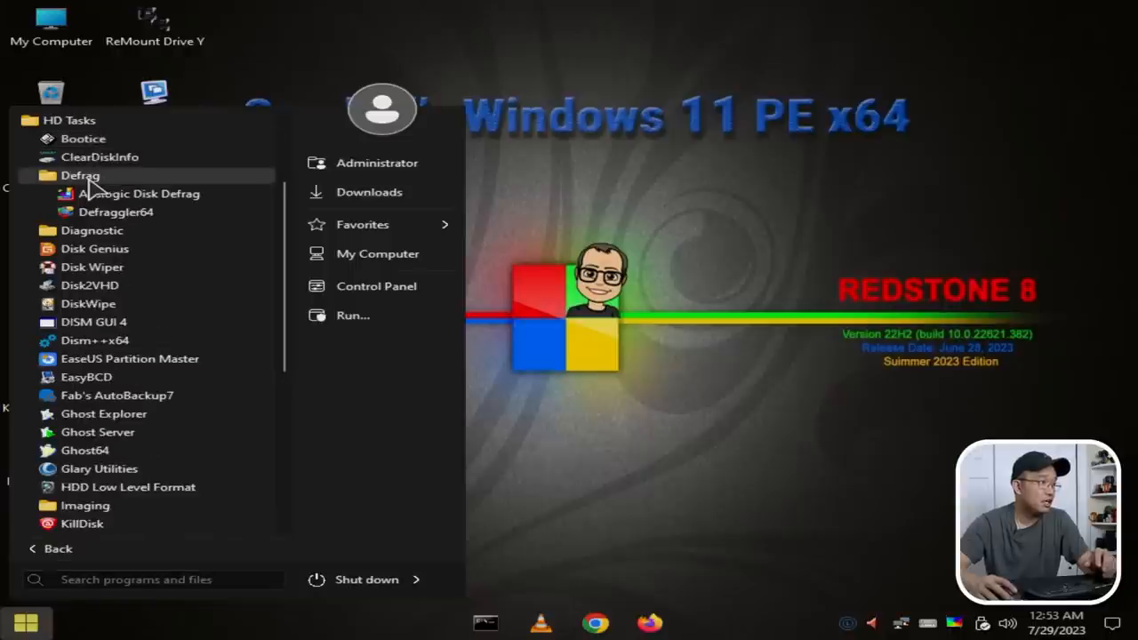
click(92, 194)
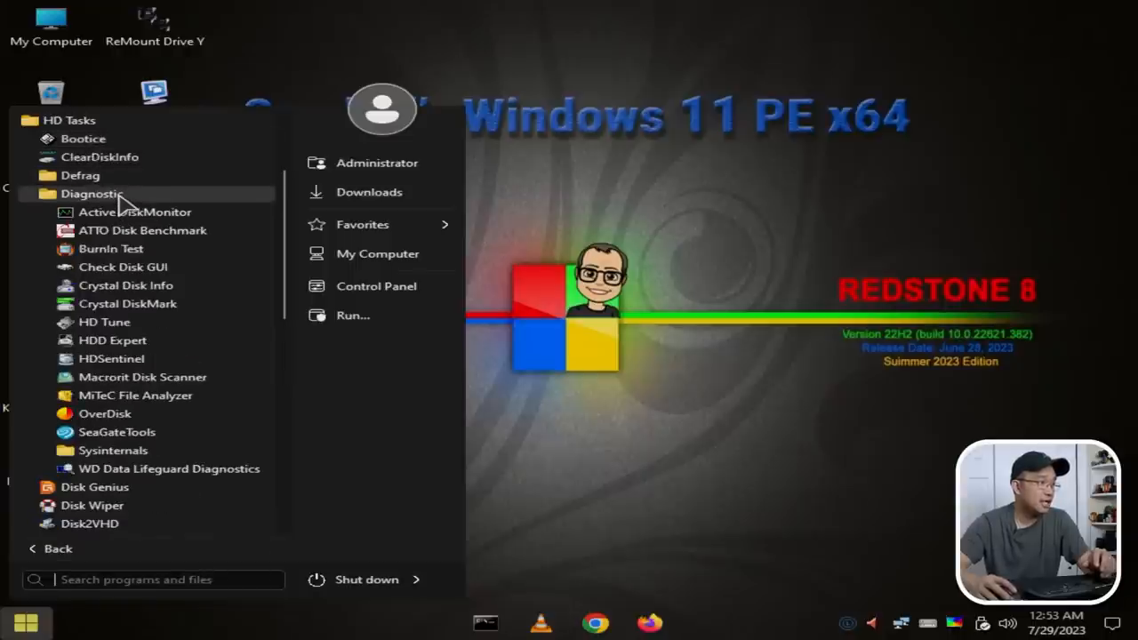
mouse_move(110, 249)
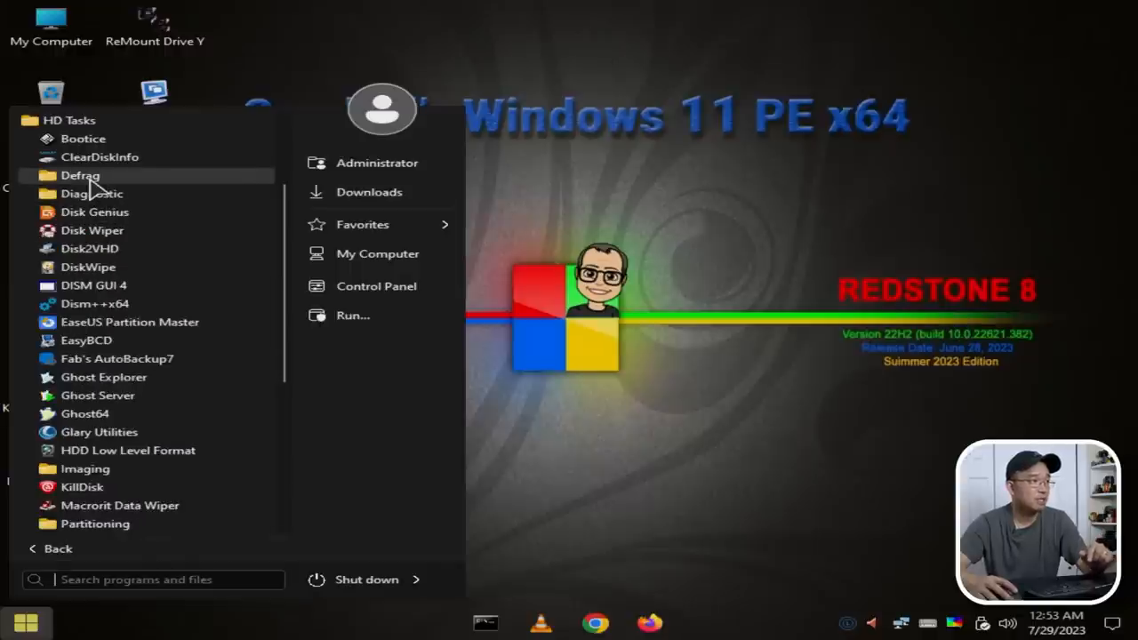
click(80, 174)
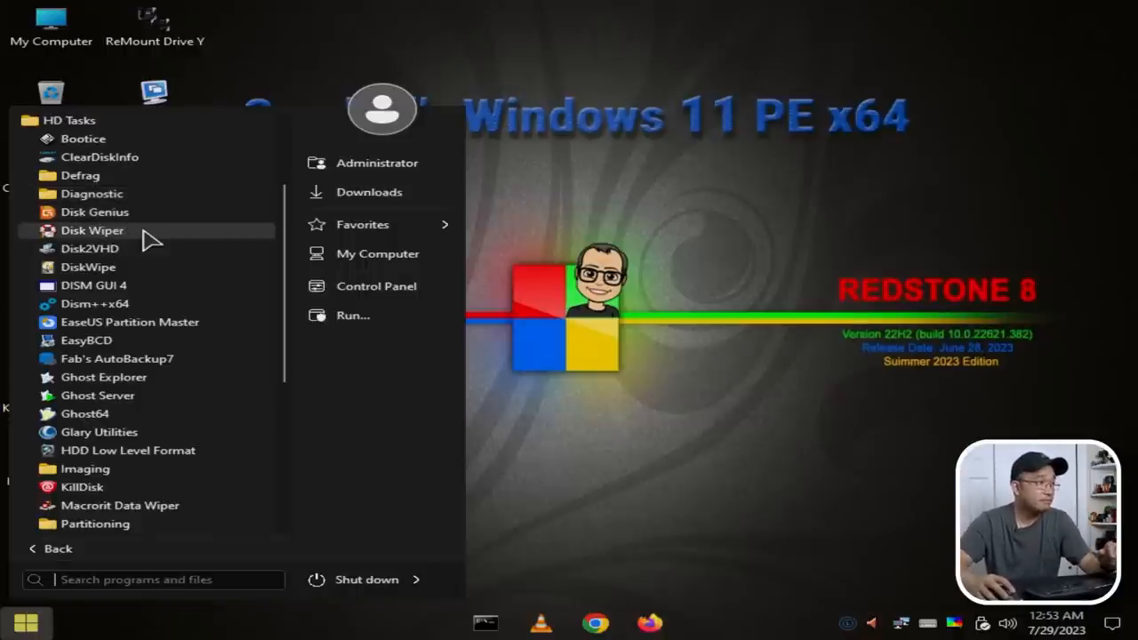
mouse_move(116, 249)
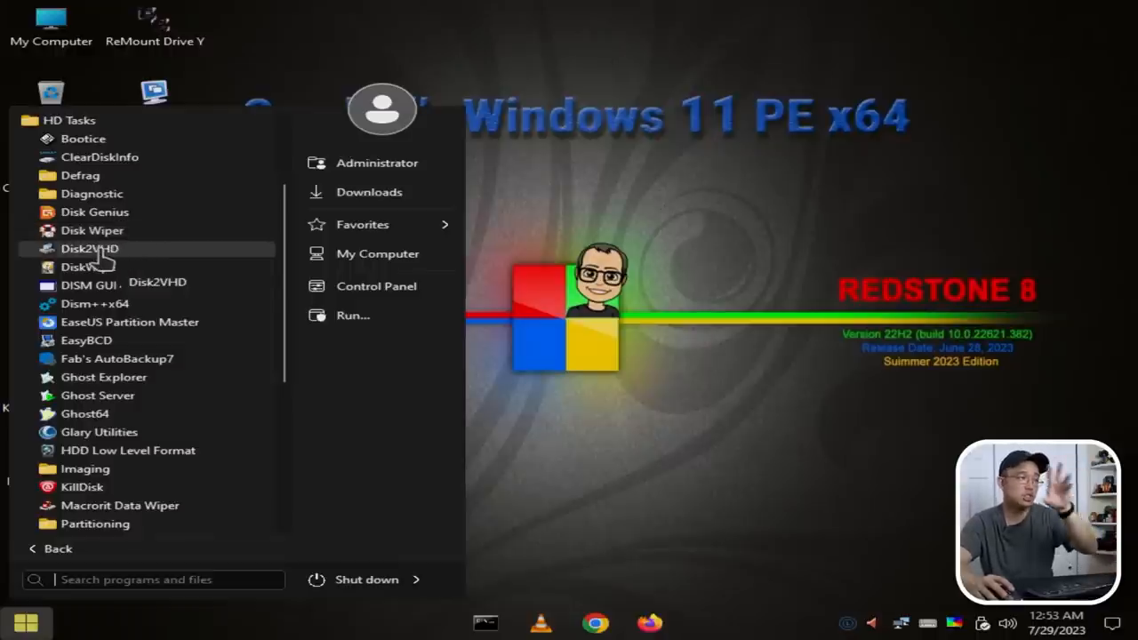
mouse_move(89, 266)
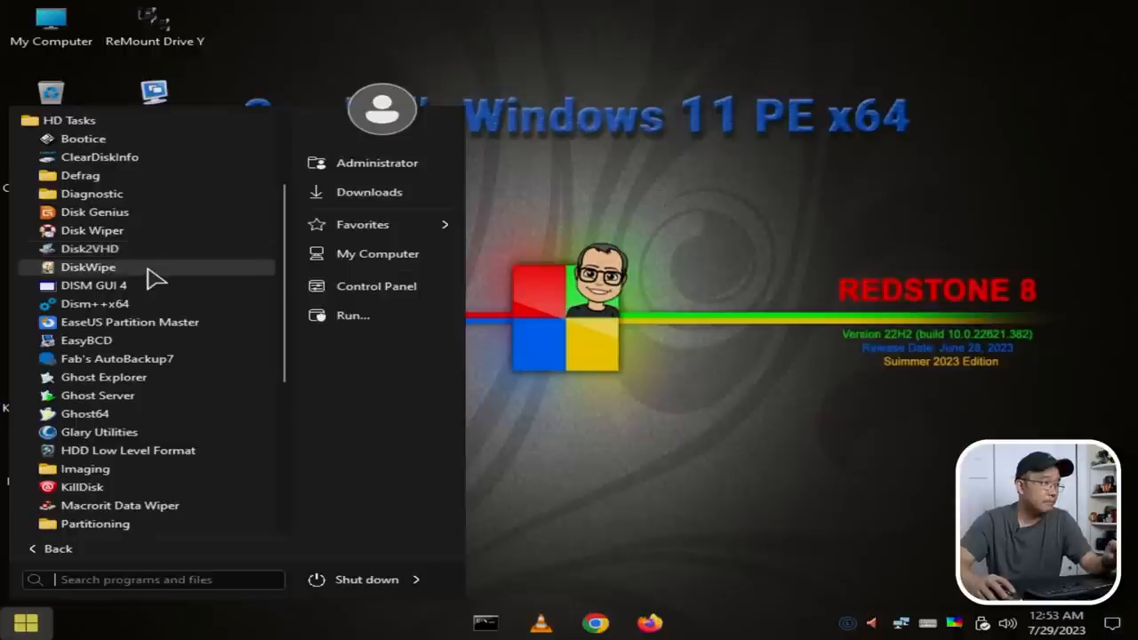
mouse_move(143, 303)
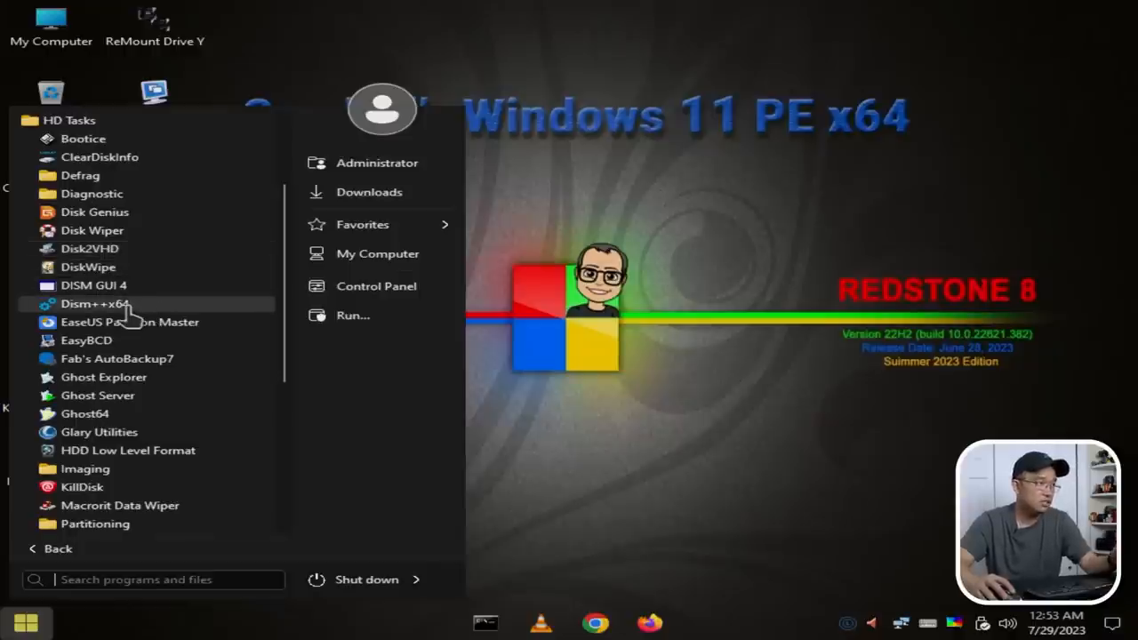
mouse_move(106, 342)
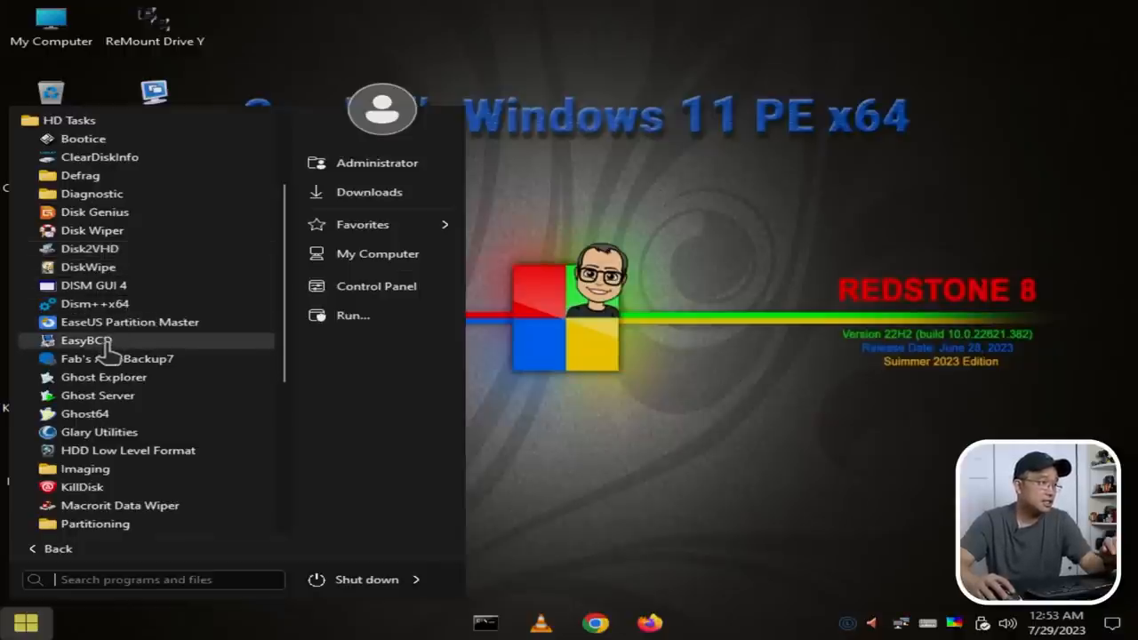
mouse_move(189, 357)
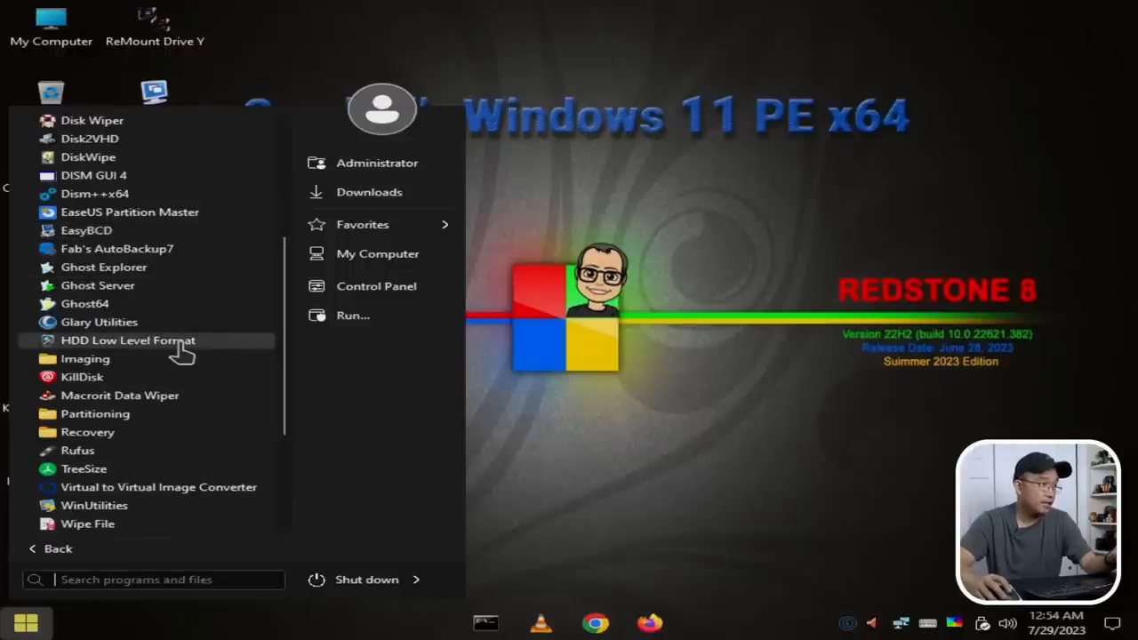
- Expand the Imaging, Partitioning and Recovery folders and scroll through their tools
click(85, 302)
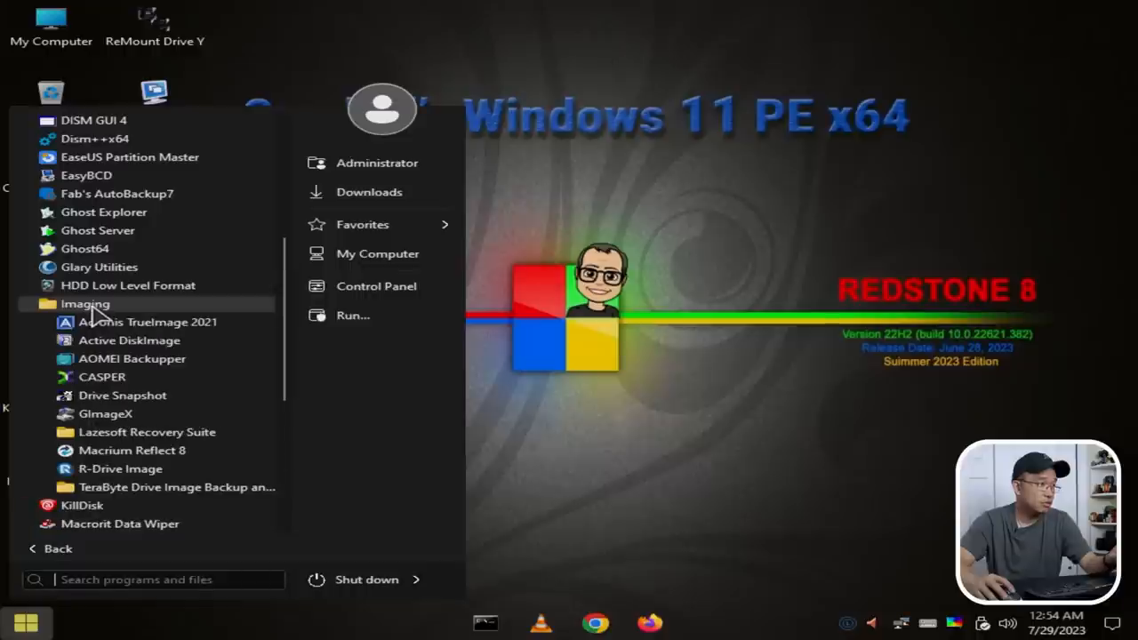
mouse_move(222, 359)
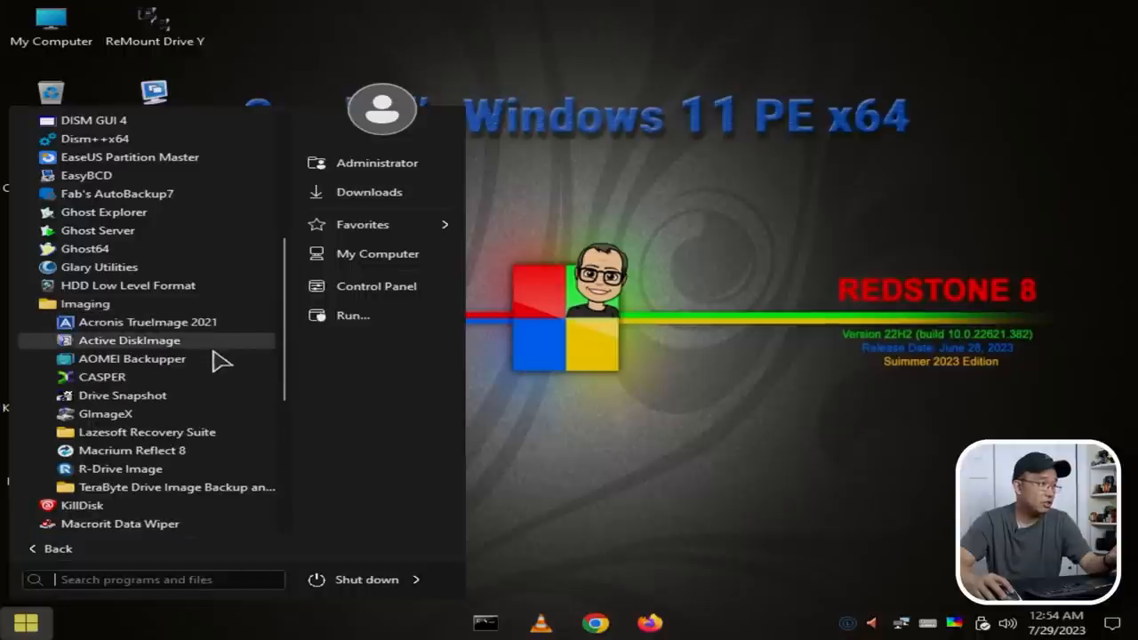
mouse_move(217, 436)
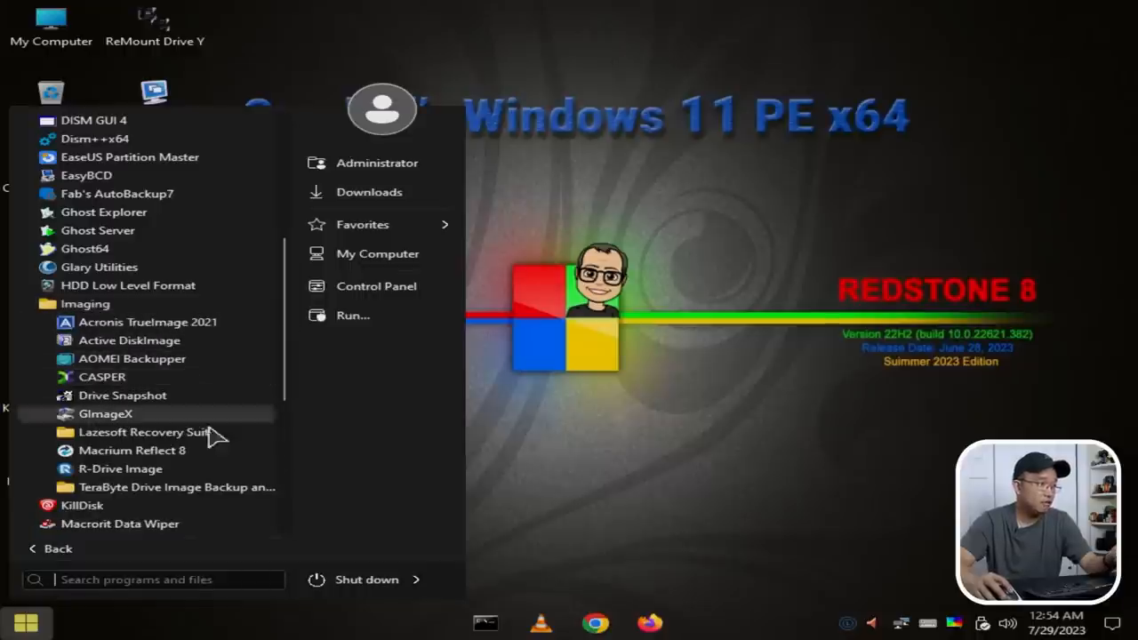
mouse_move(214, 505)
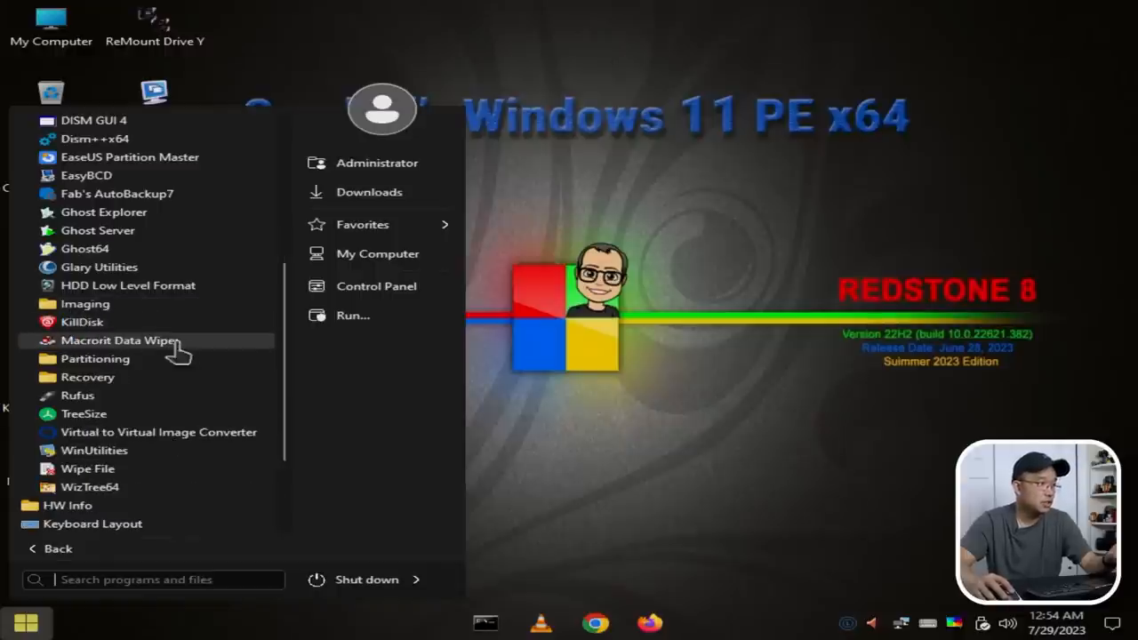
click(96, 360)
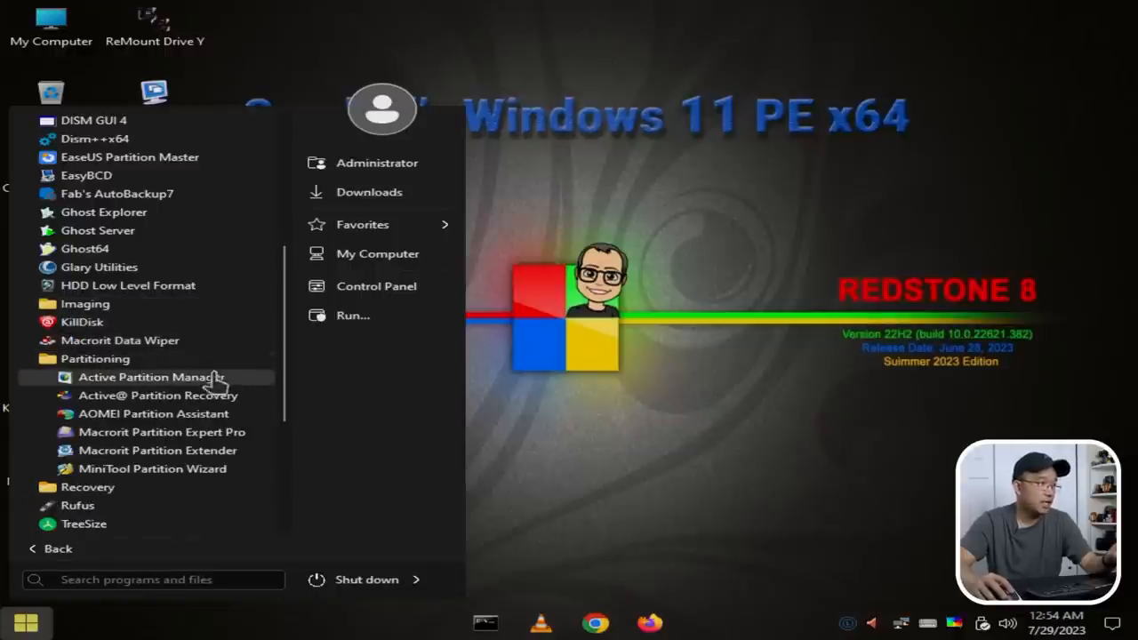
mouse_move(160, 433)
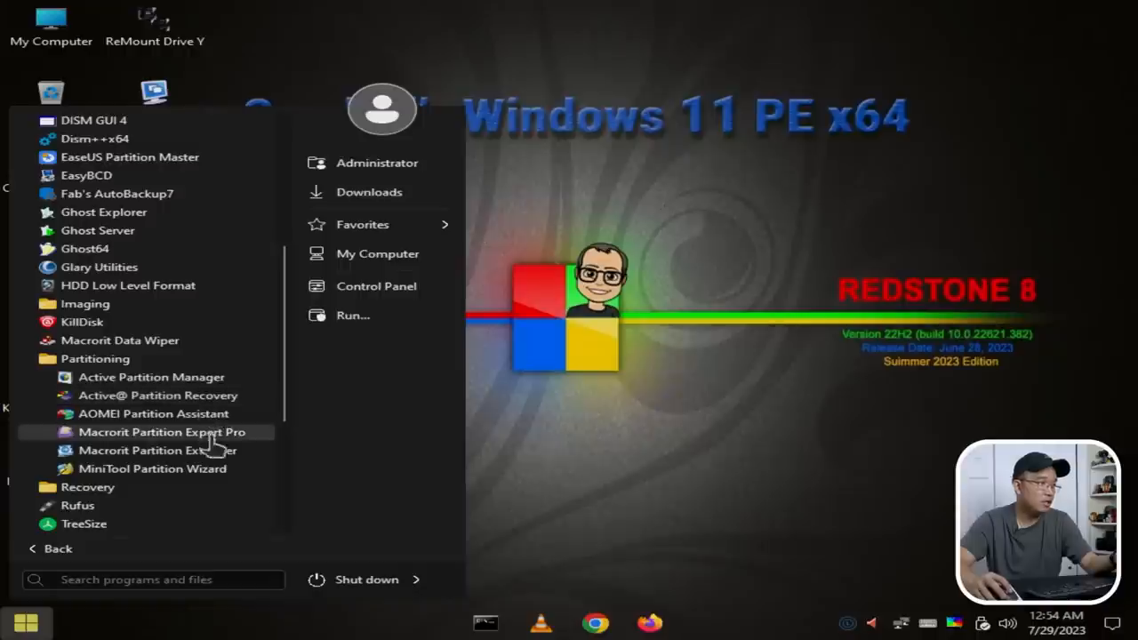
mouse_move(124, 434)
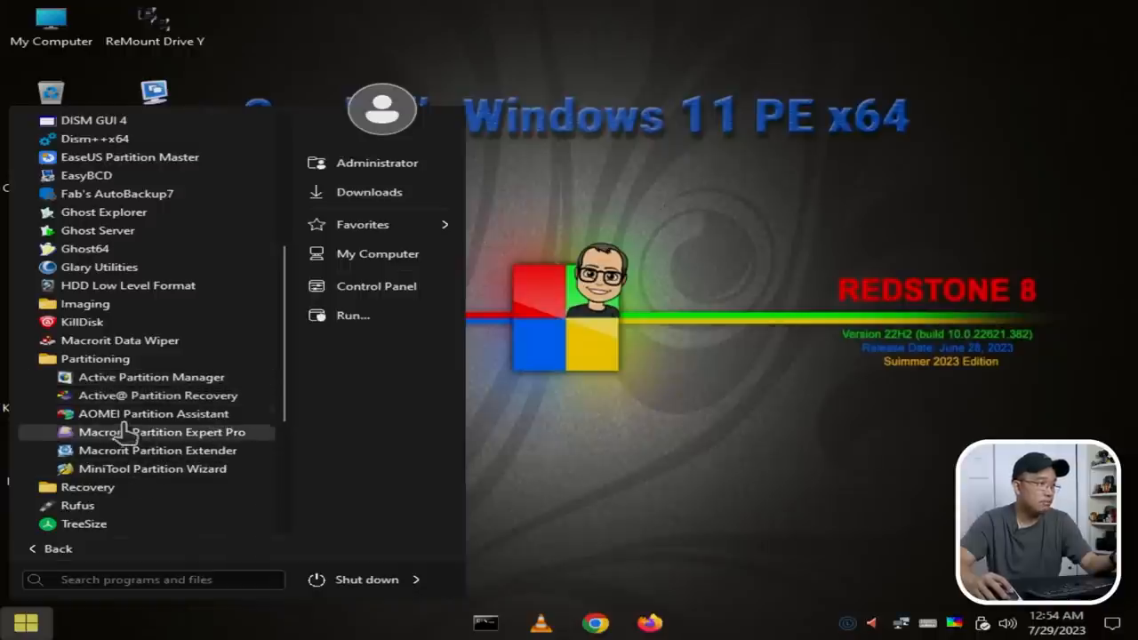
click(96, 359)
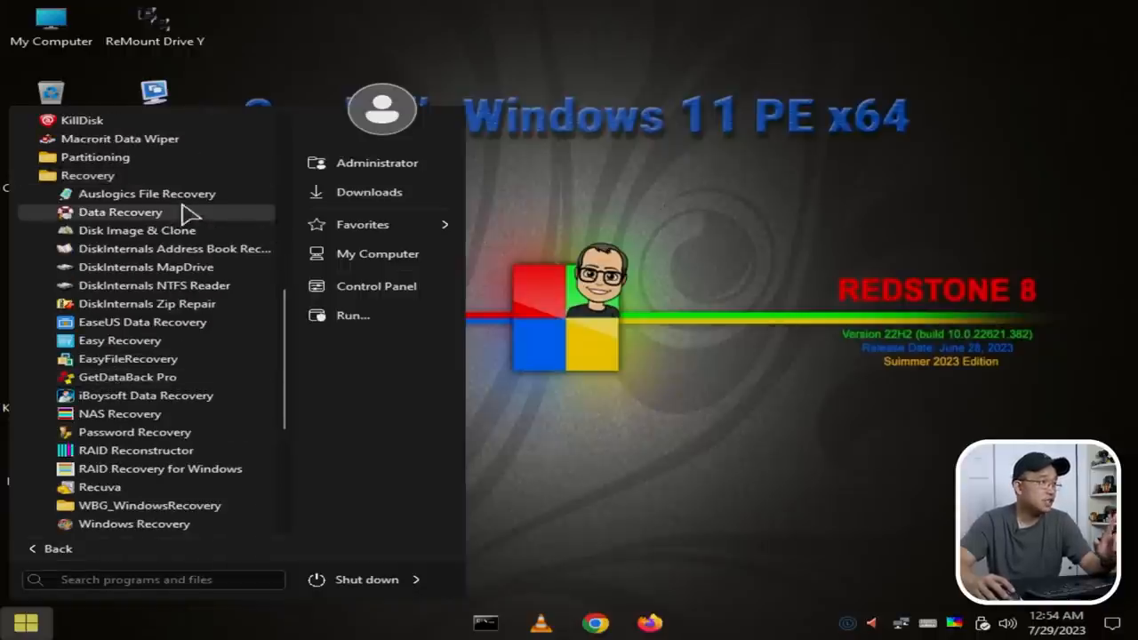
mouse_move(146, 395)
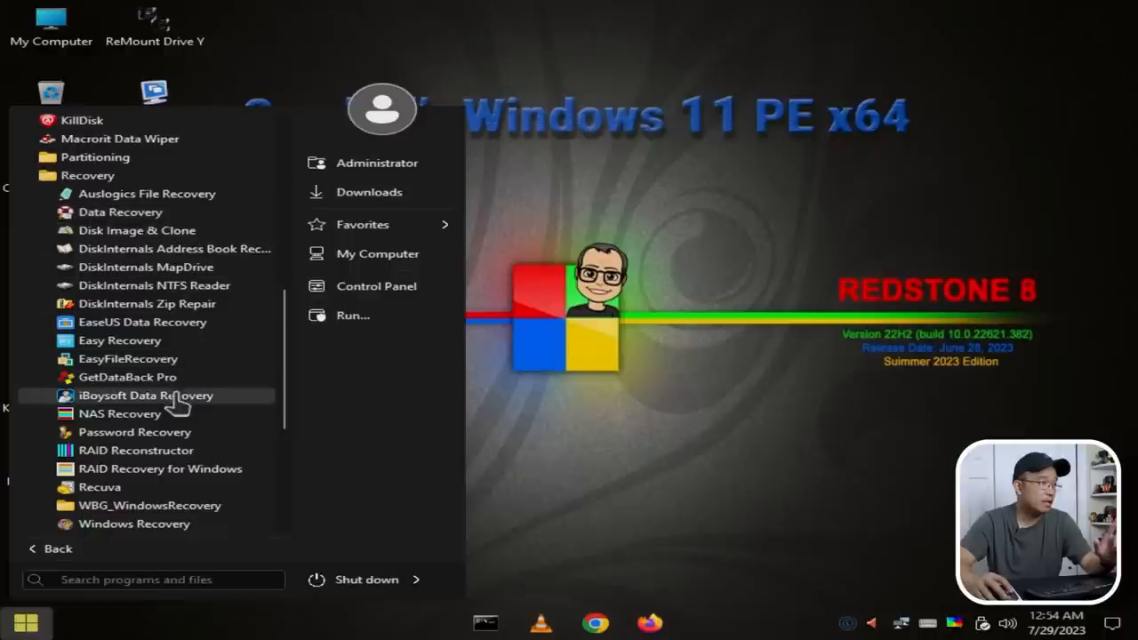
mouse_move(209, 334)
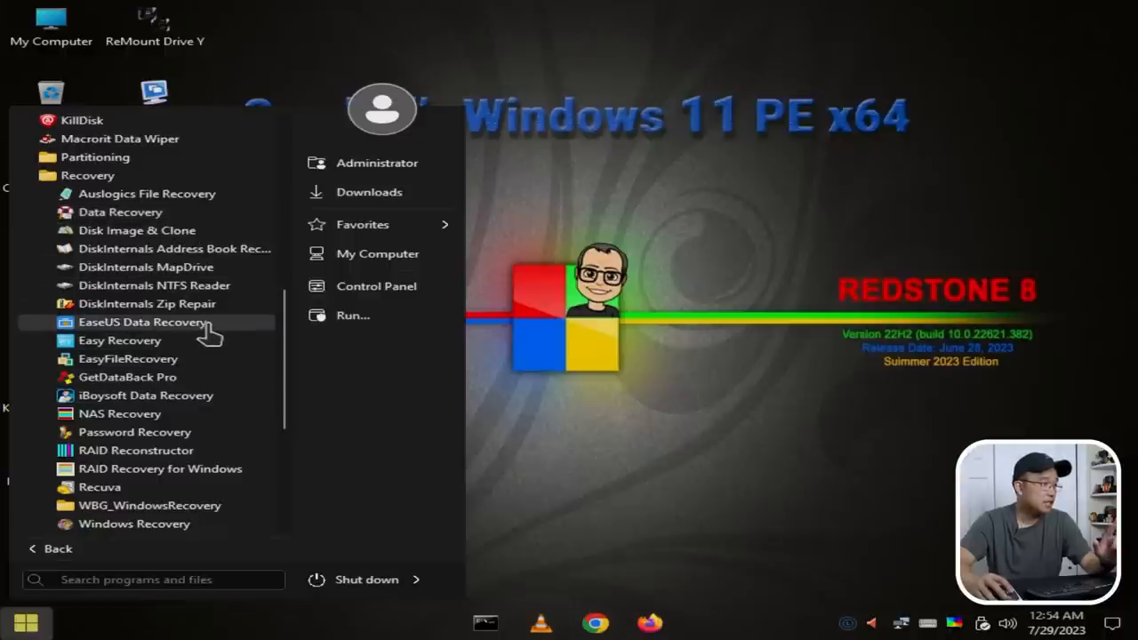
scroll(down, 3)
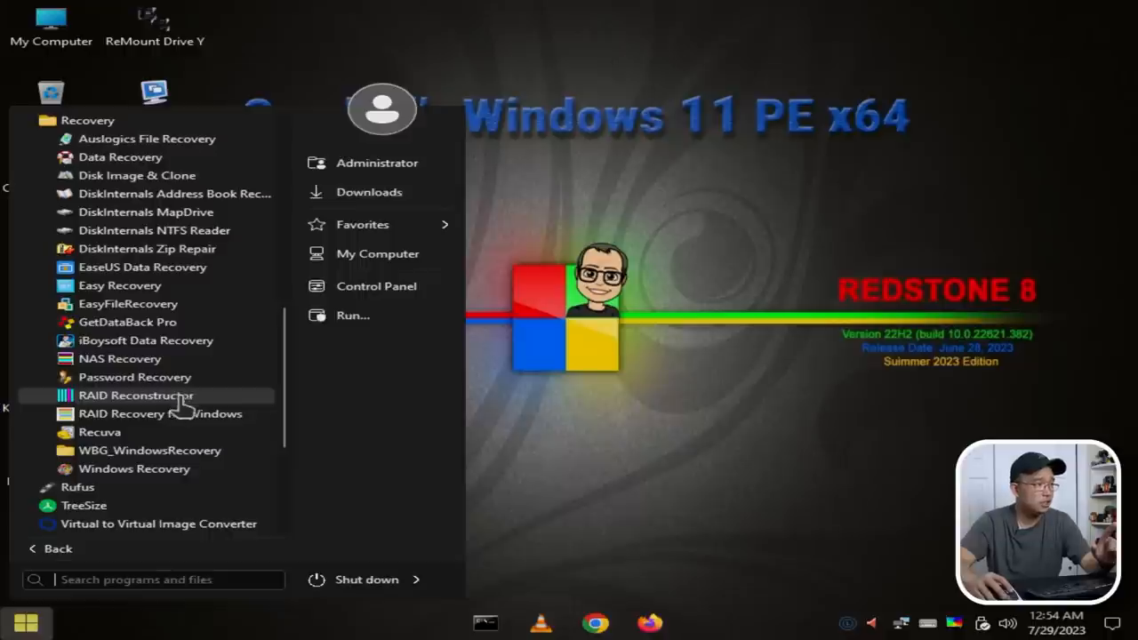
mouse_move(119, 360)
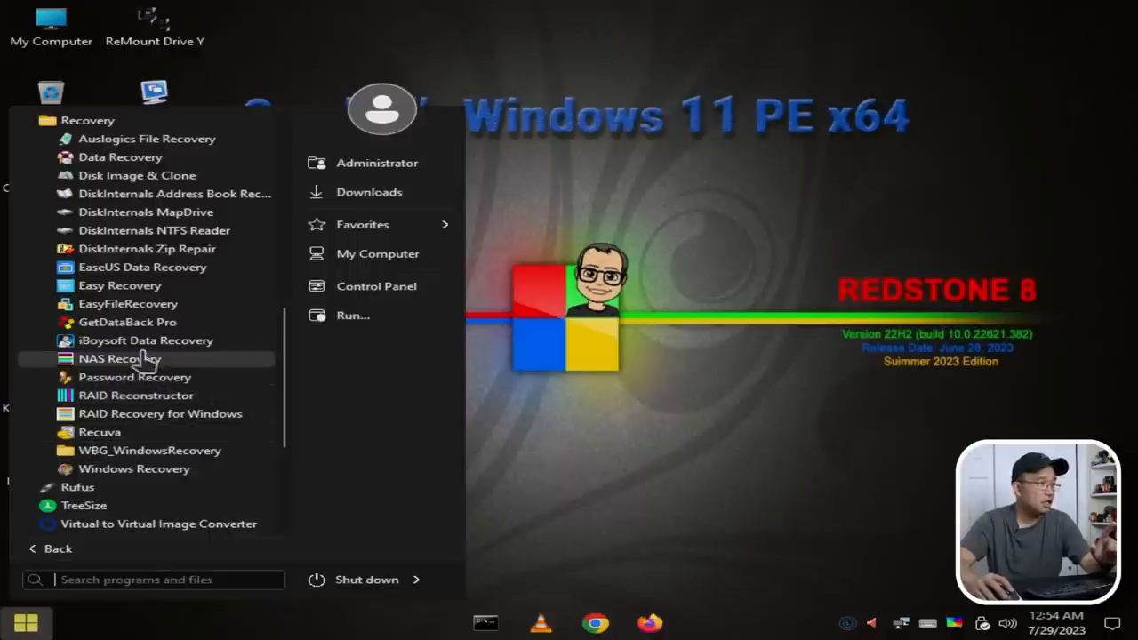
mouse_move(121, 335)
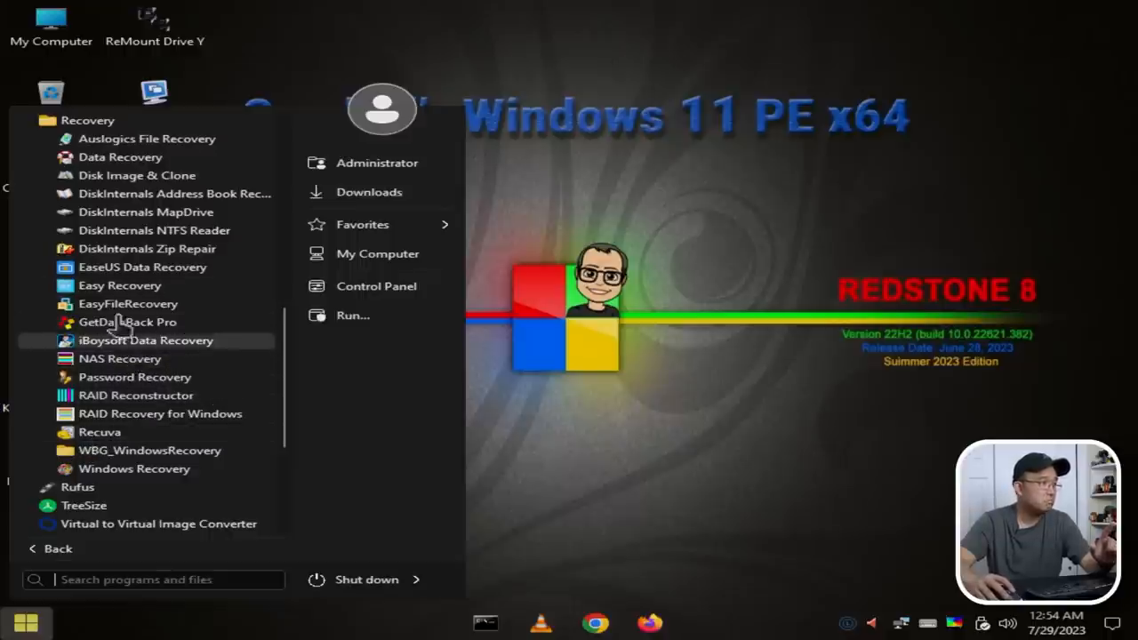
mouse_move(103, 134)
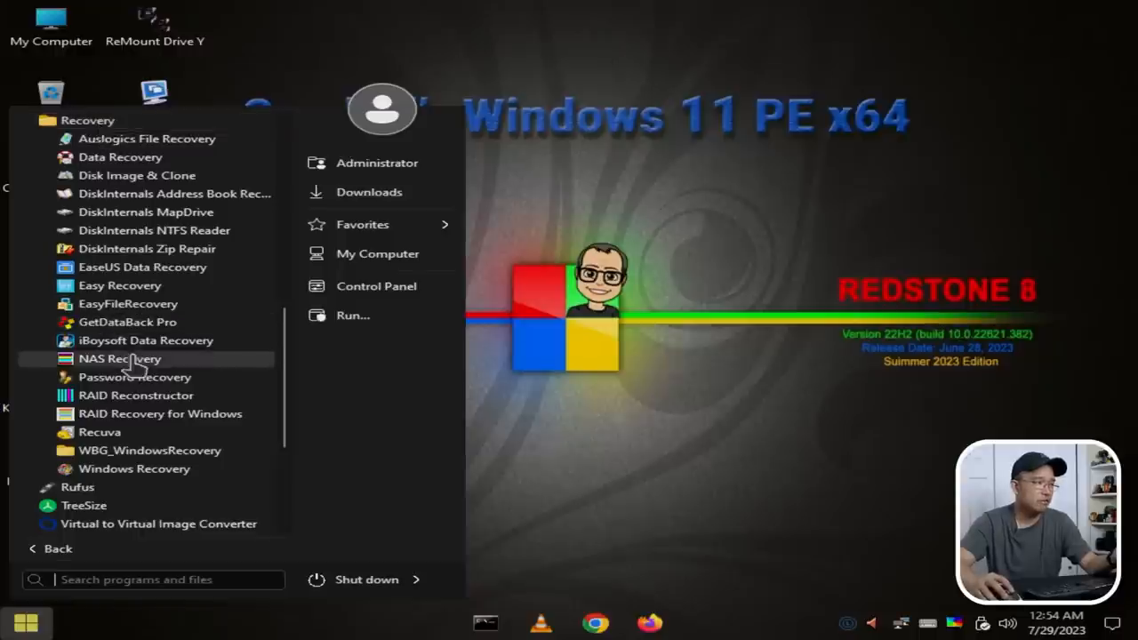
mouse_move(93, 121)
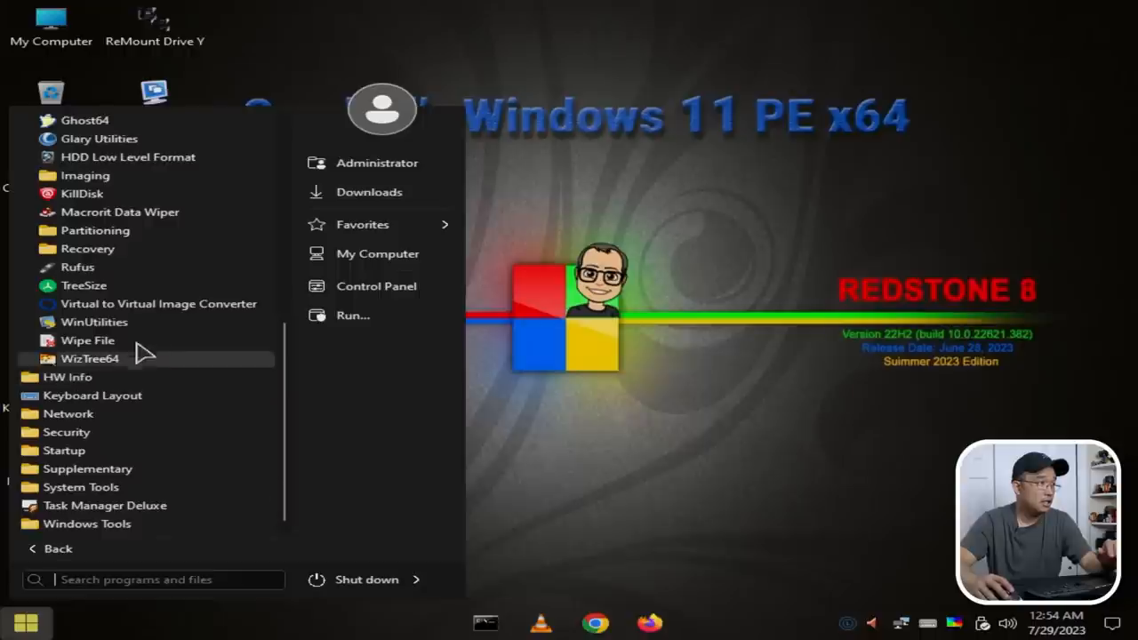
mouse_move(177, 327)
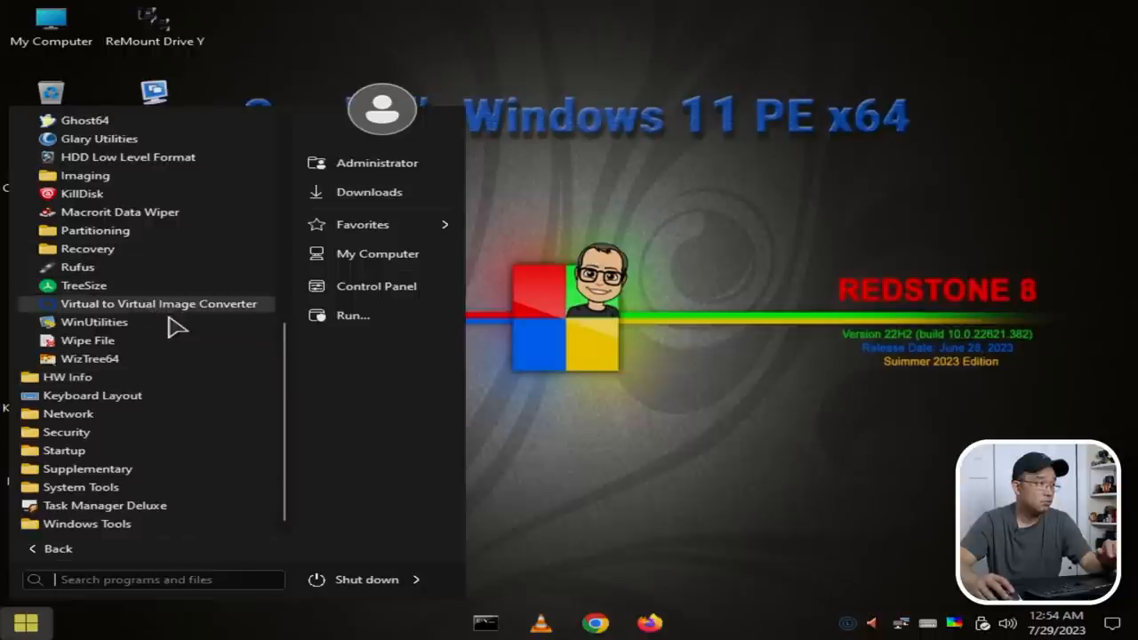
mouse_move(143, 365)
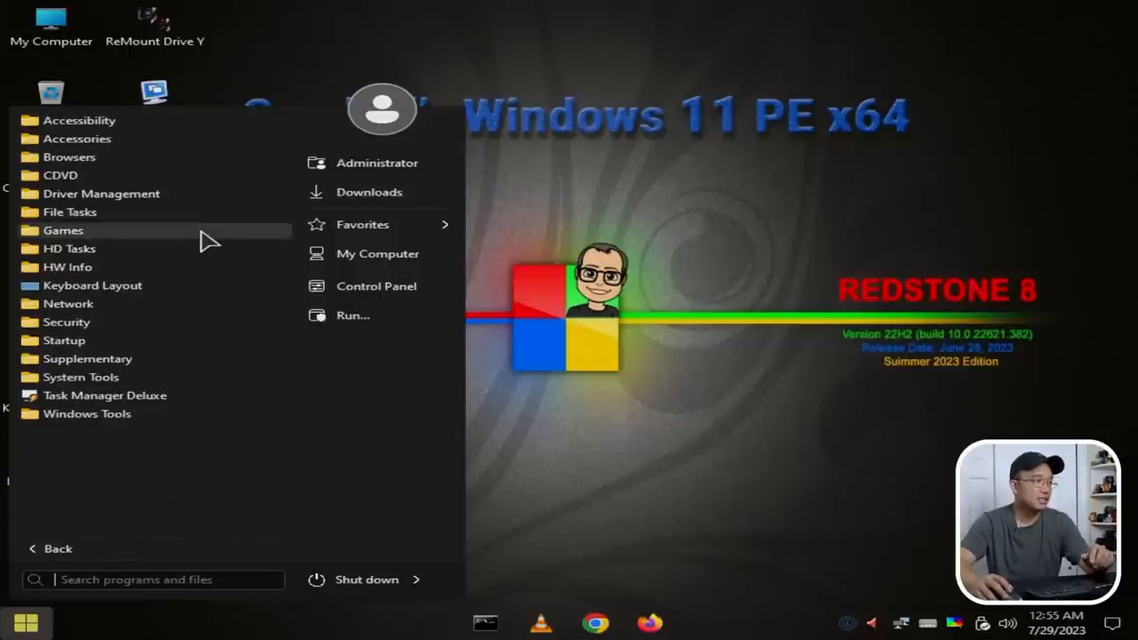
mouse_move(80, 267)
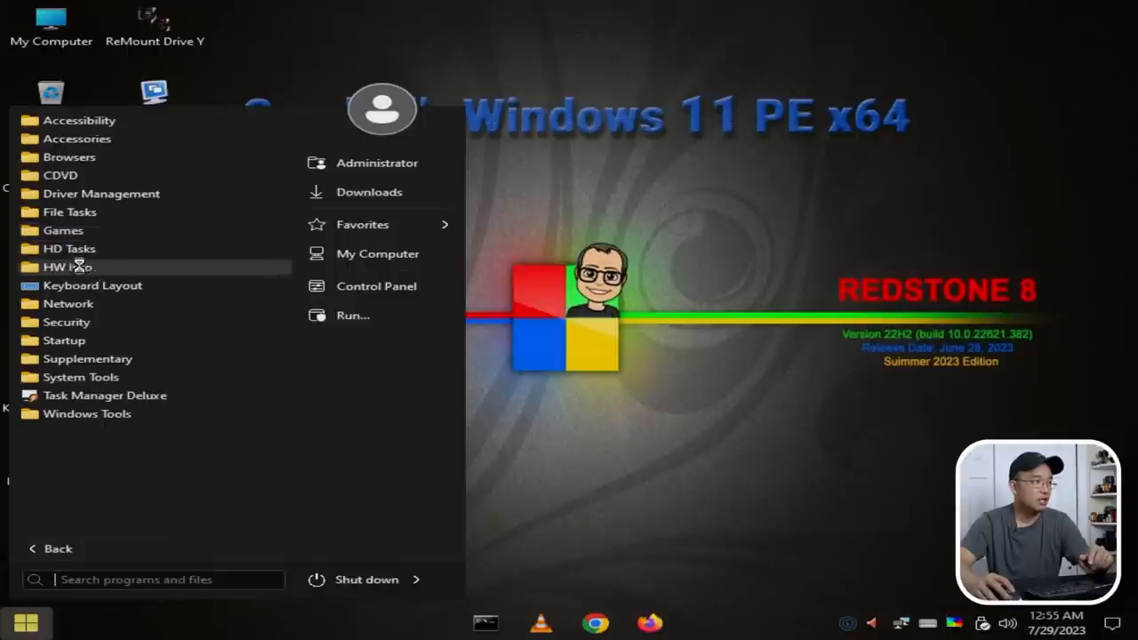
click(68, 267)
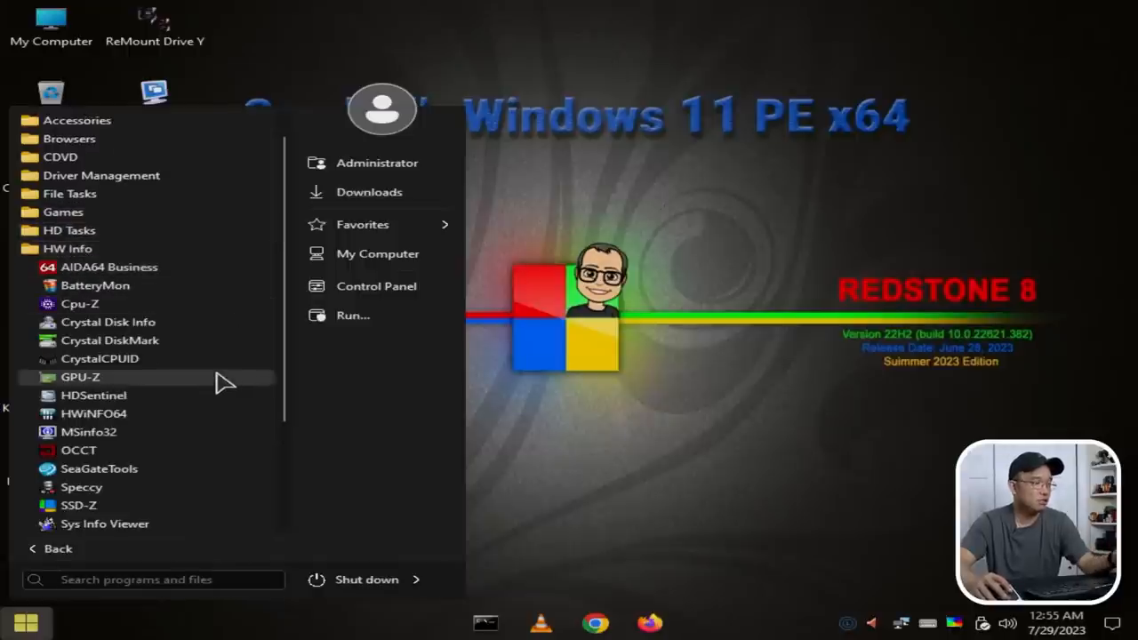
scroll(down, 3)
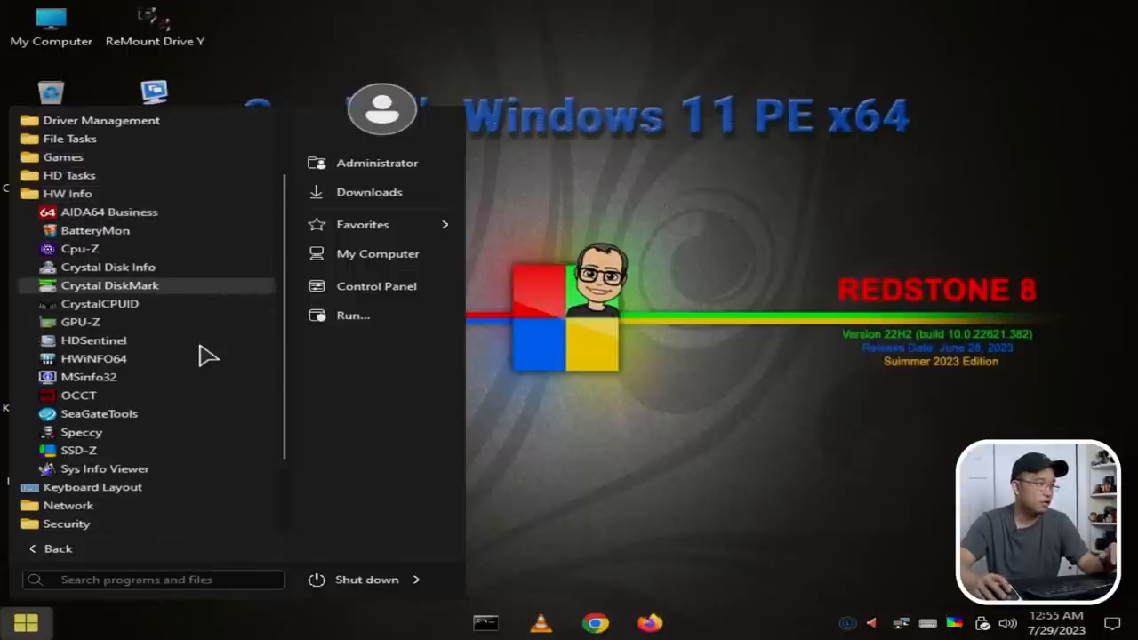
mouse_move(192, 395)
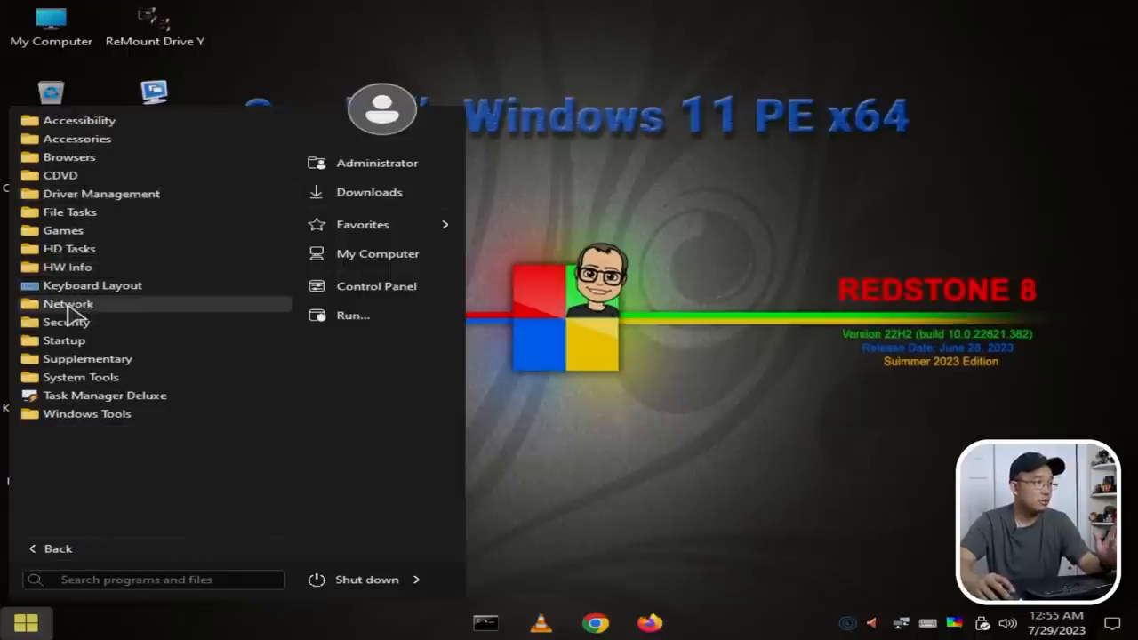
- Expand the Network folder and scroll its tools from DnsJumper to WirelessNetView
click(68, 303)
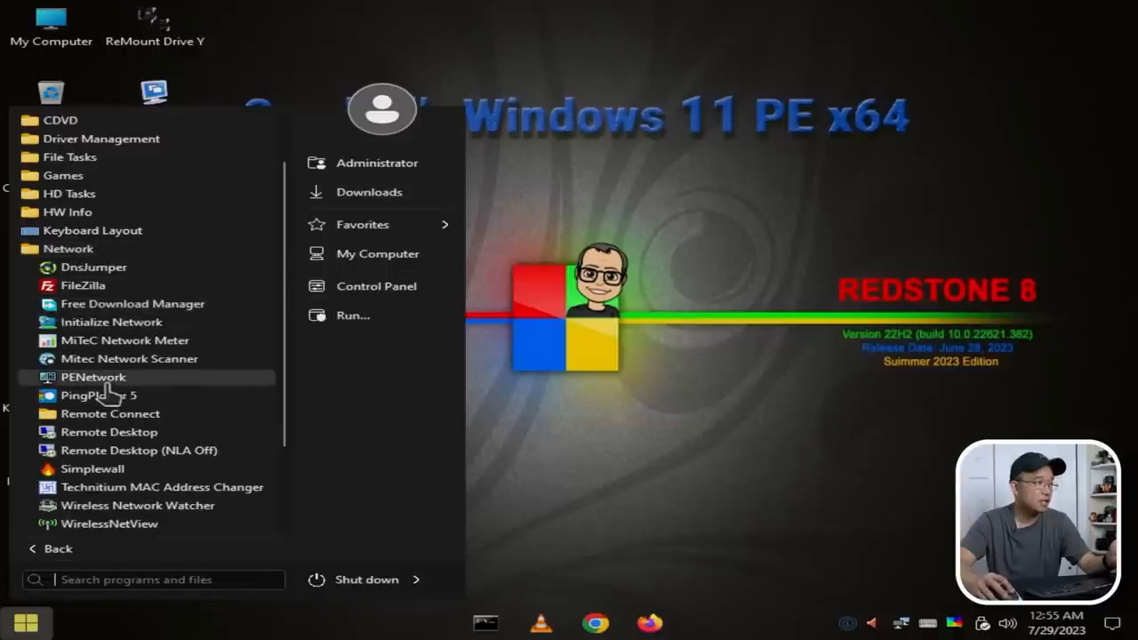
scroll(down, 3)
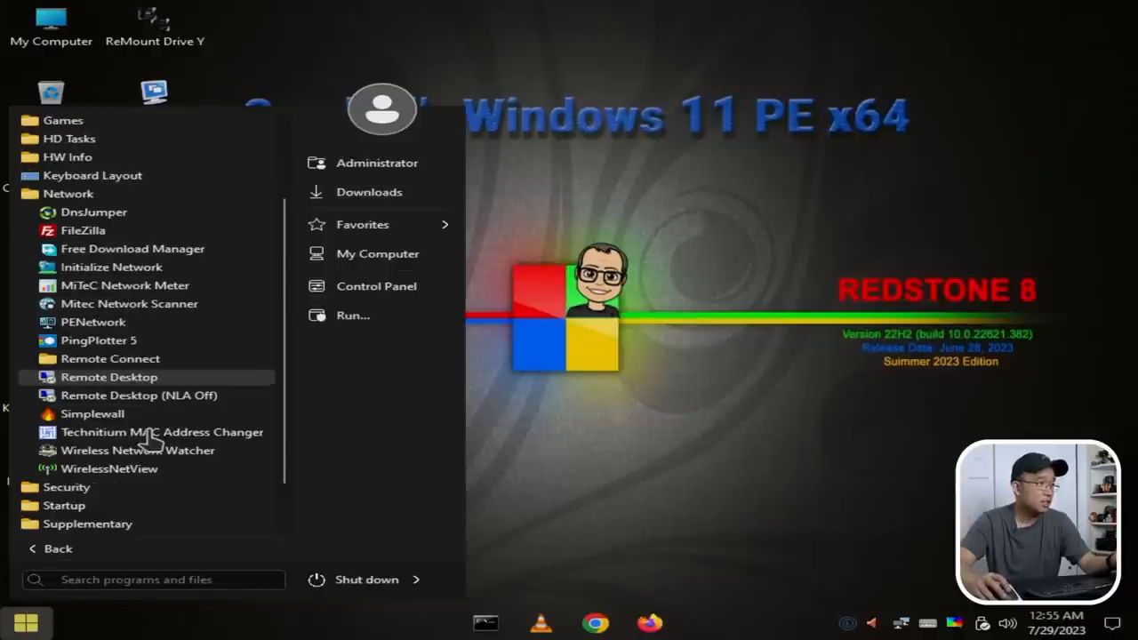
mouse_move(93, 412)
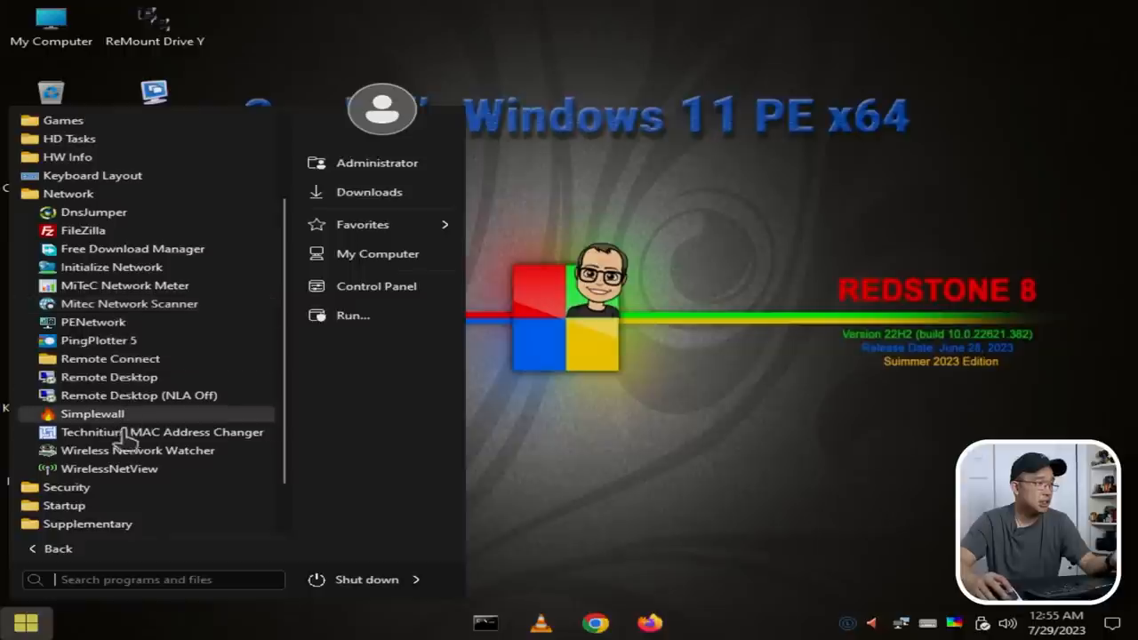
mouse_move(111, 470)
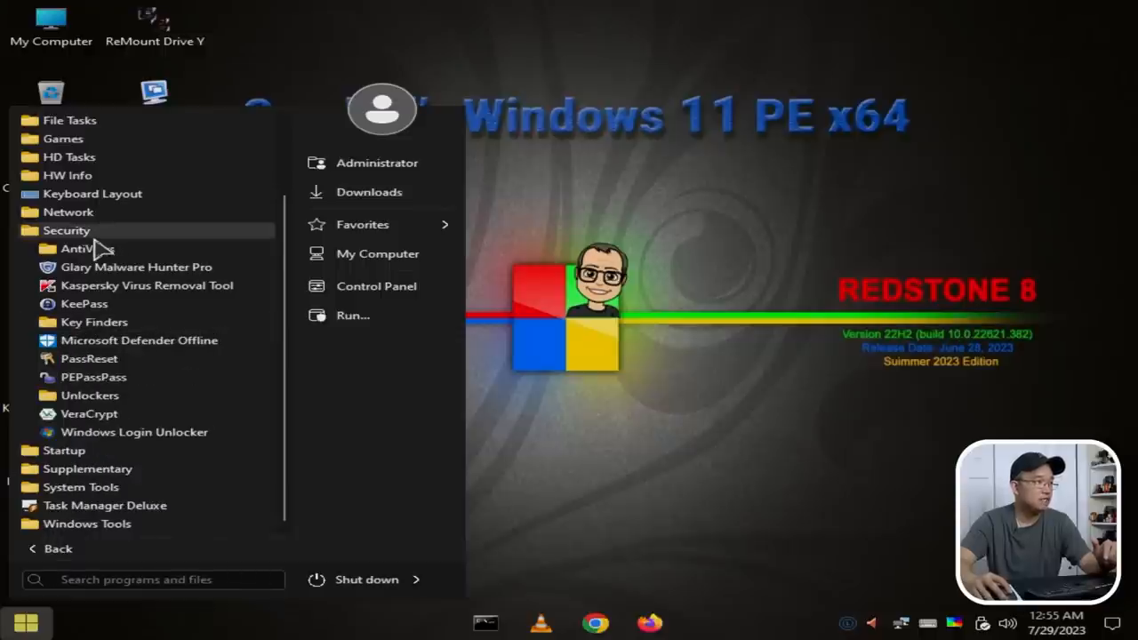
click(85, 249)
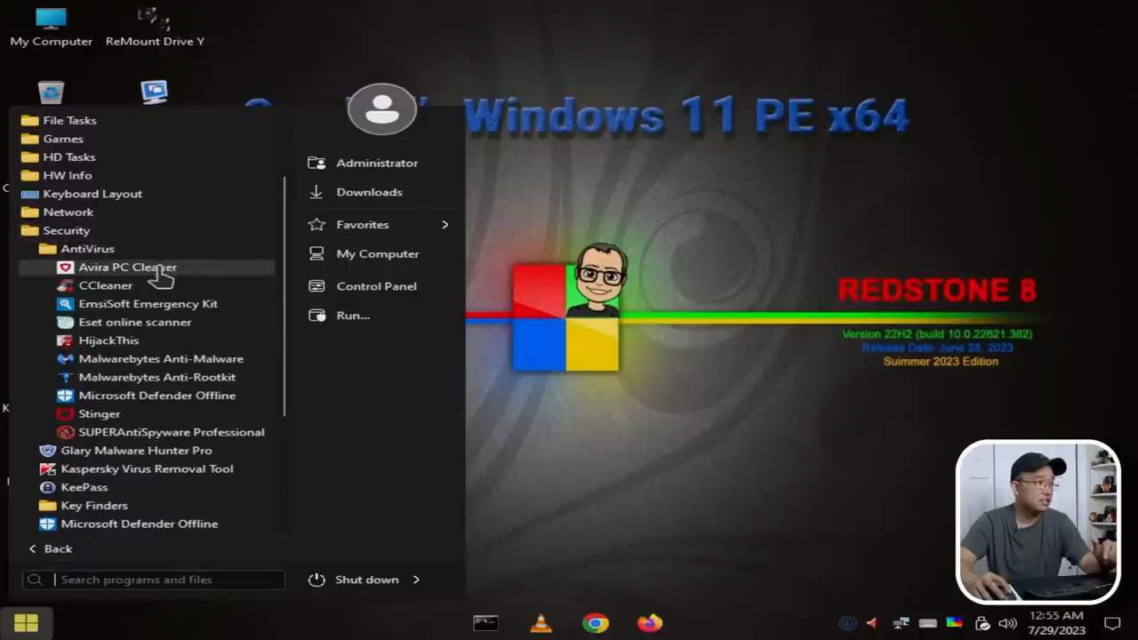
mouse_move(163, 395)
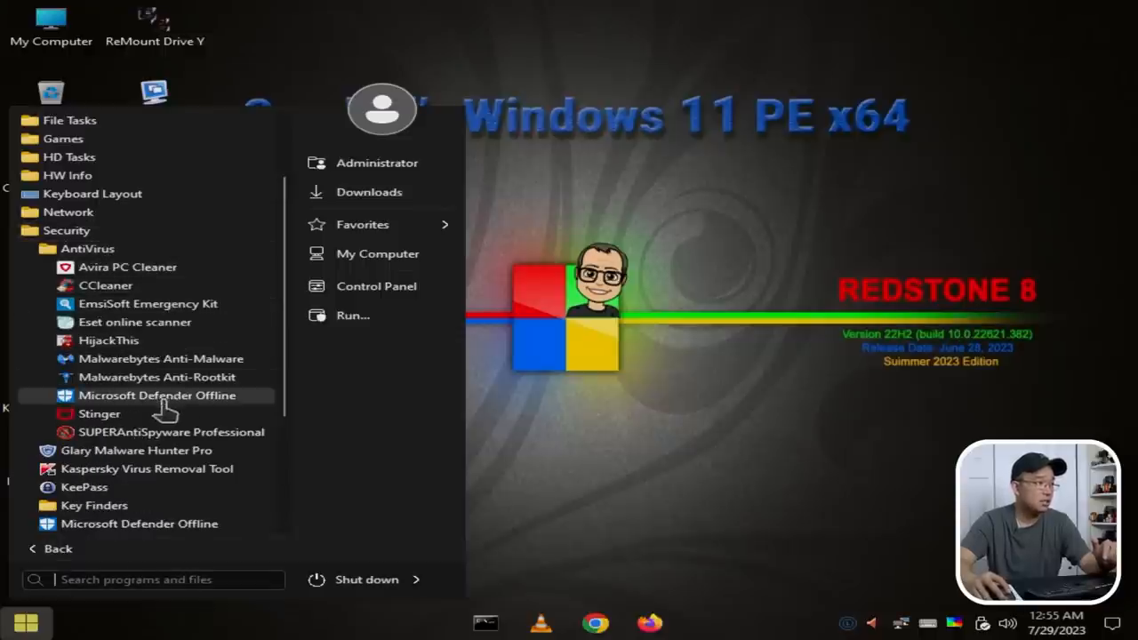
mouse_move(87, 249)
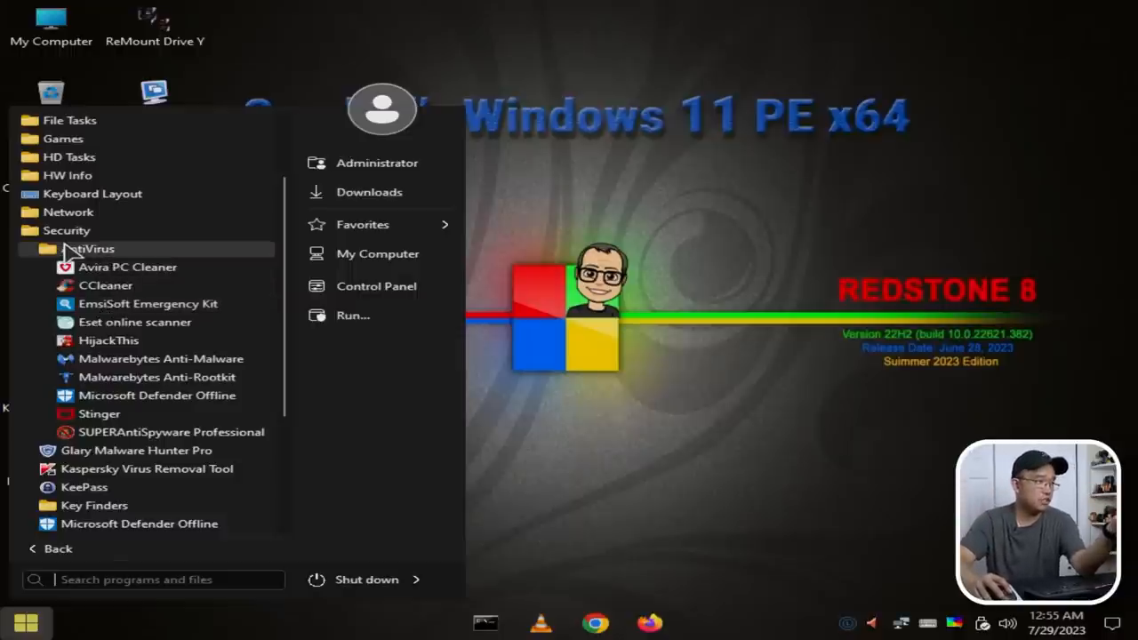
click(87, 249)
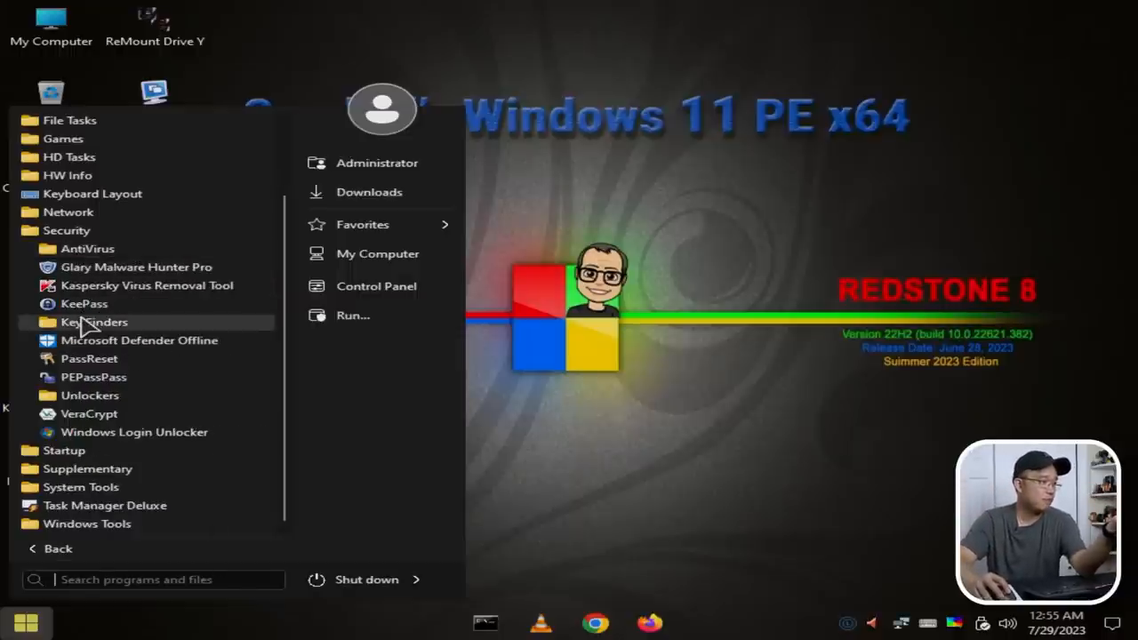
mouse_move(67, 231)
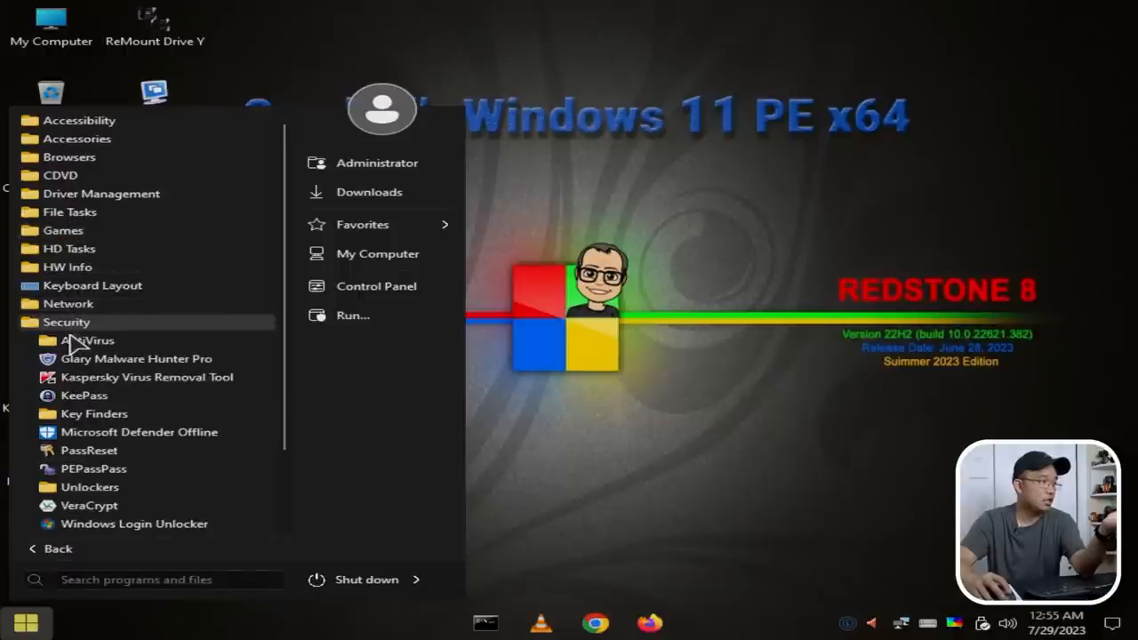
- Collapse Security, expand Supplementary and browse its Graphics, Media and Office subfolders
click(67, 322)
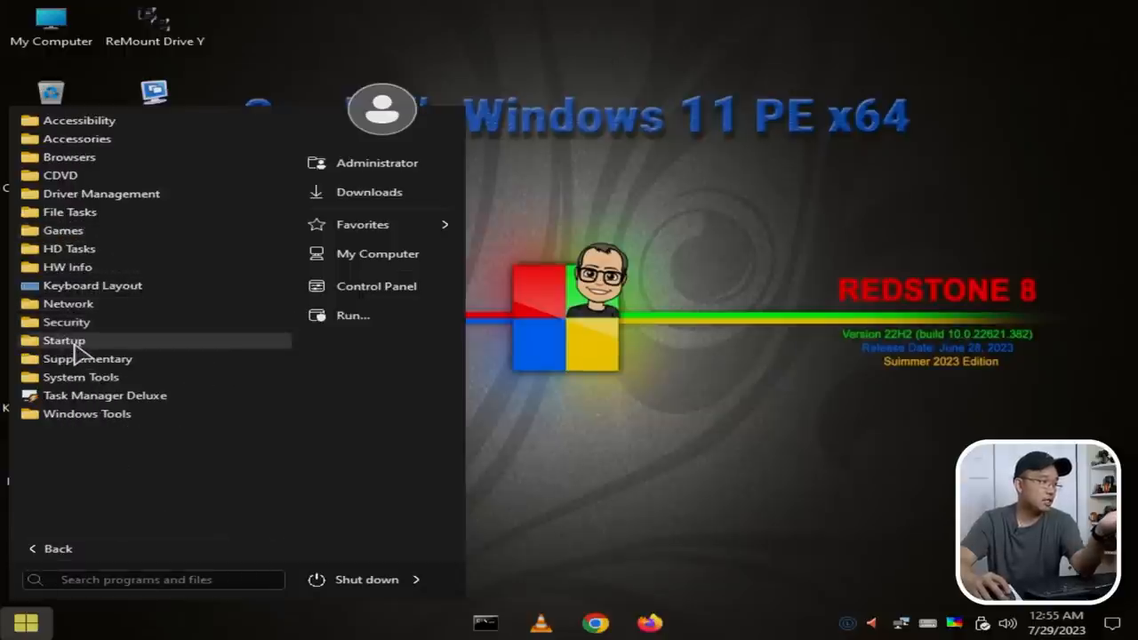
click(88, 359)
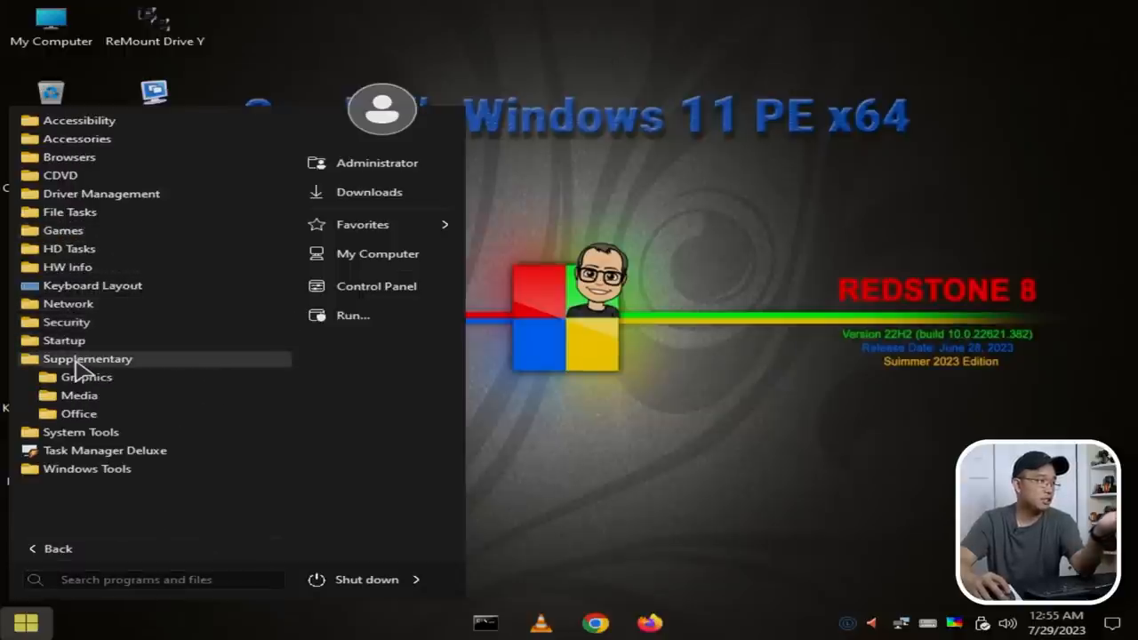
click(87, 377)
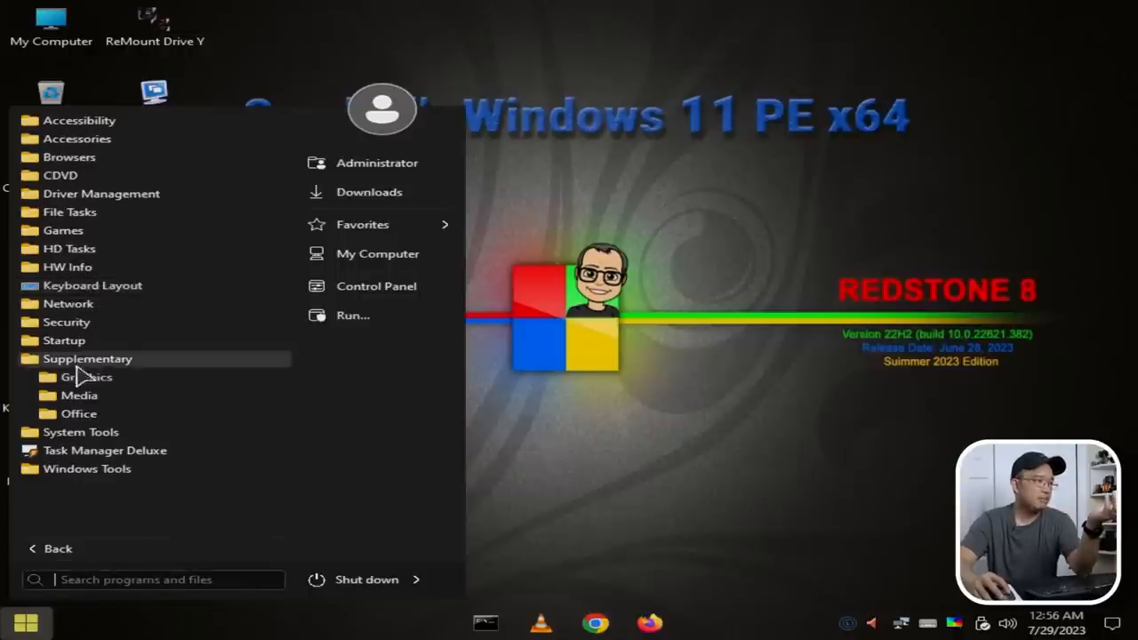
click(78, 395)
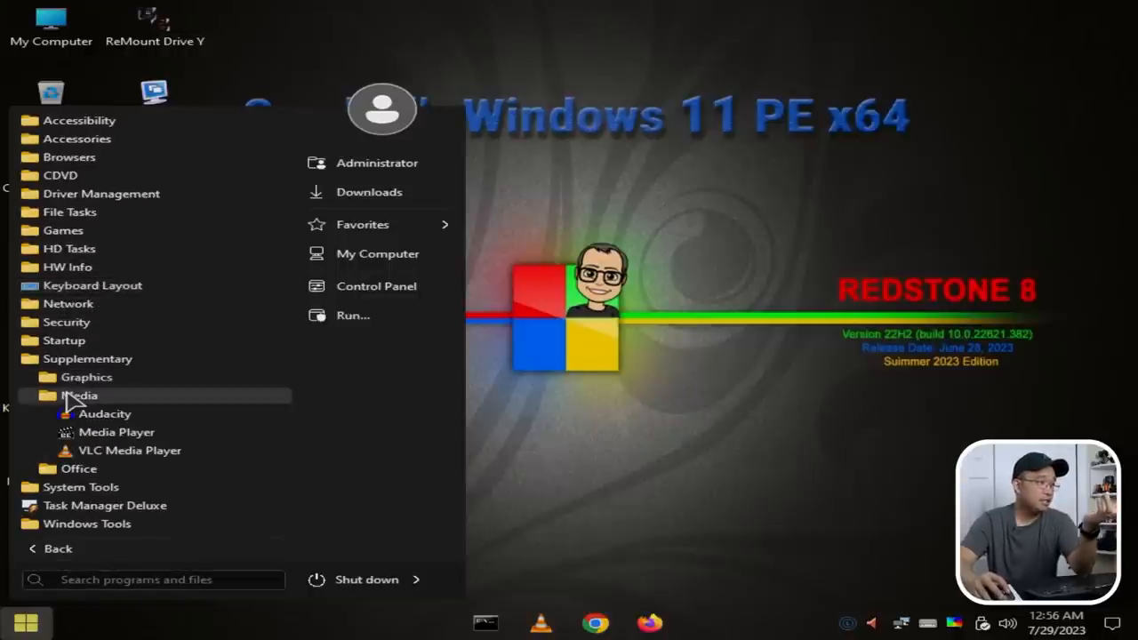
click(79, 395)
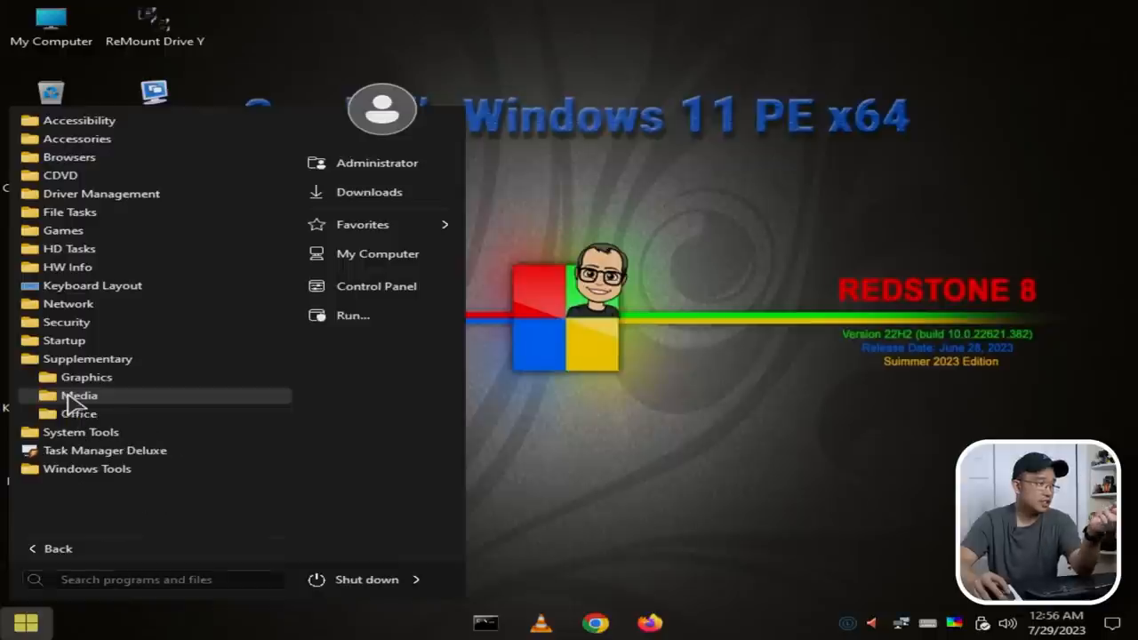
click(78, 377)
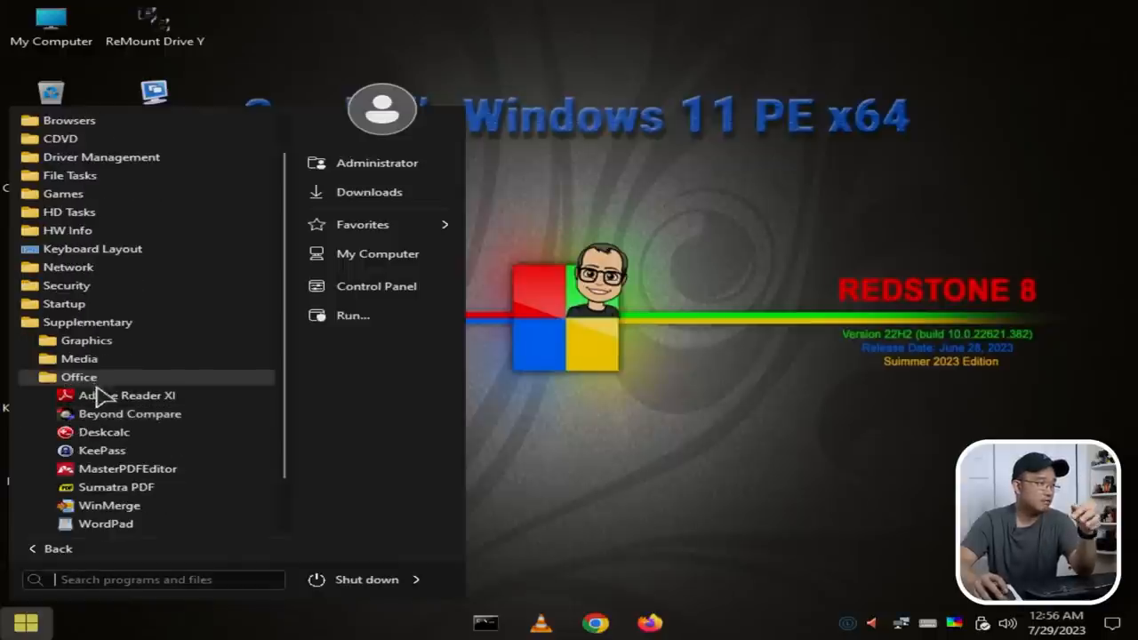
scroll(down, 3)
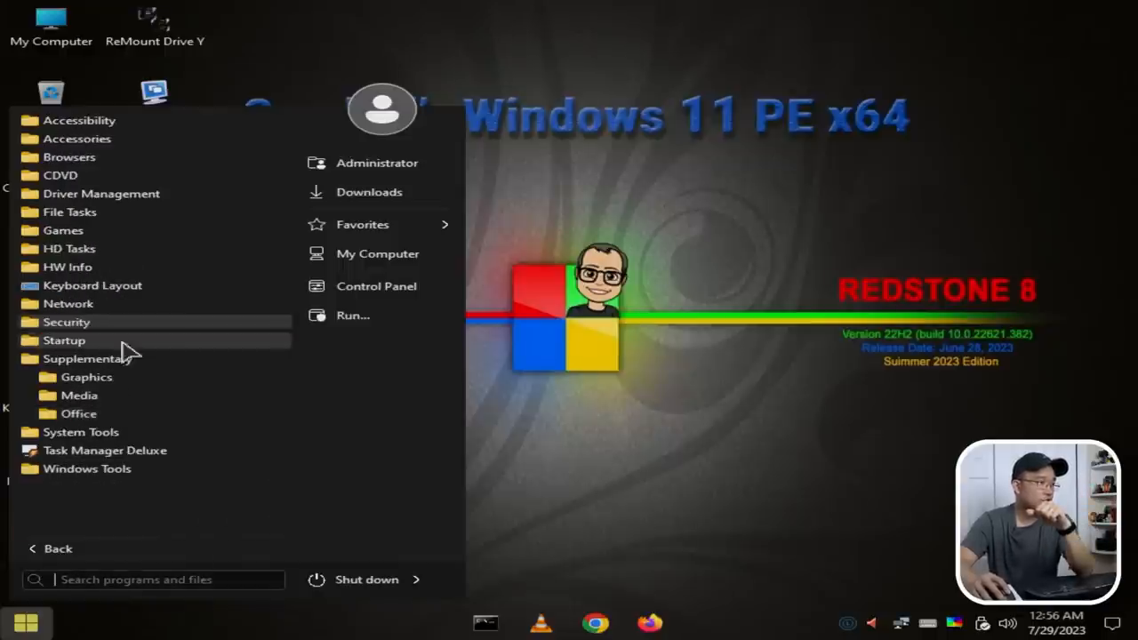
- Expand System Tools and scroll through its utilities down to the Windows Tools folder
click(80, 432)
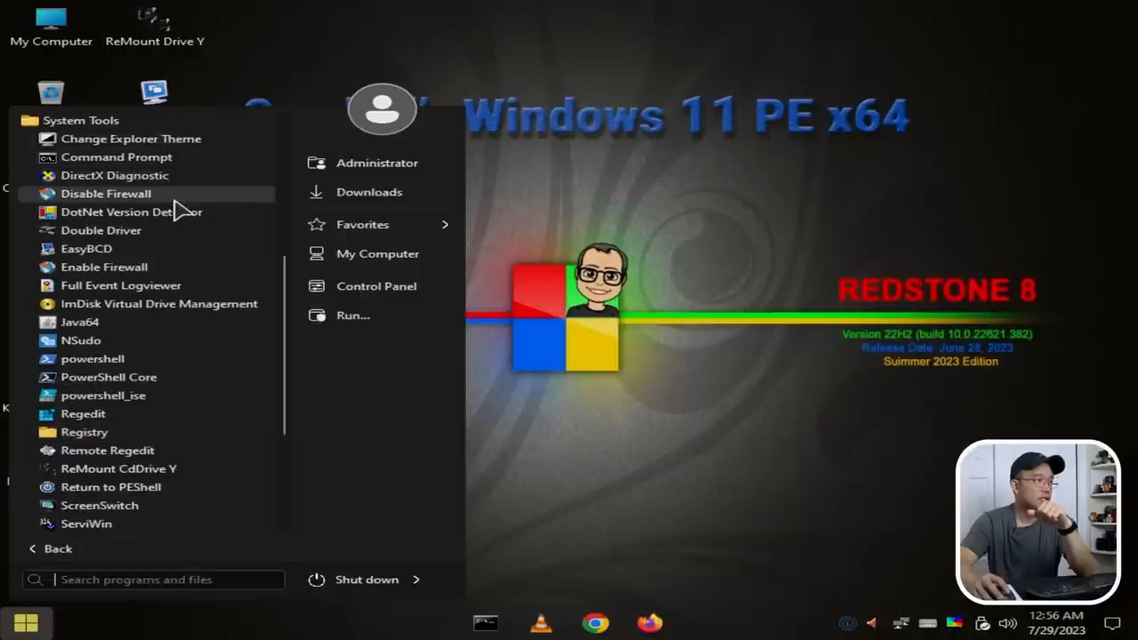
mouse_move(104, 285)
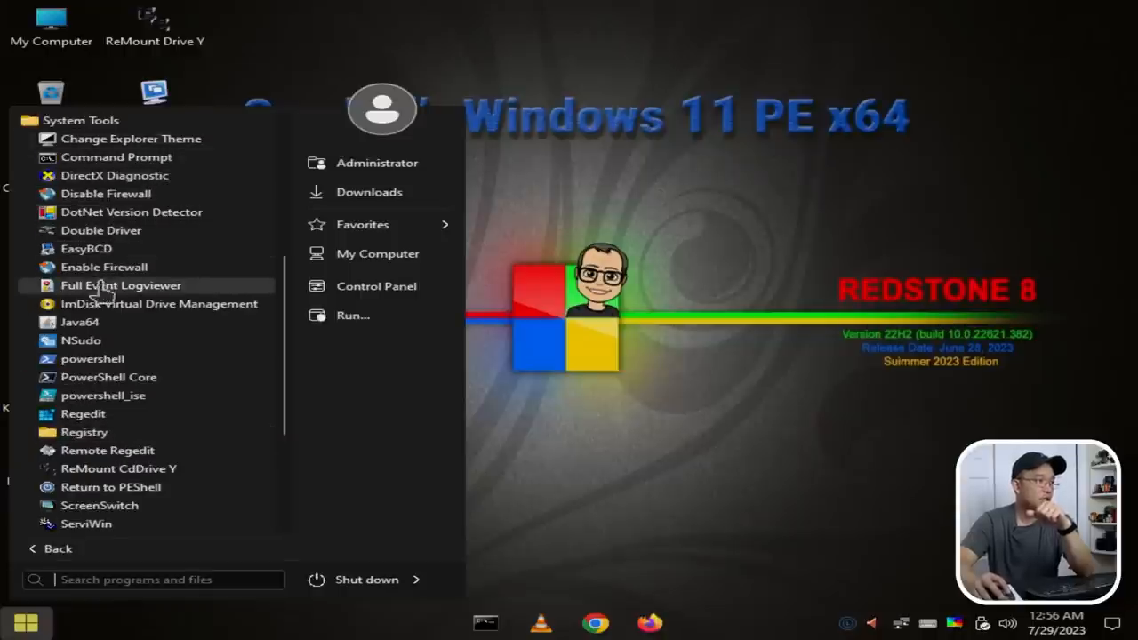
mouse_move(110, 331)
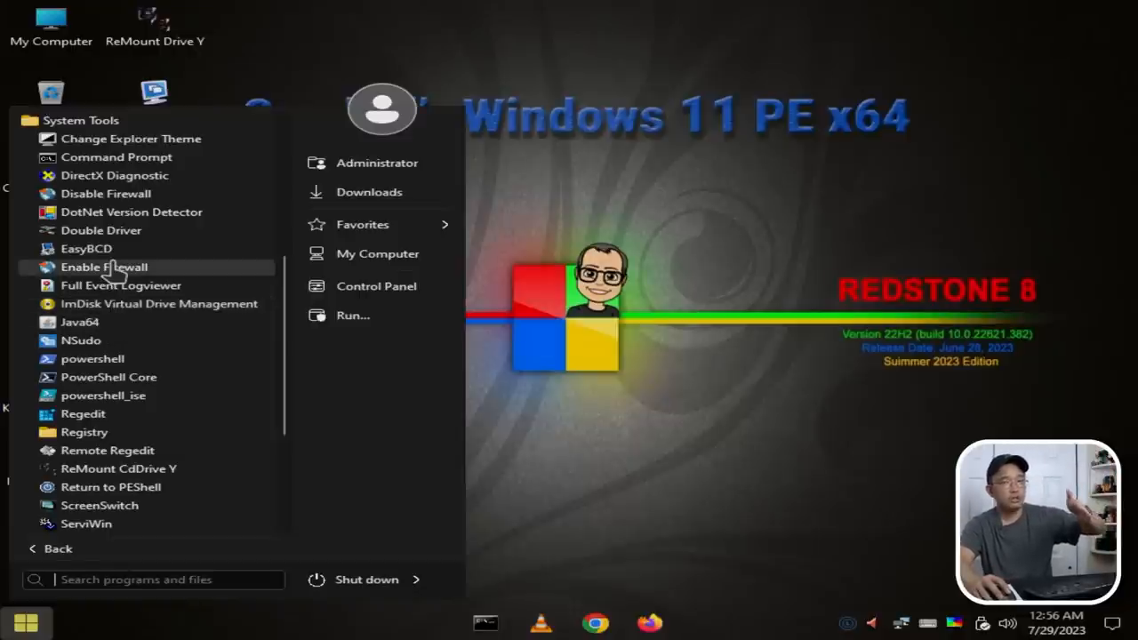
mouse_move(85, 249)
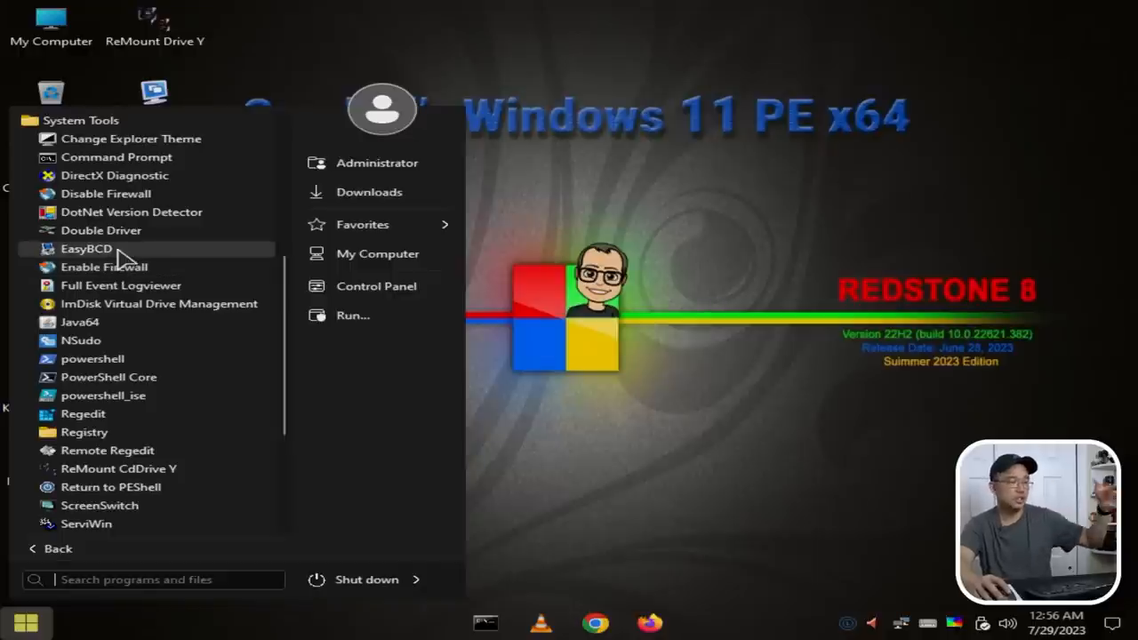
scroll(down, 3)
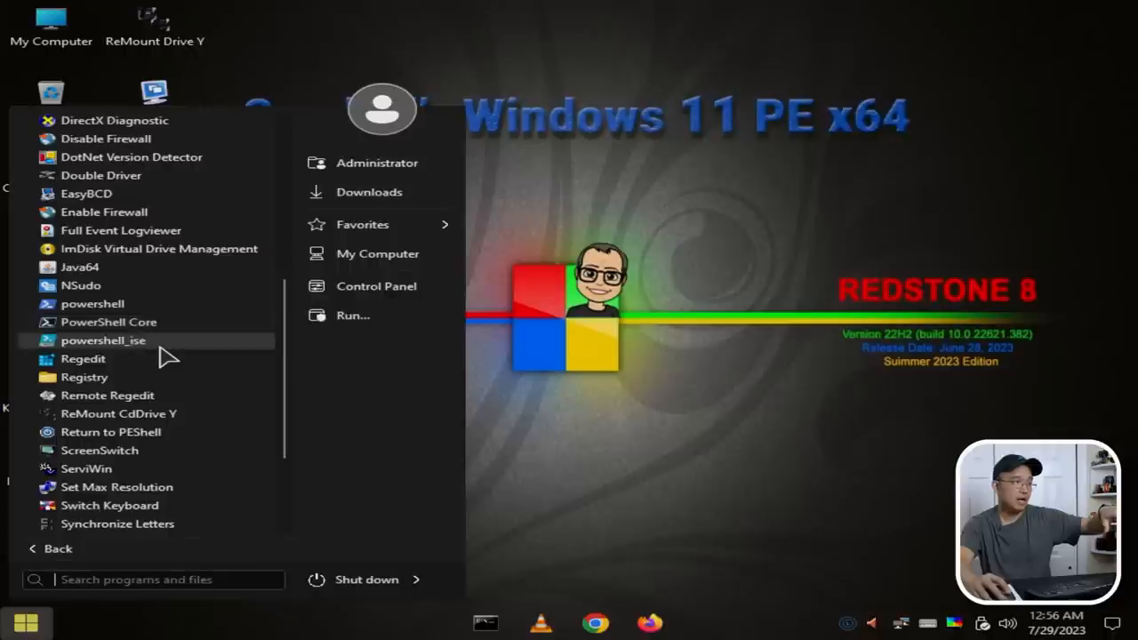
mouse_move(143, 341)
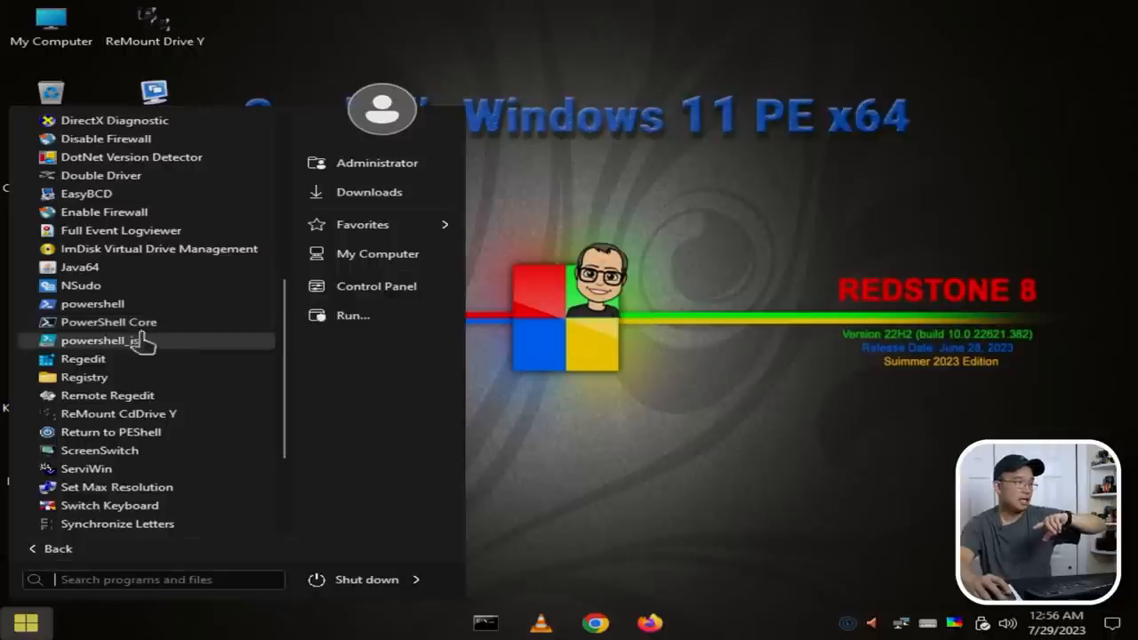
mouse_move(92, 303)
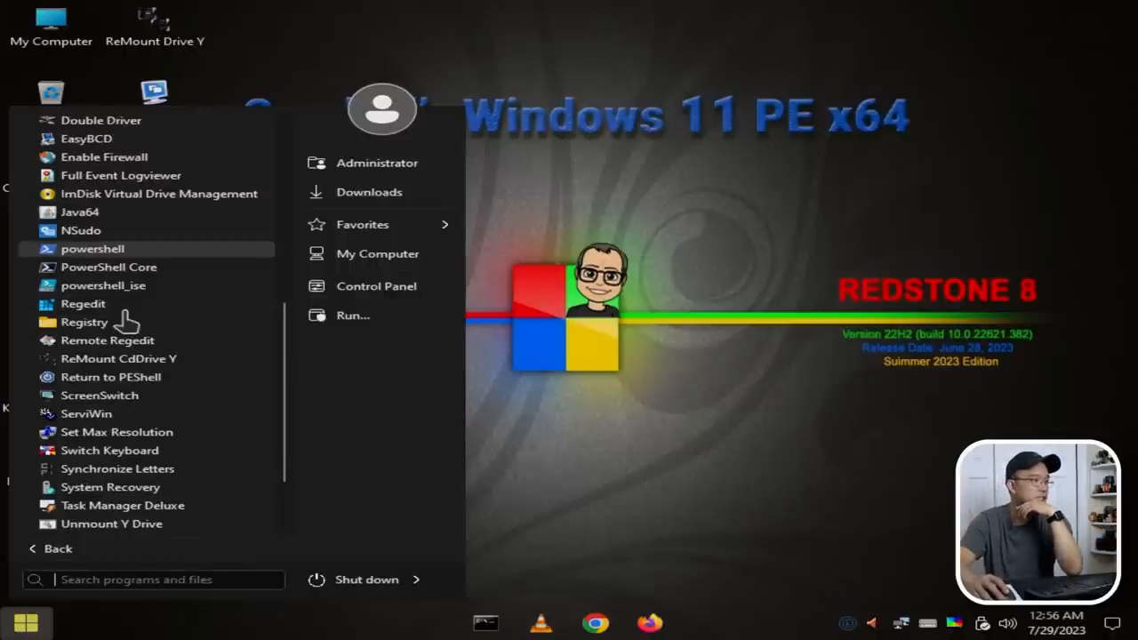
mouse_move(181, 380)
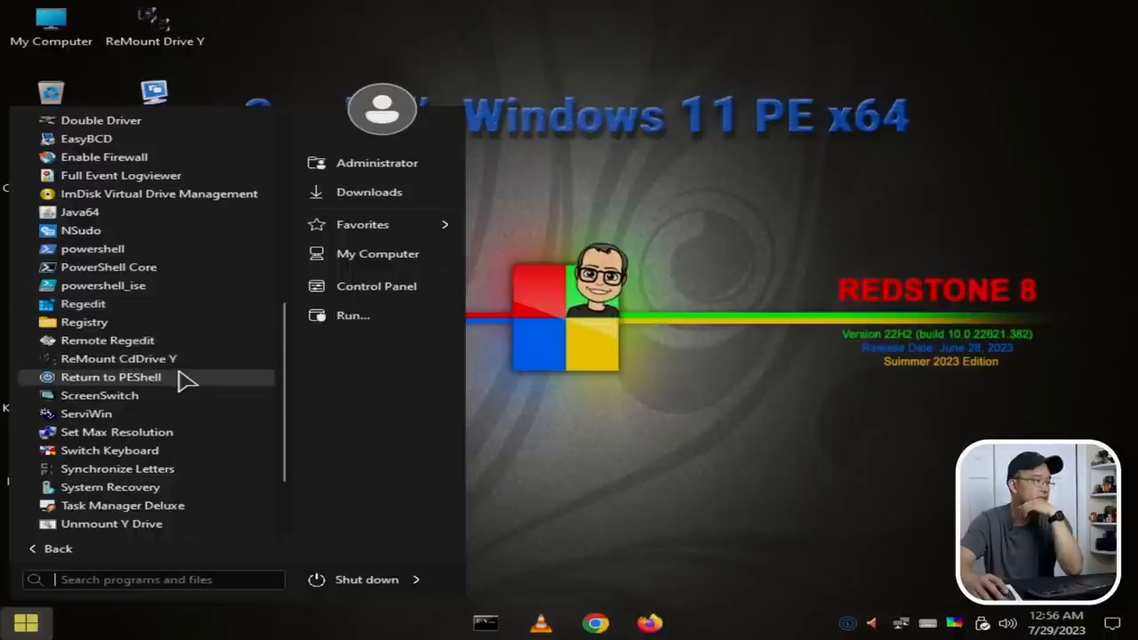
scroll(down, 3)
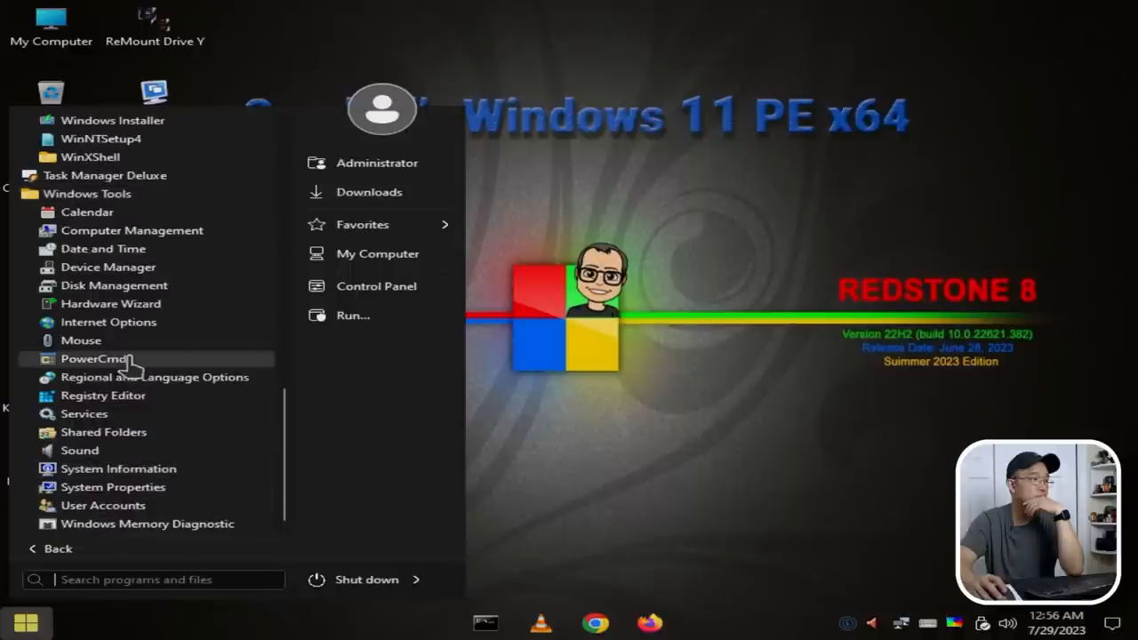
mouse_move(139, 258)
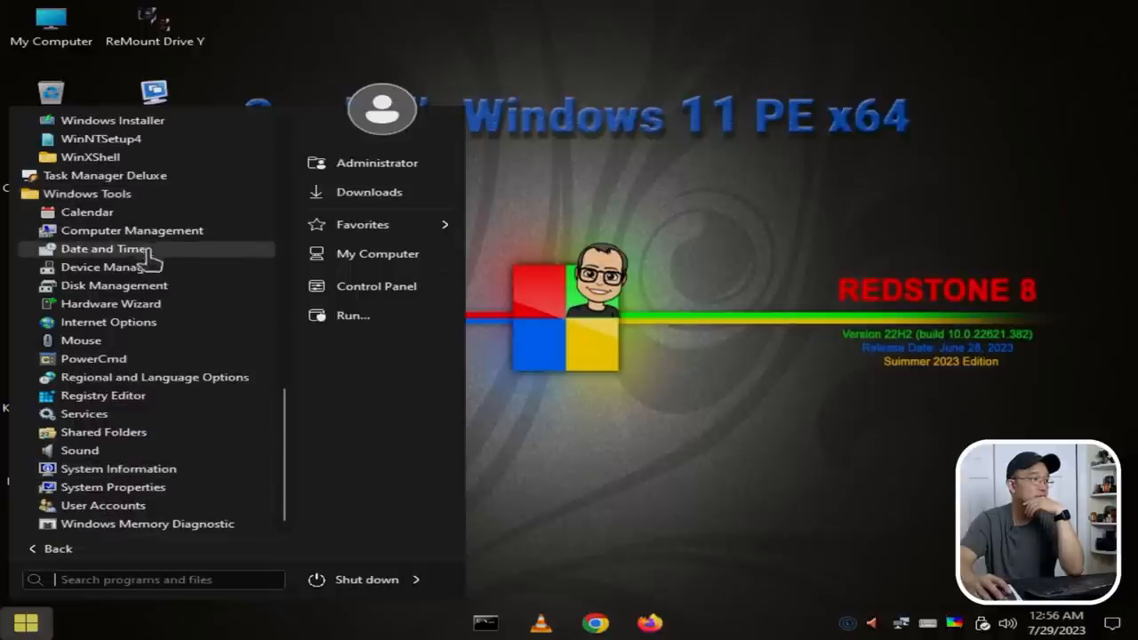
mouse_move(115, 359)
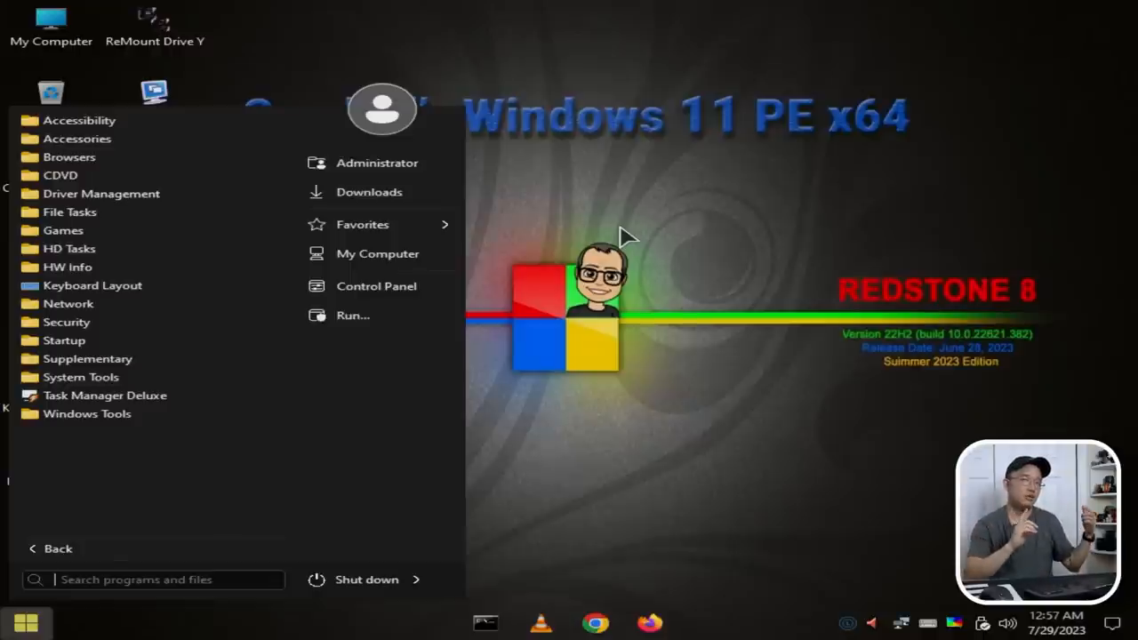
mouse_move(105, 395)
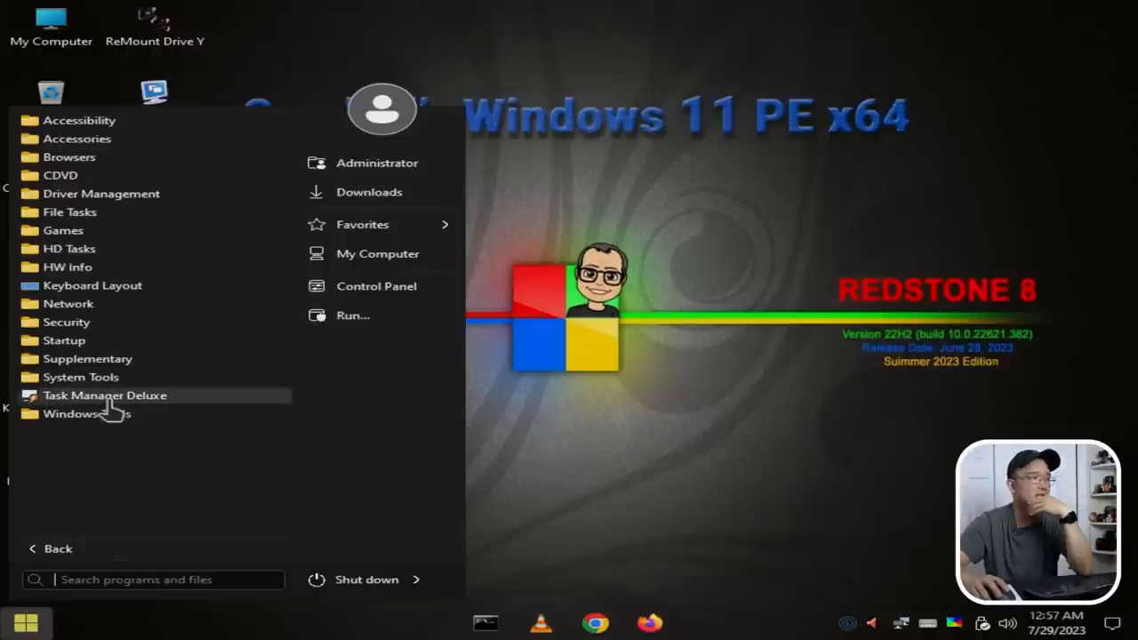
mouse_move(92, 284)
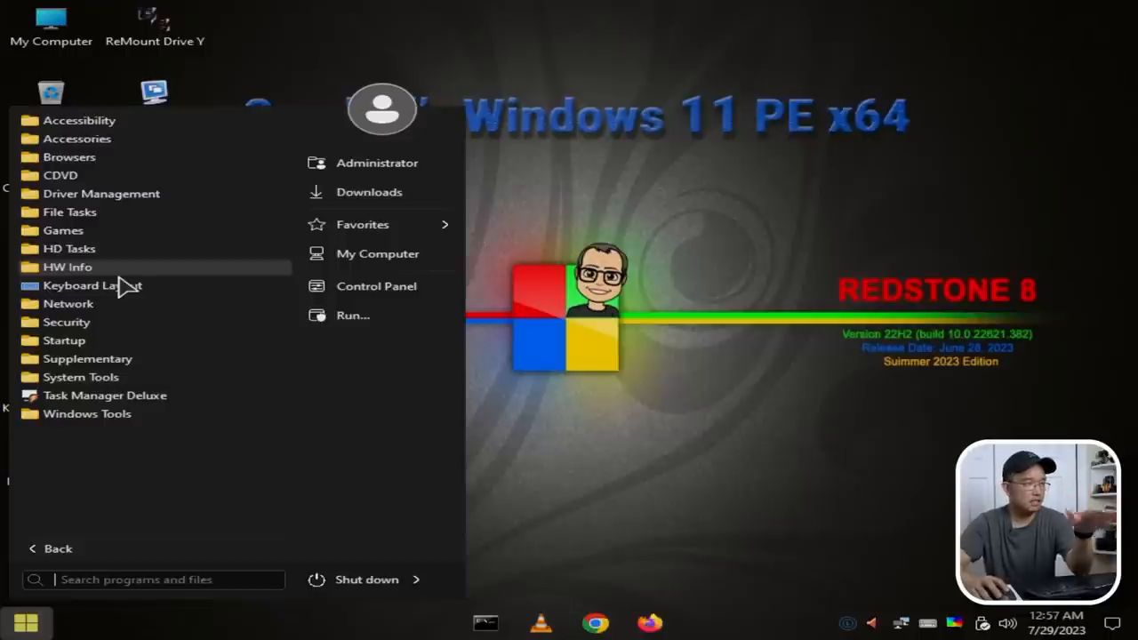
- Close the Start menu and reopen it on the pinned programs page (Explorer, Chrome, Firefox, LinuxFS)
click(241, 437)
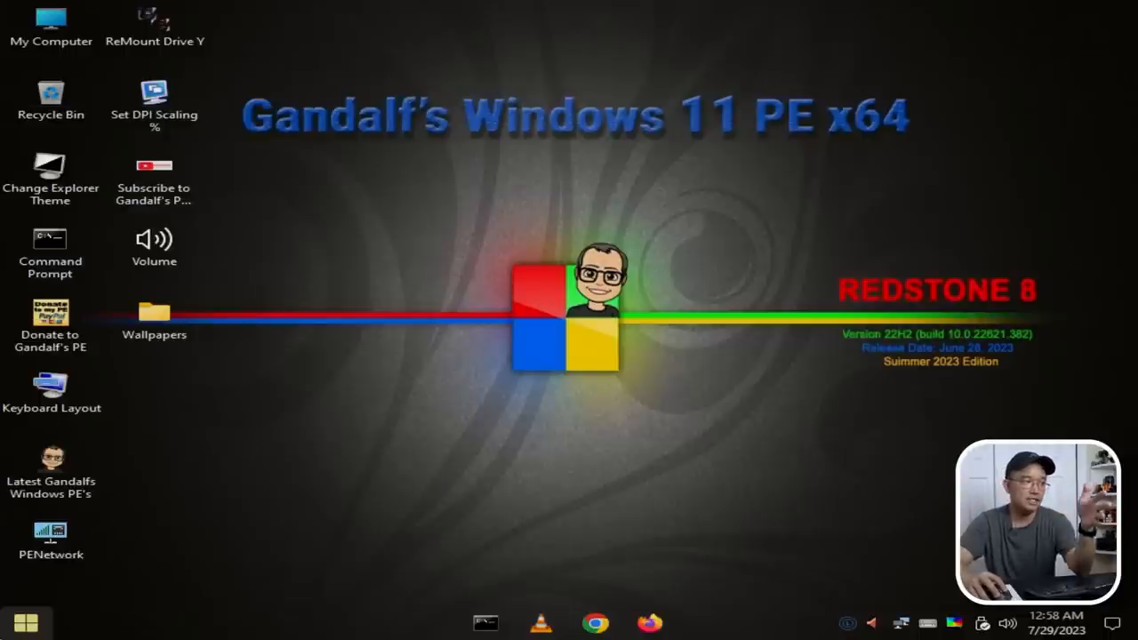
click(24, 623)
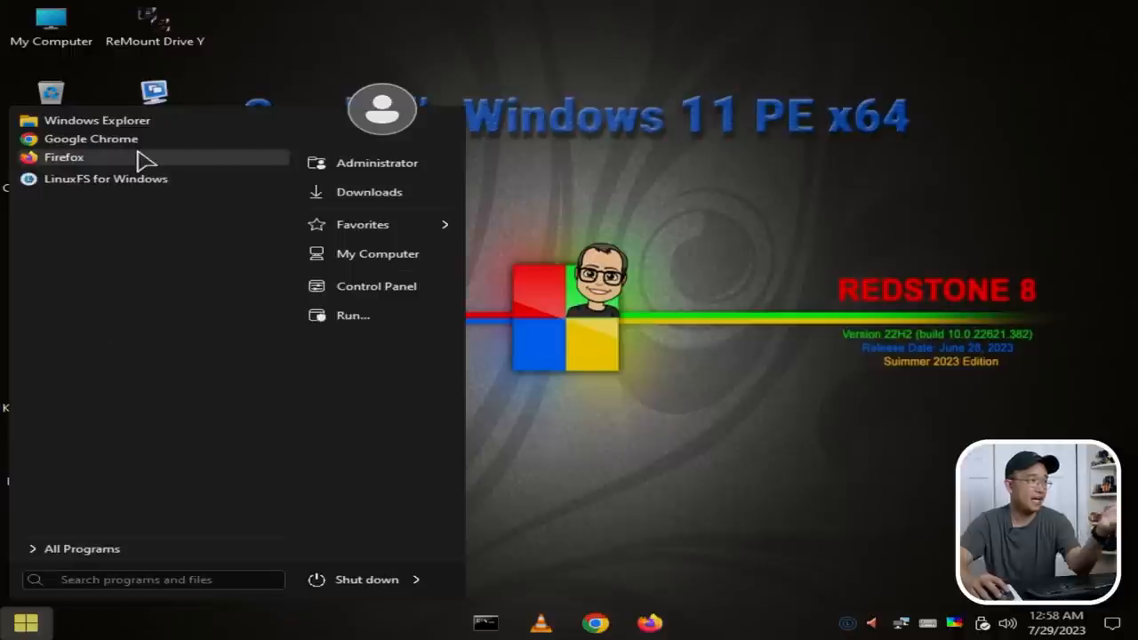
mouse_move(128, 324)
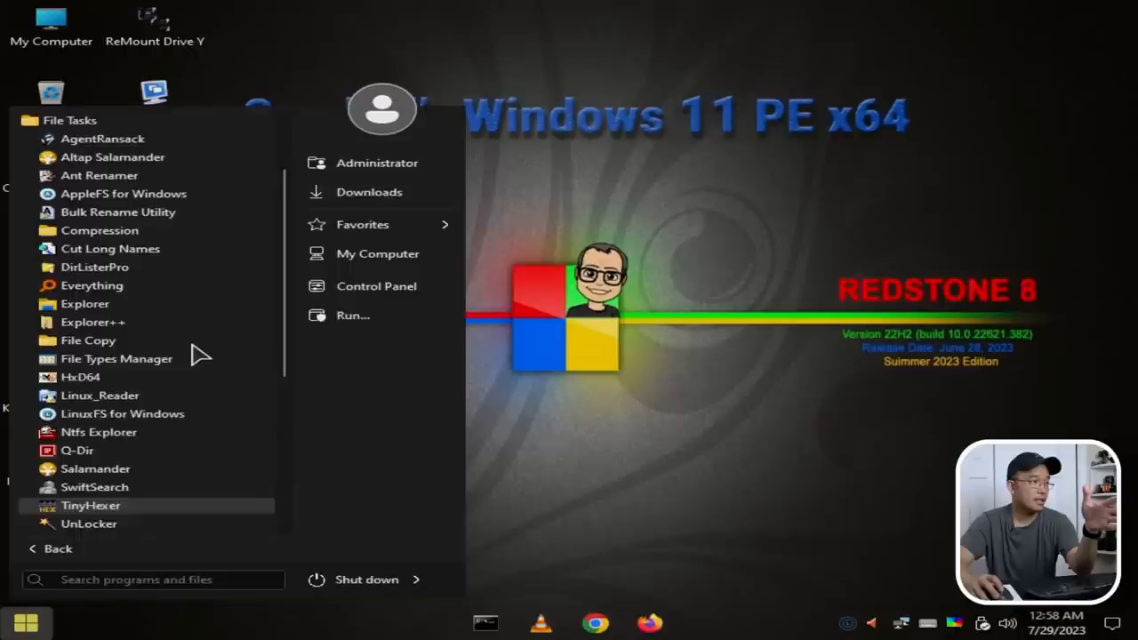
- Scroll through the File Tasks folder's file utilities down to WizTree64
scroll(up, 3)
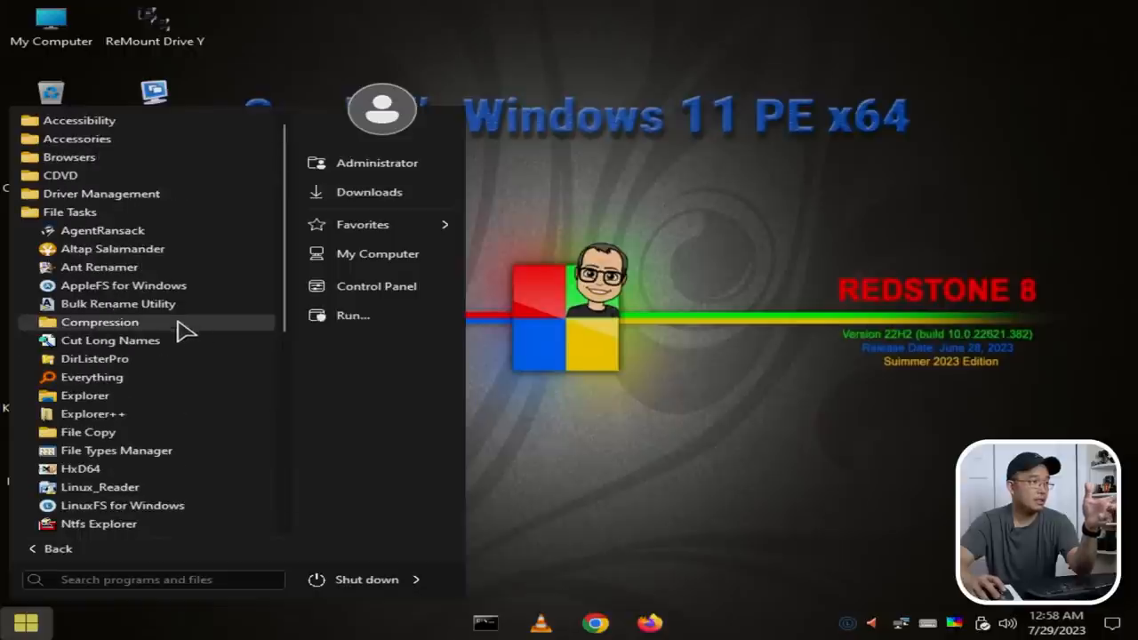
mouse_move(92, 412)
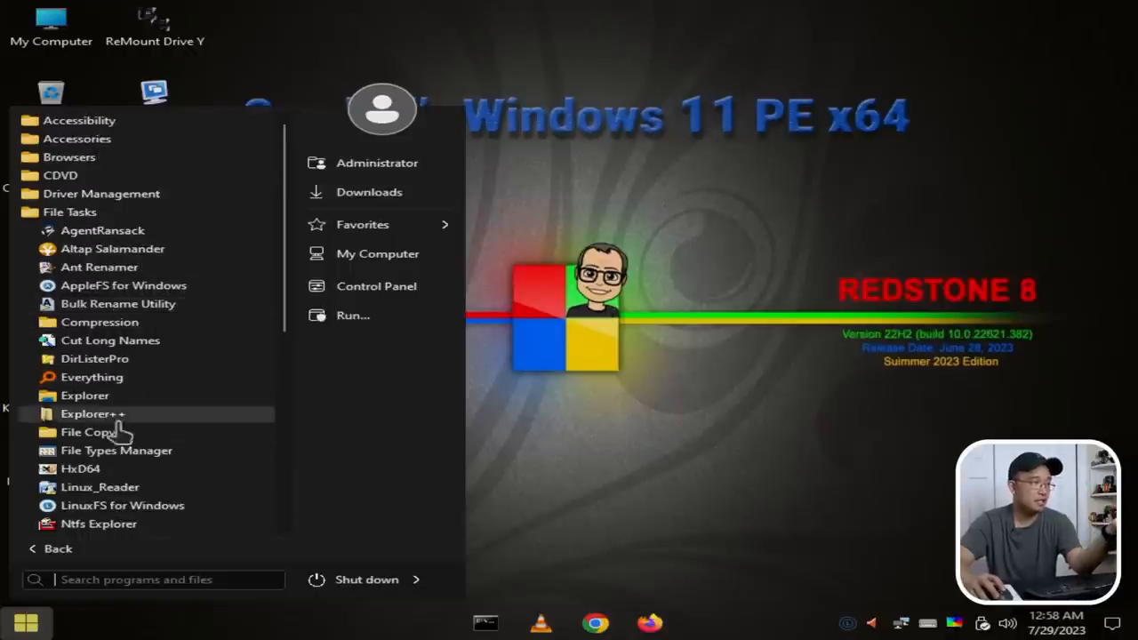
mouse_move(99, 322)
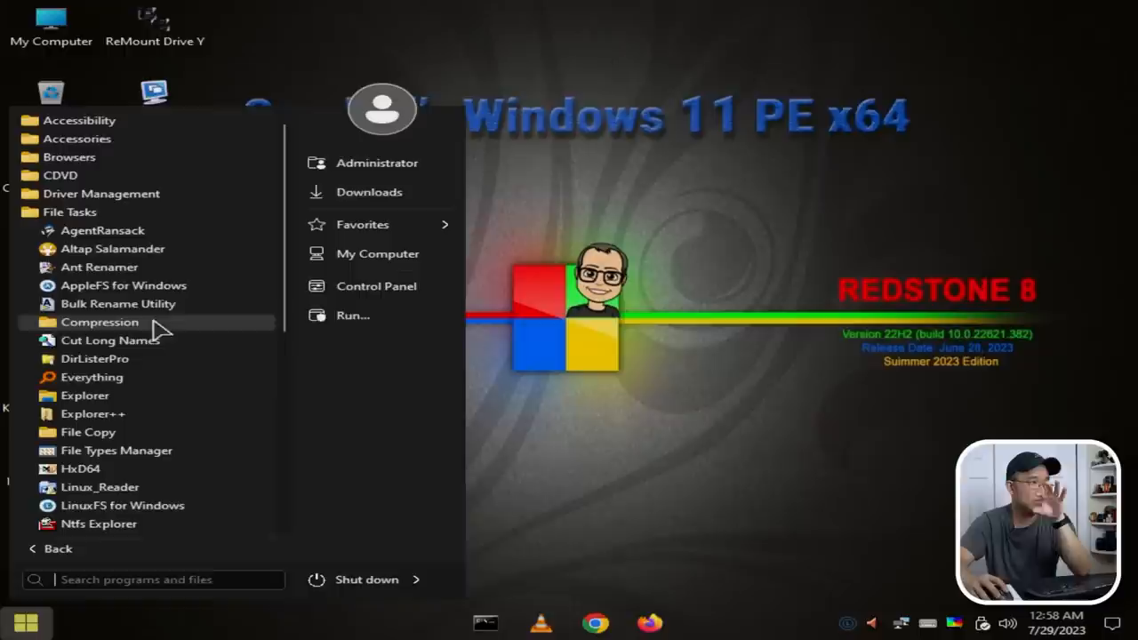
mouse_move(122, 284)
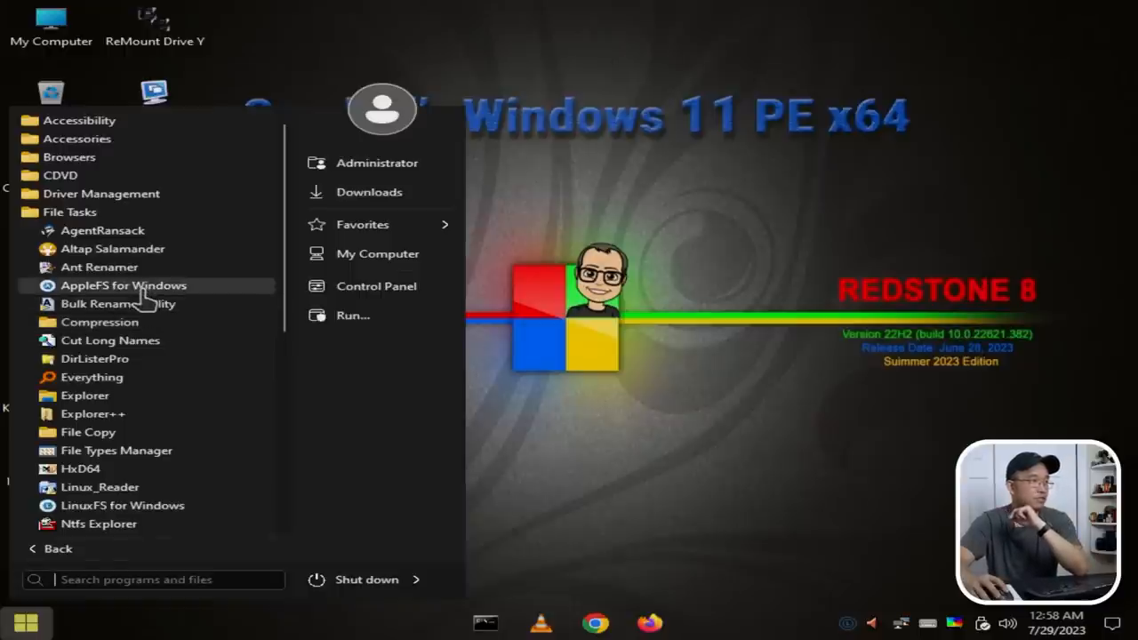
mouse_move(199, 292)
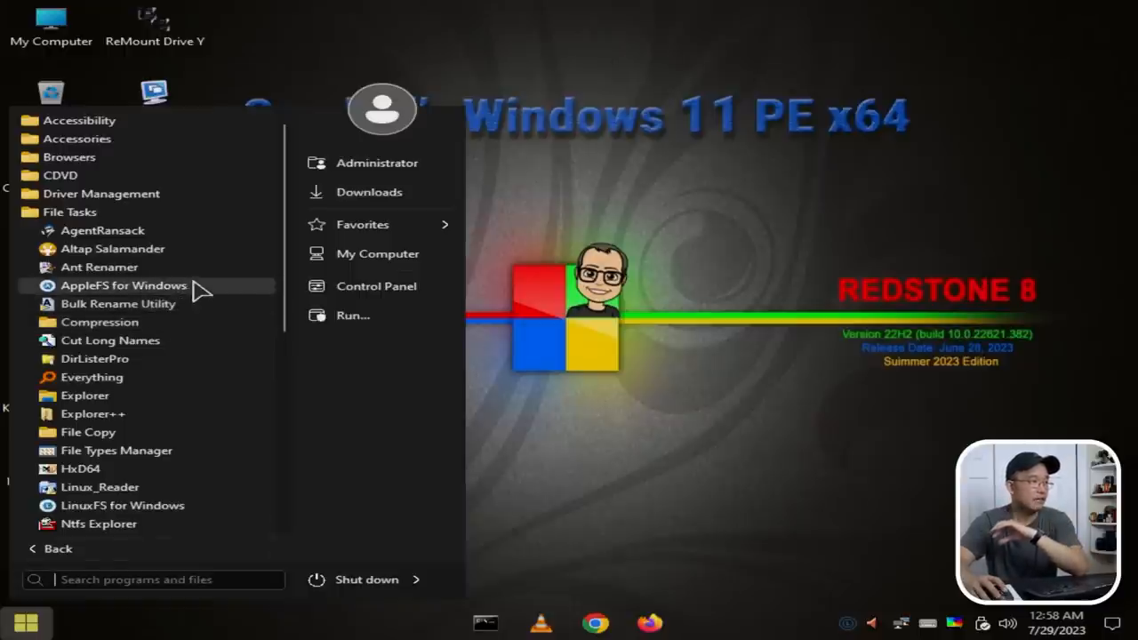
scroll(down, 3)
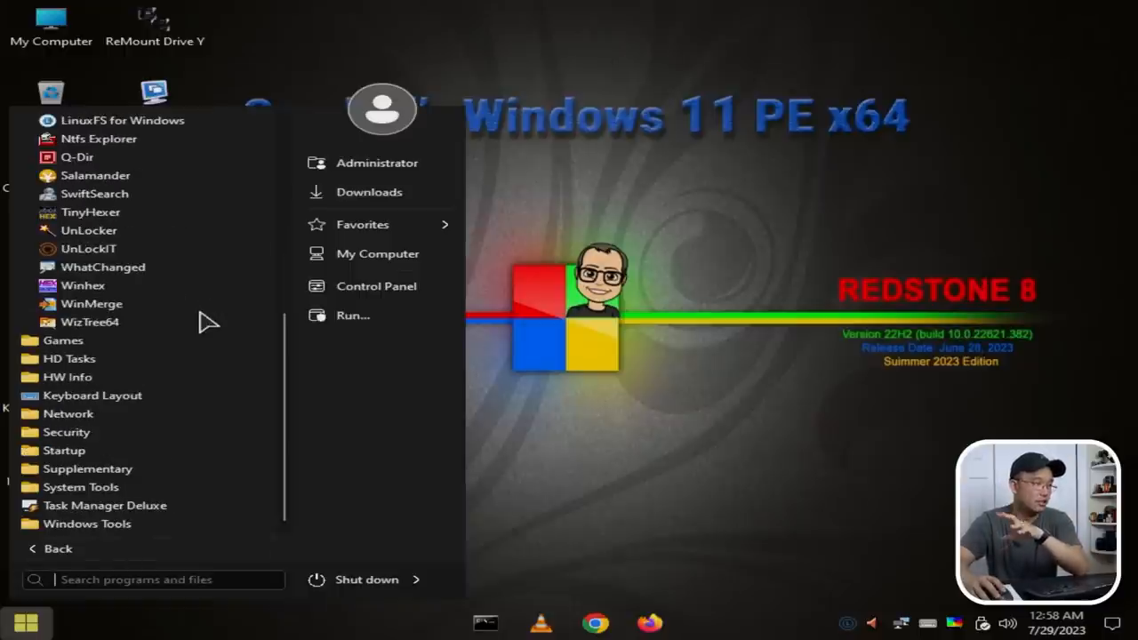